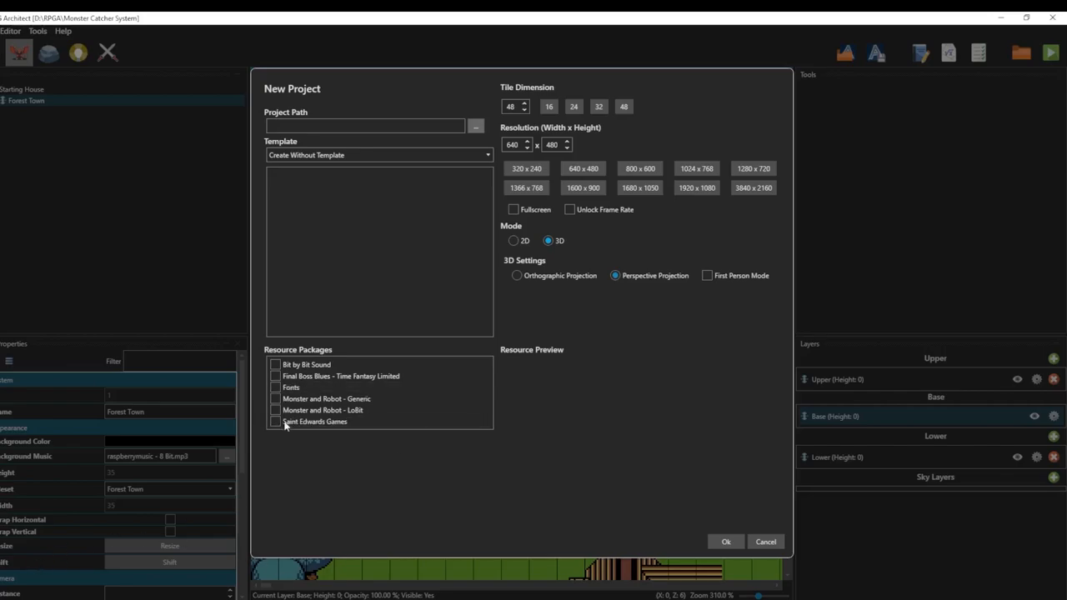
mouse_move(467, 529)
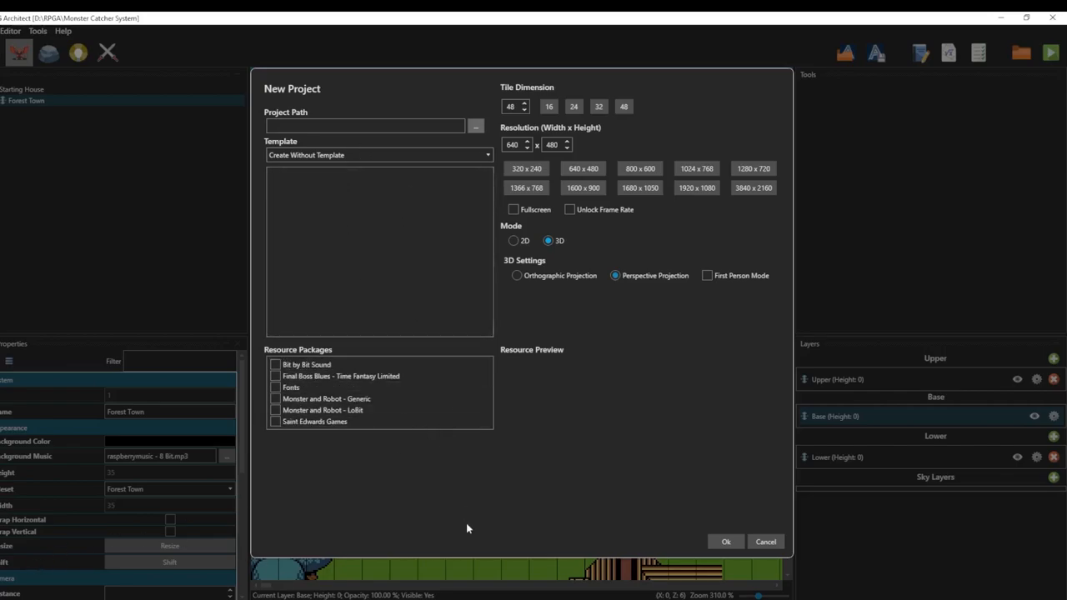
mouse_move(574, 478)
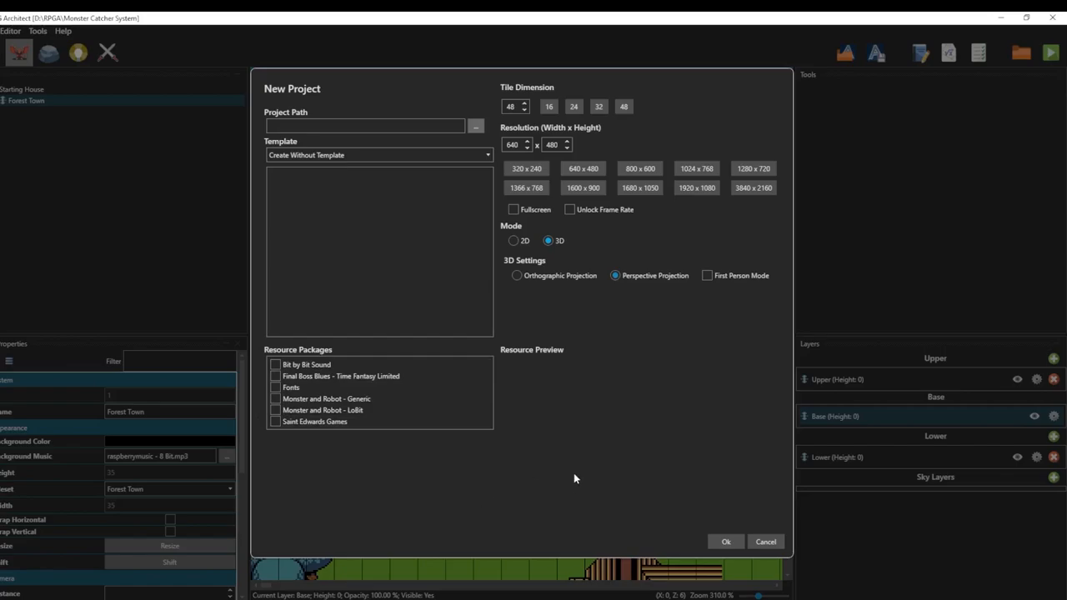
mouse_move(596, 446)
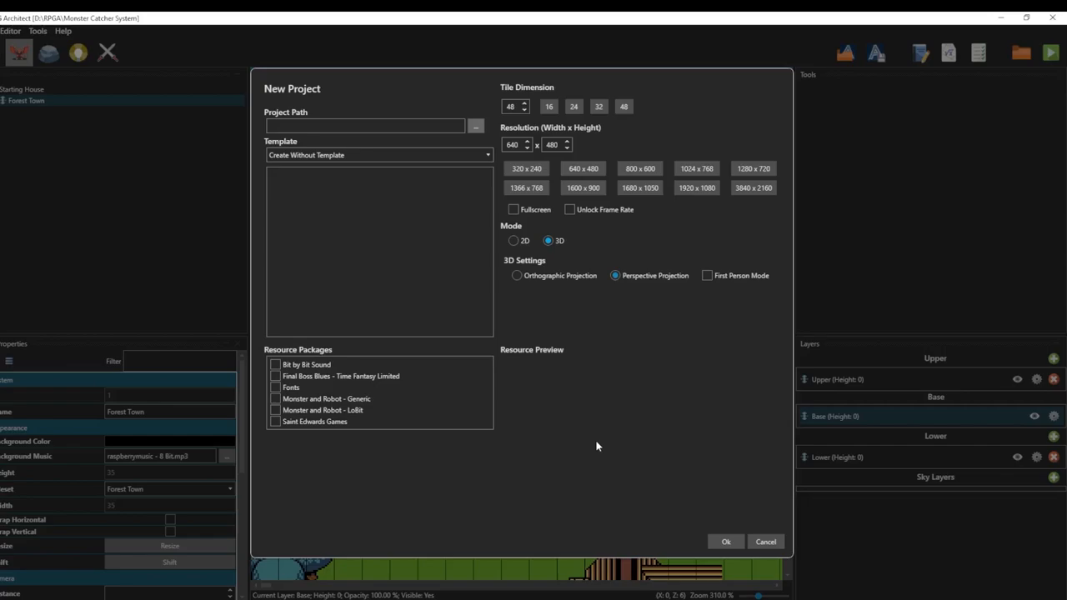
mouse_move(658, 237)
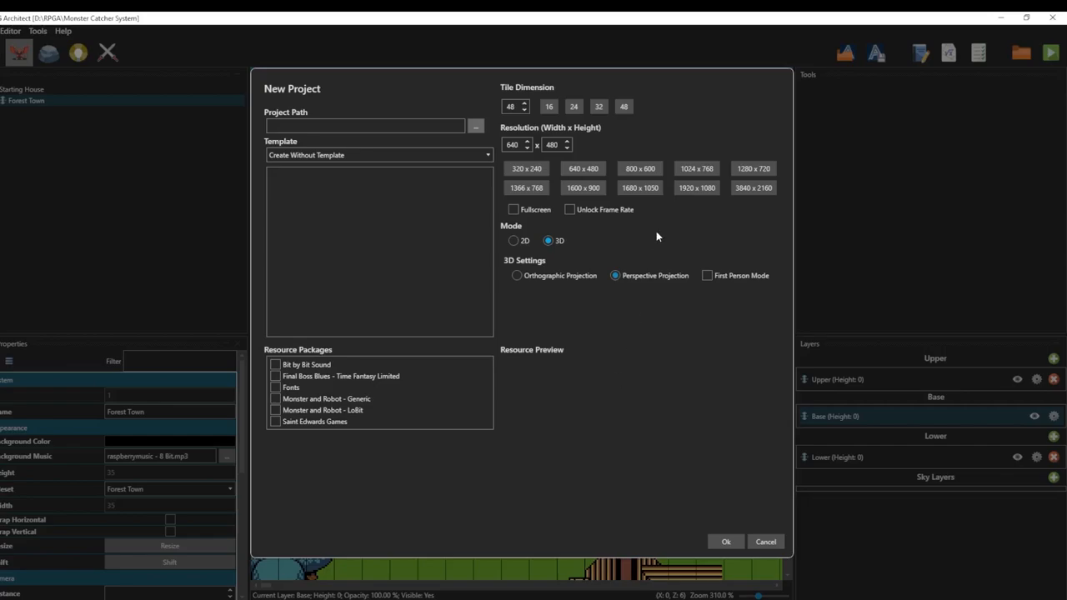
mouse_move(655, 181)
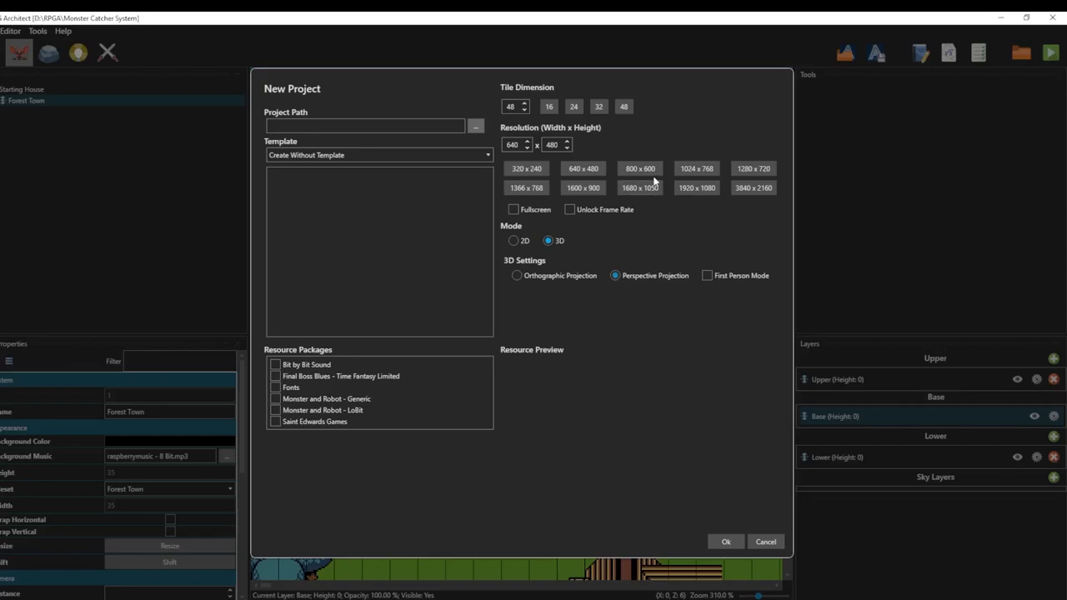
mouse_move(672, 157)
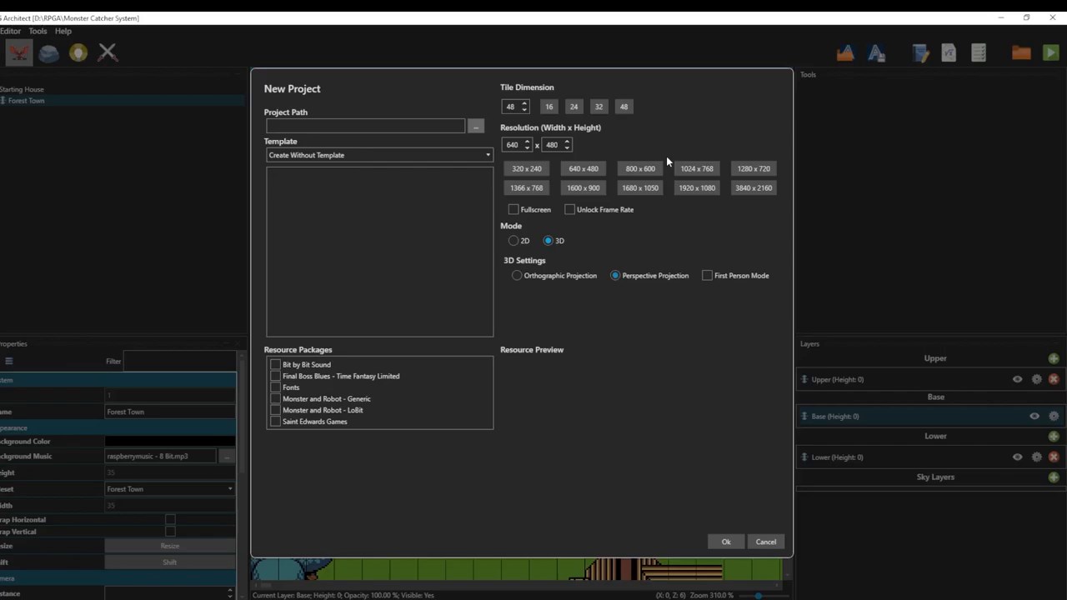
mouse_move(700, 129)
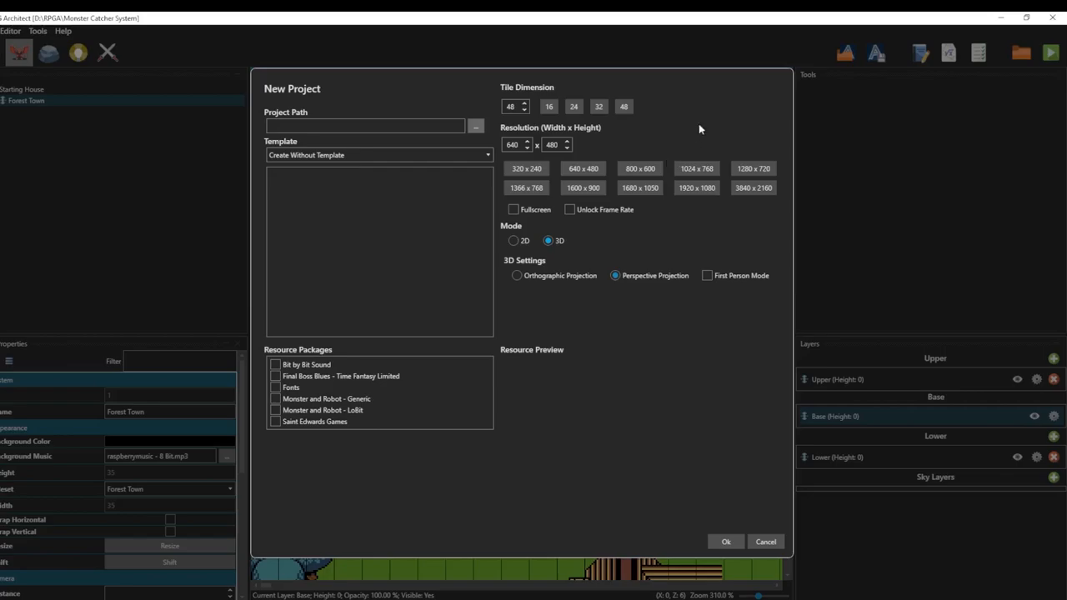
- Tick the Final Boss Blues - Time Fantasy Limited resource package for the project
left_click(340, 376)
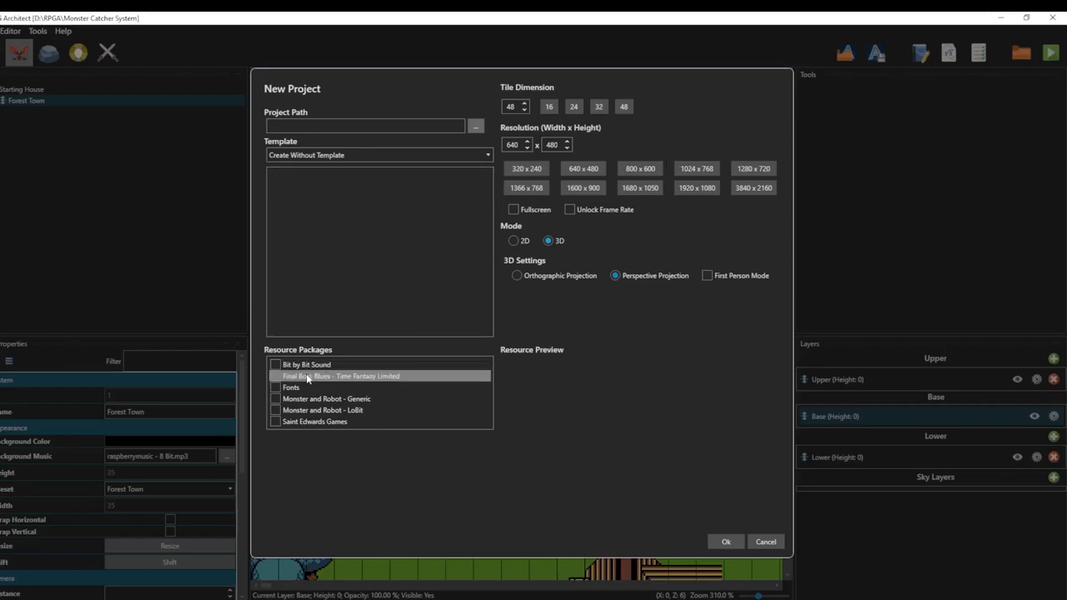
mouse_move(282, 382)
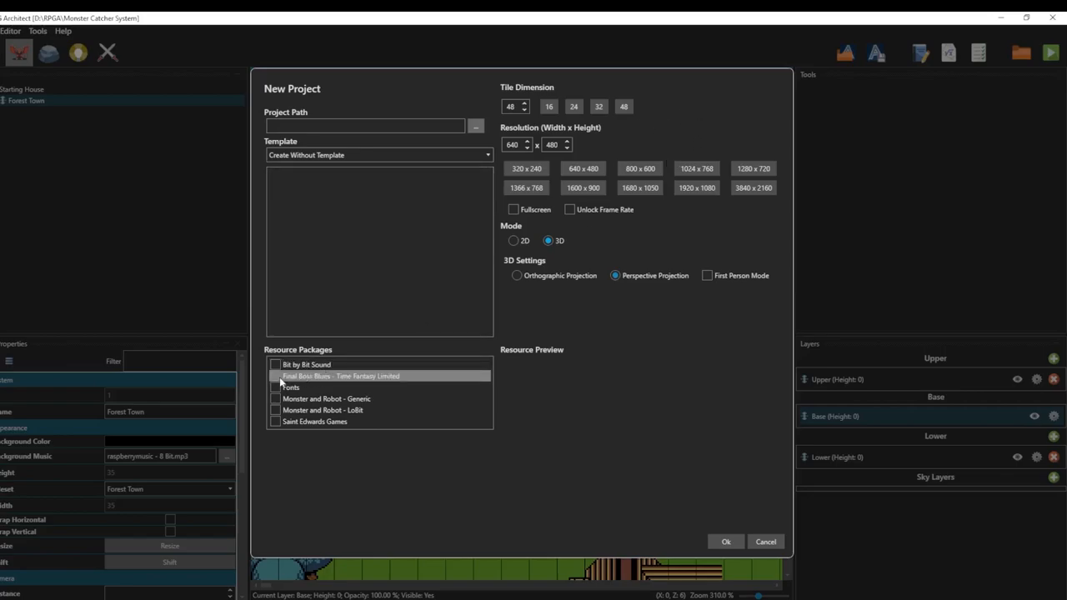
left_click(275, 376)
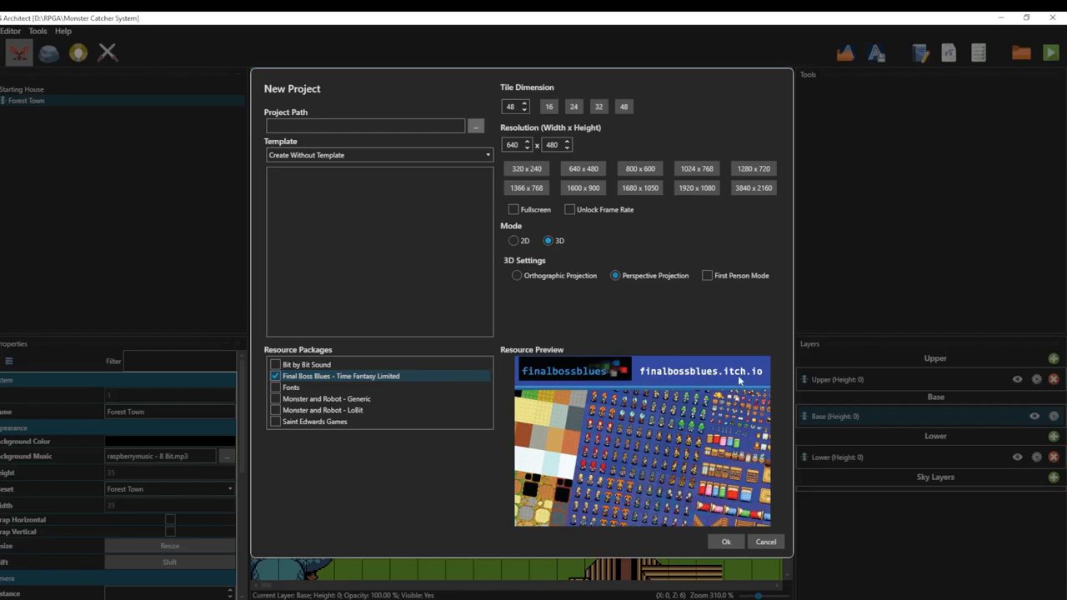
mouse_move(698, 380)
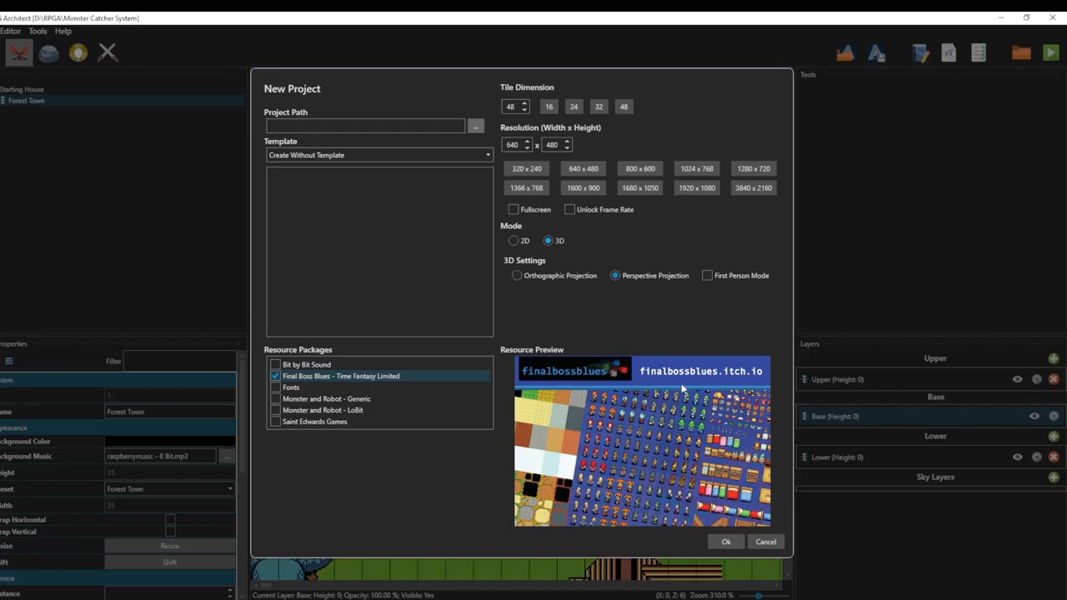
mouse_move(712, 383)
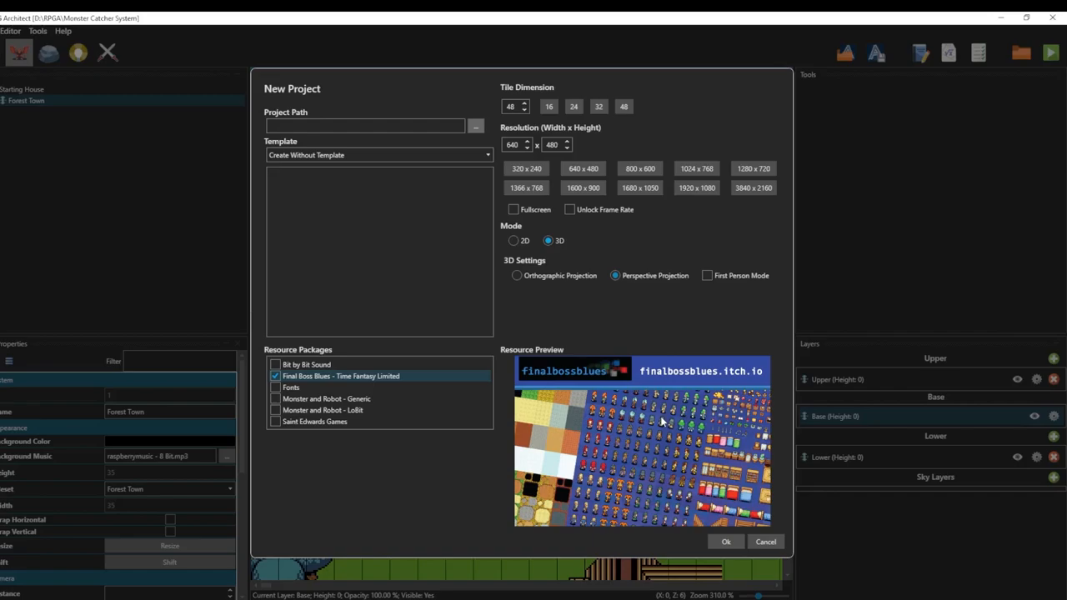
mouse_move(847, 144)
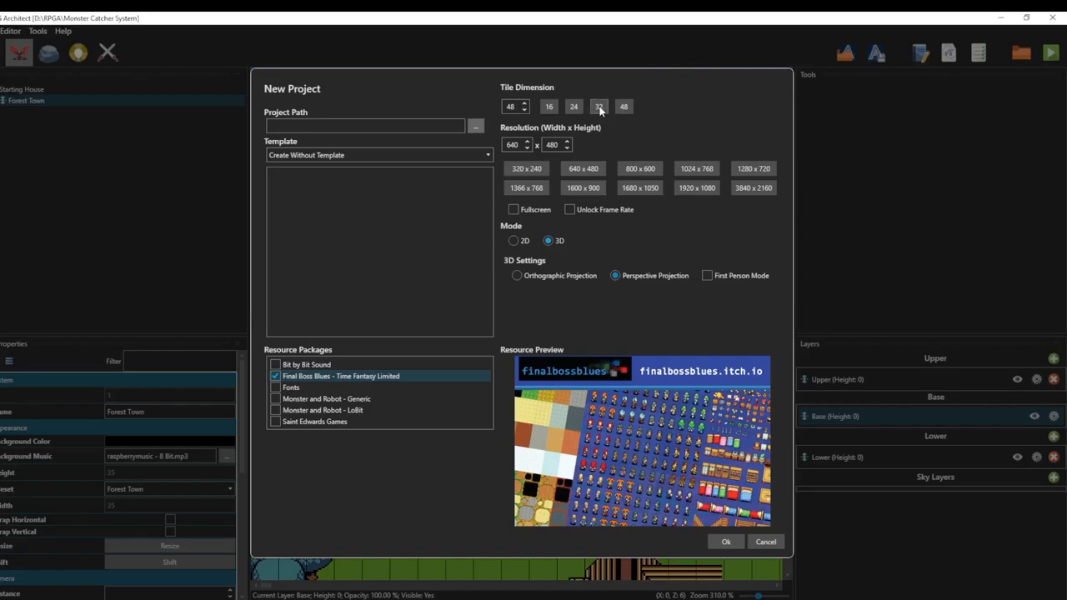
- Choose 32-pixel tiles, the 1280 x 720 resolution preset, and 2D mode
left_click(598, 106)
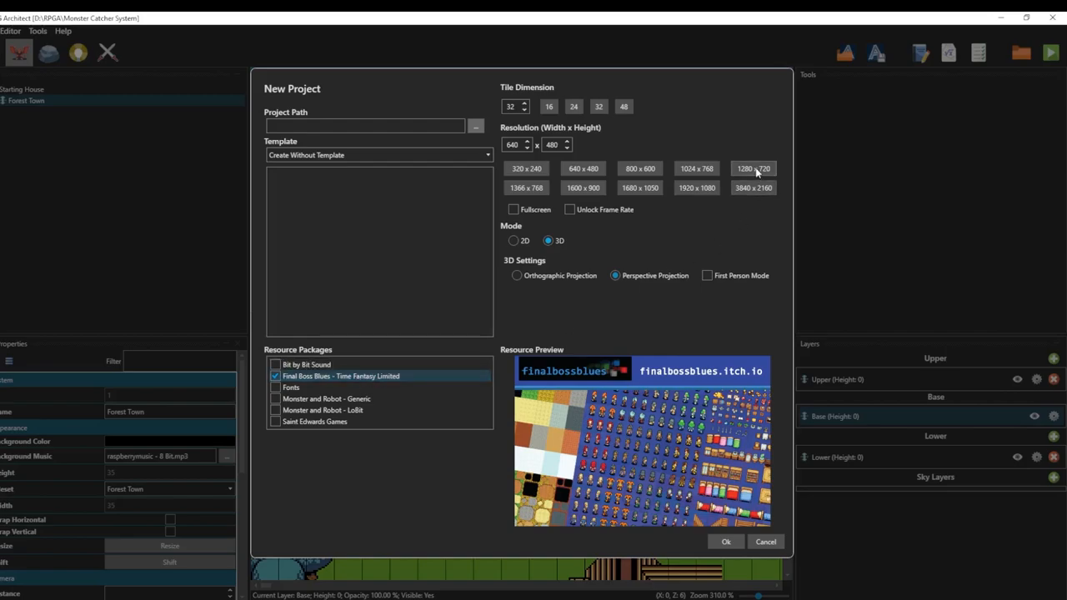
left_click(753, 168)
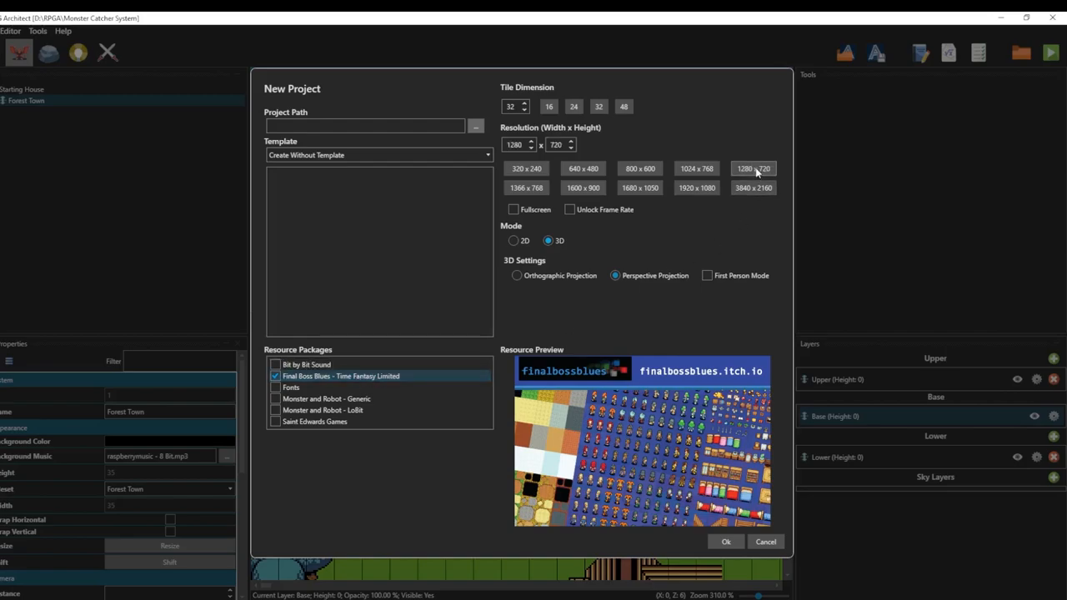
mouse_move(685, 135)
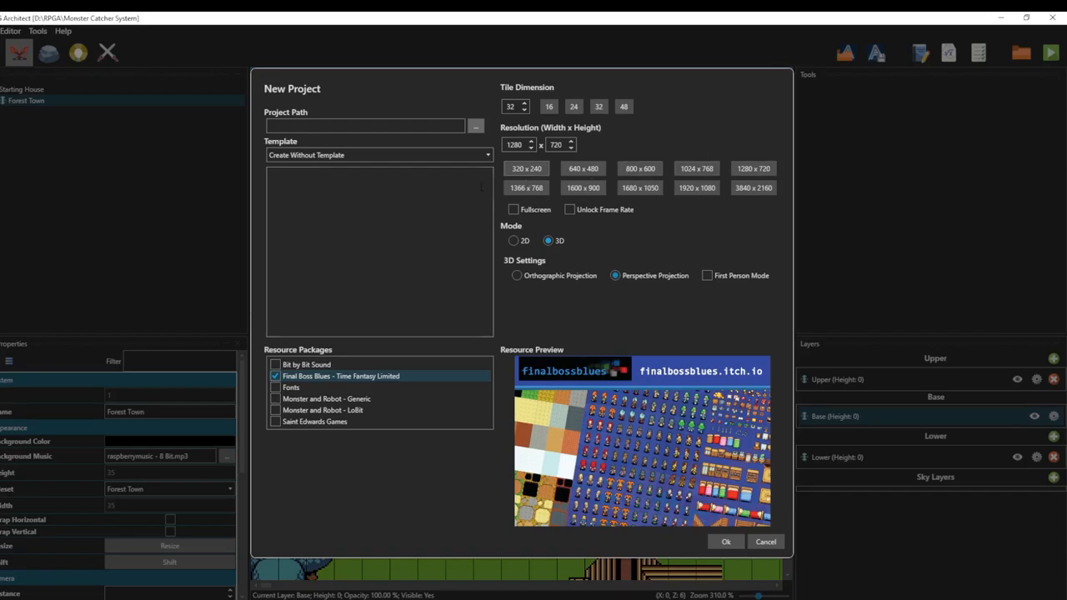
left_click(515, 241)
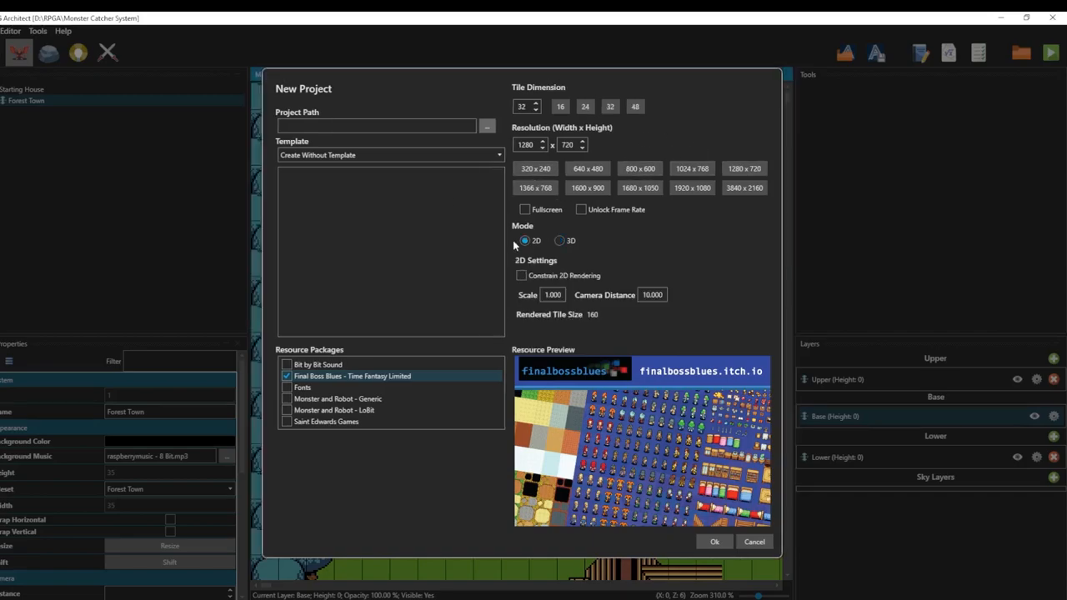
mouse_move(537, 280)
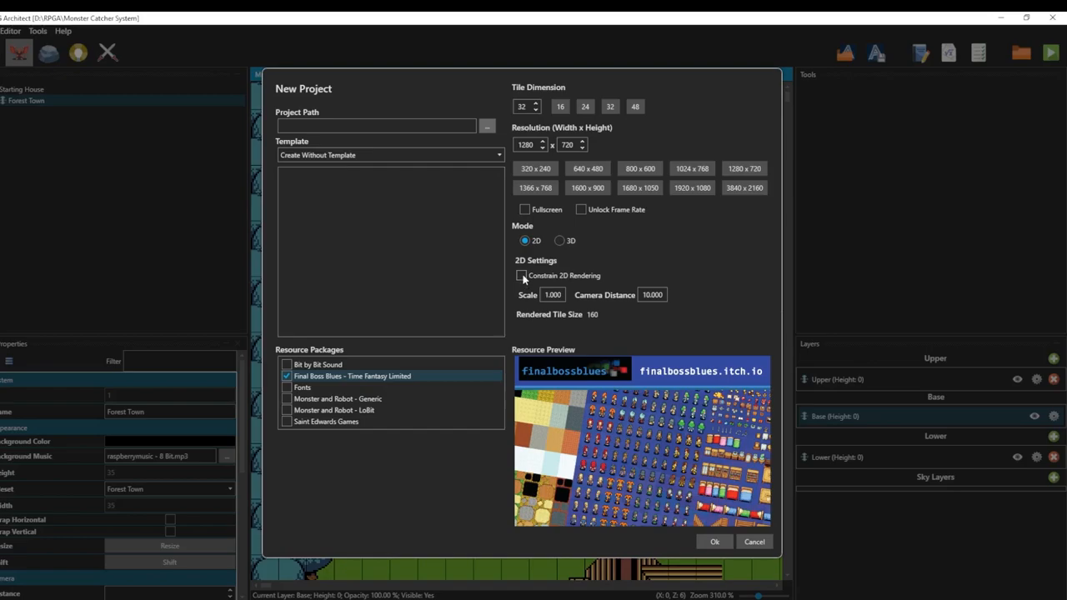
mouse_move(603, 297)
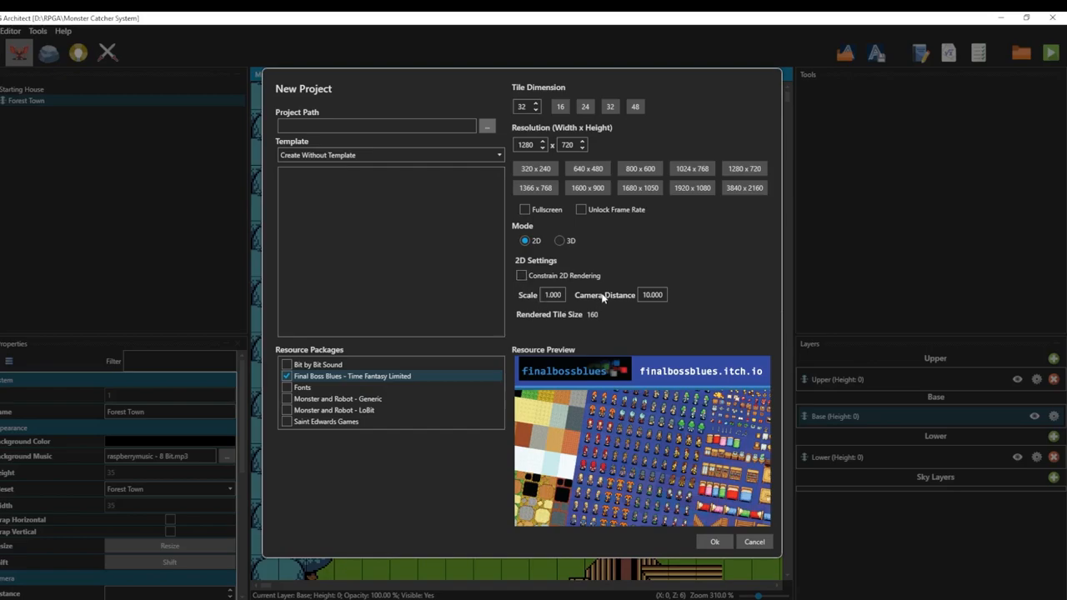
mouse_move(643, 317)
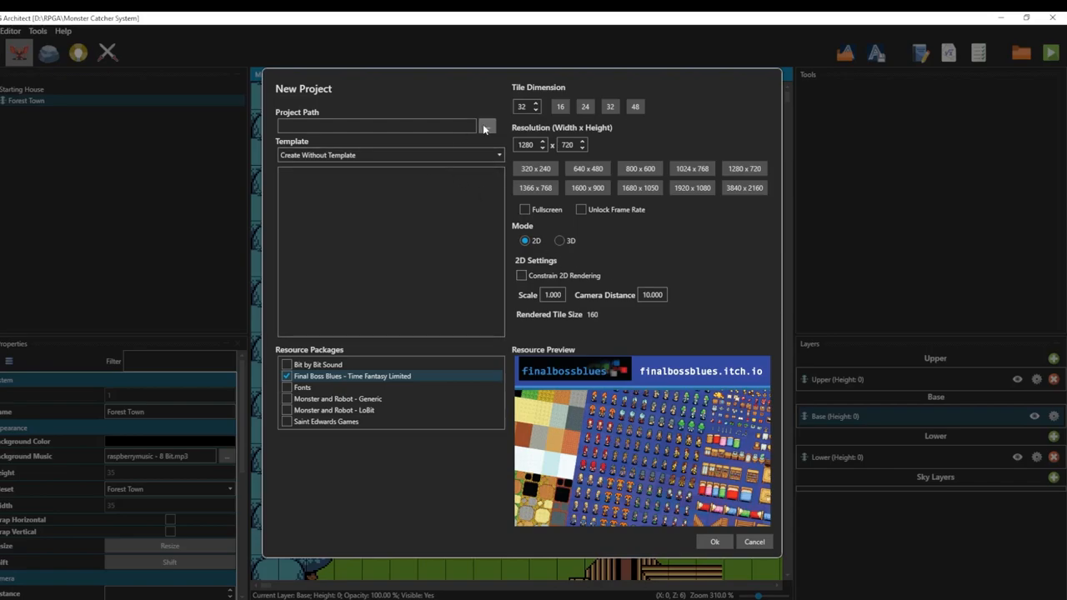
mouse_move(512, 261)
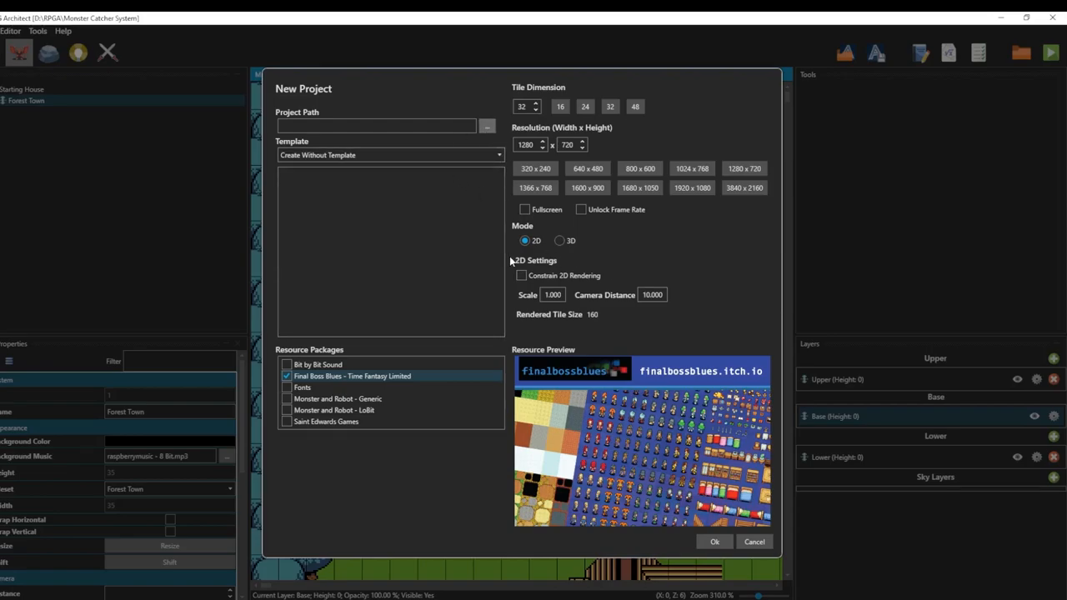
mouse_move(507, 242)
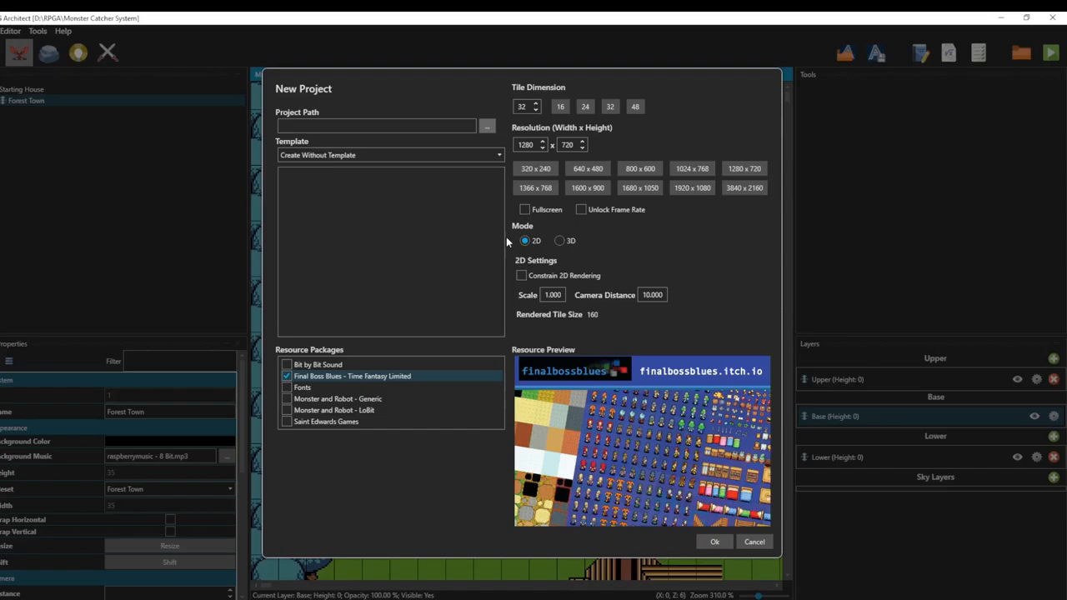
- Create a Tutorial Series folder under D:\RPGA and select it as the project path
left_click(487, 126)
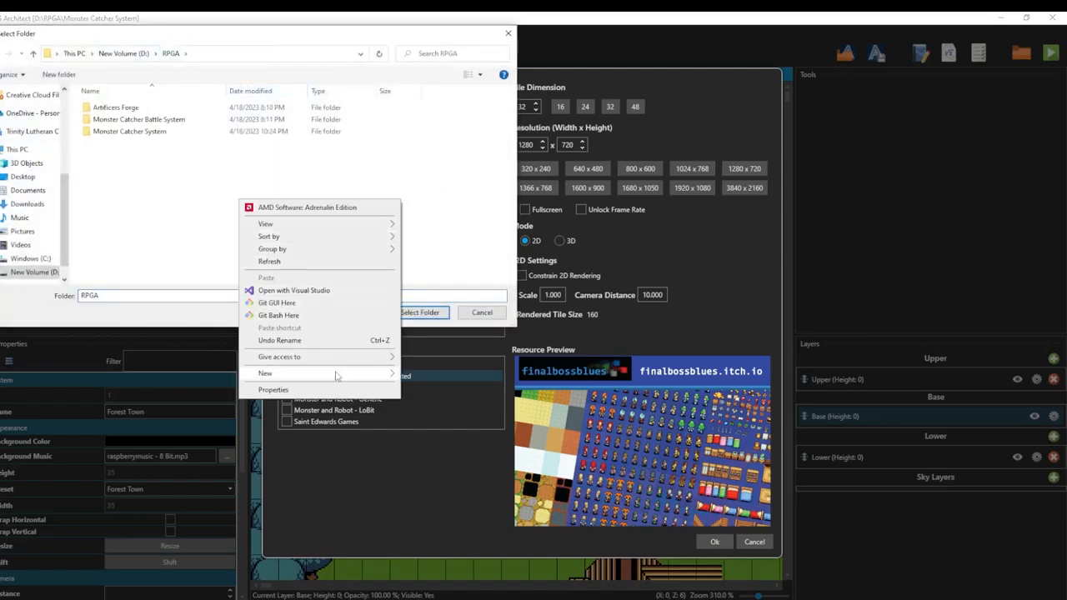
left_click(265, 373)
type("Tutorial Series")
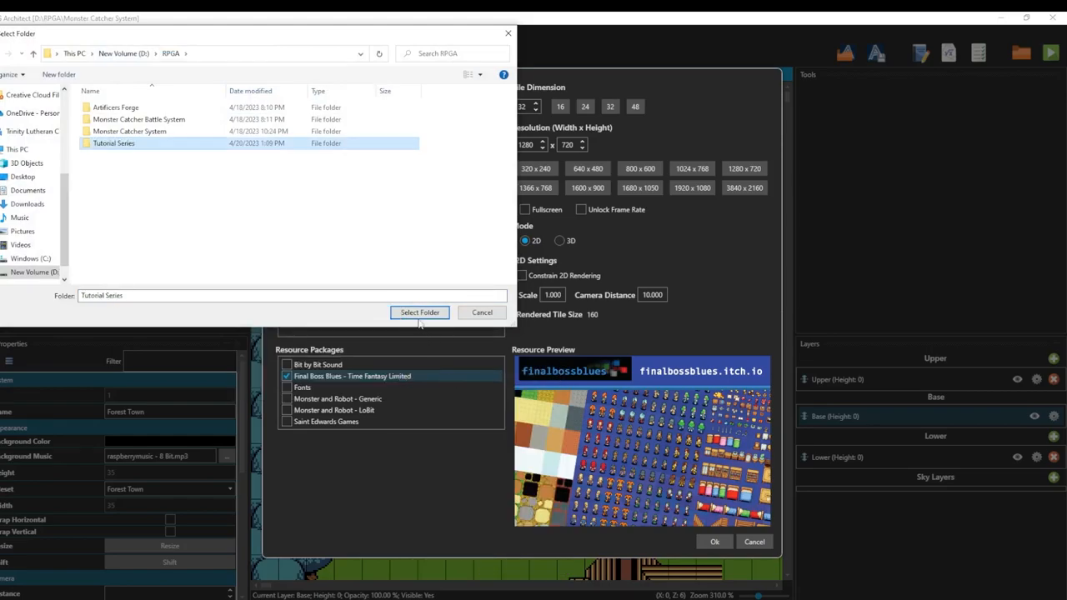
left_click(419, 313)
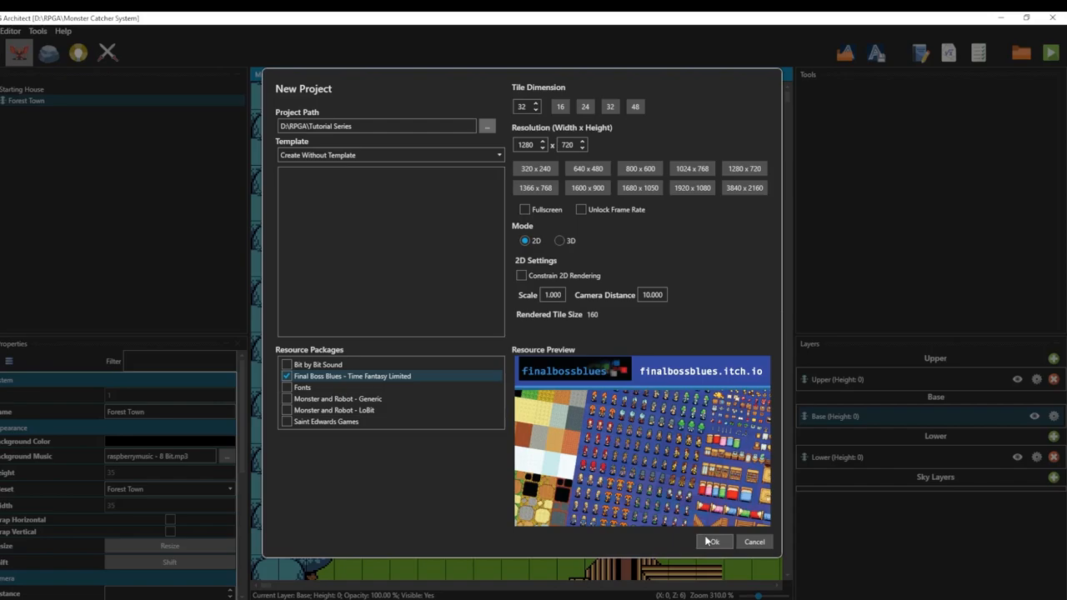
- Tick Bit by Bit Sound and every other resource package, then confirm with Ok
left_click(317, 365)
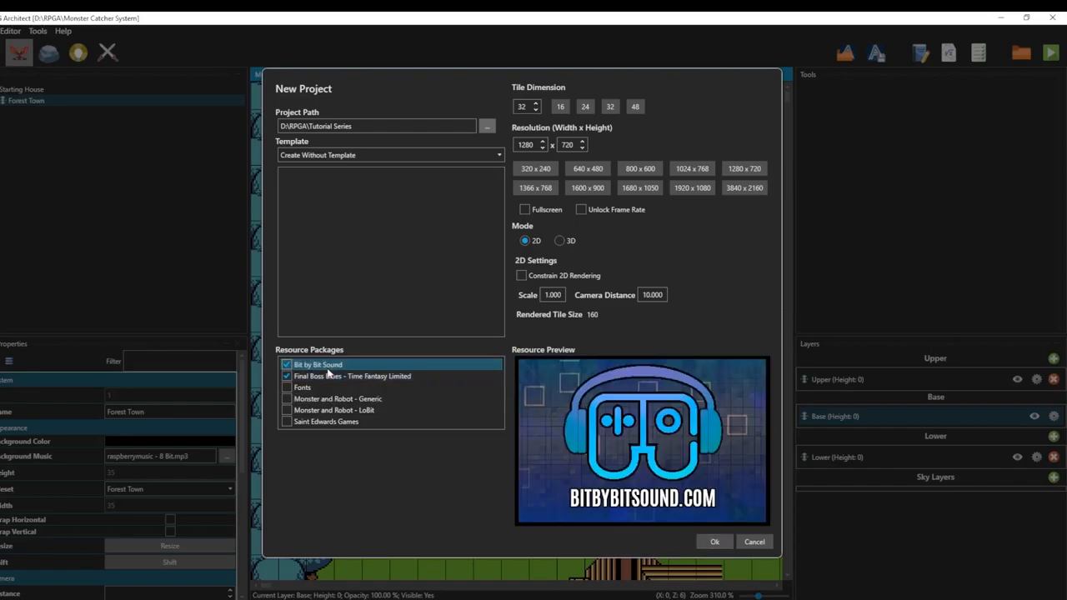
left_click(301, 387)
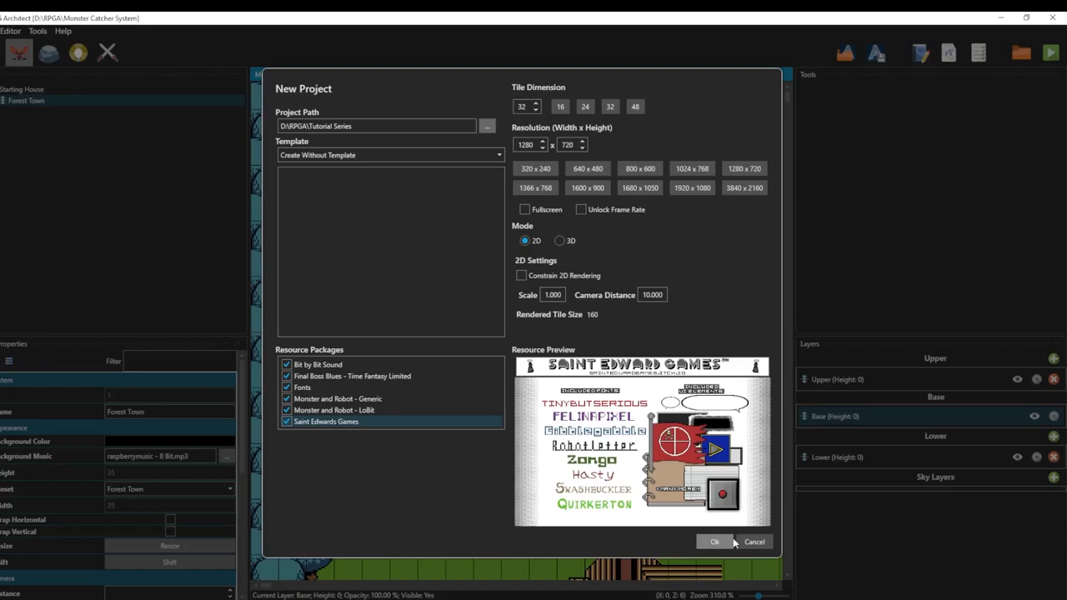
mouse_move(609, 509)
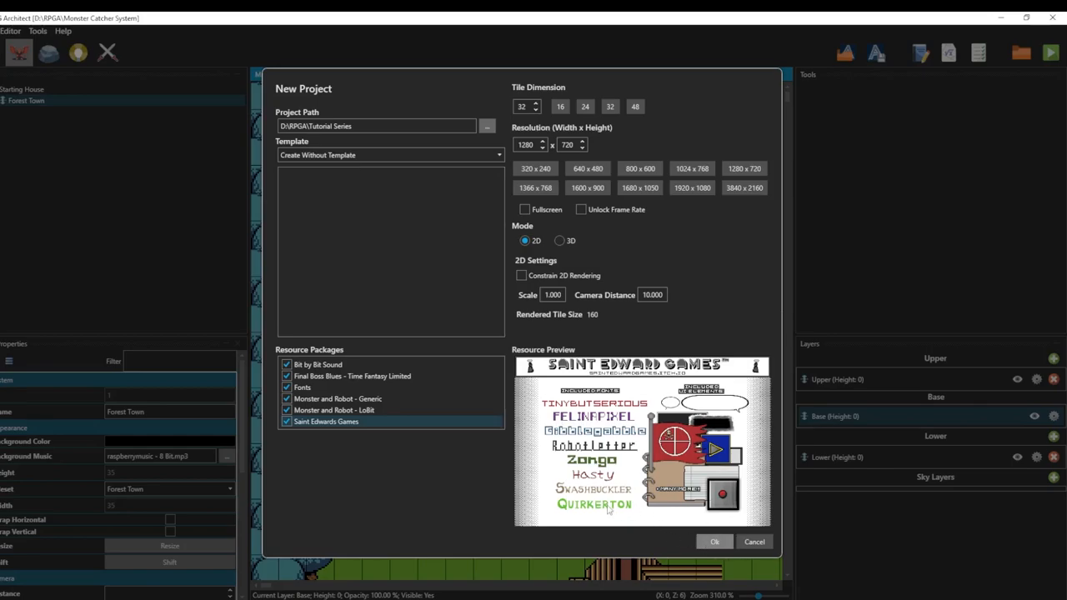
left_click(713, 541)
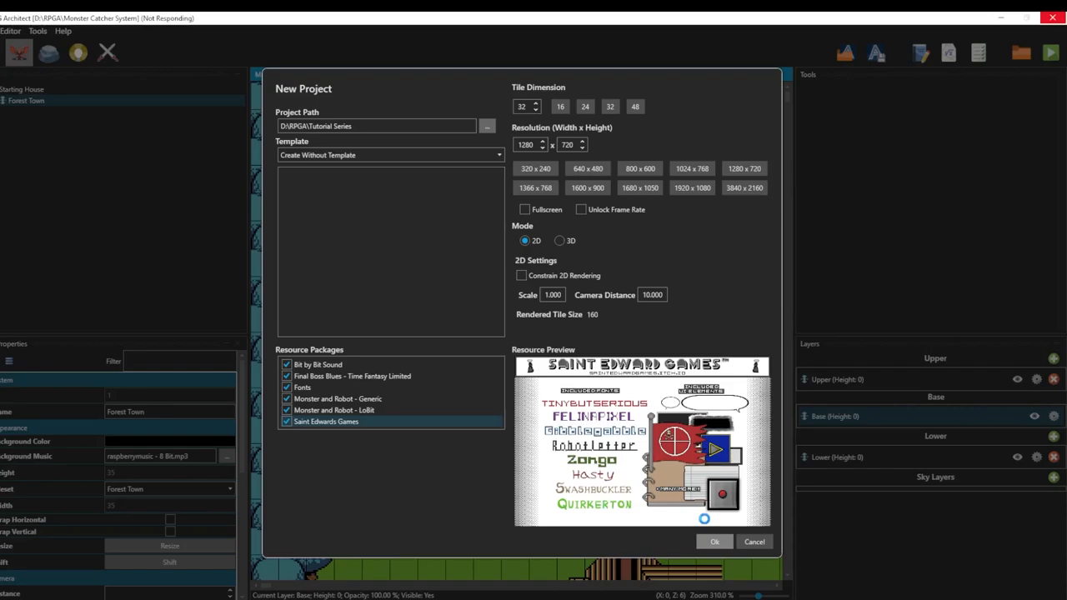
left_click(713, 542)
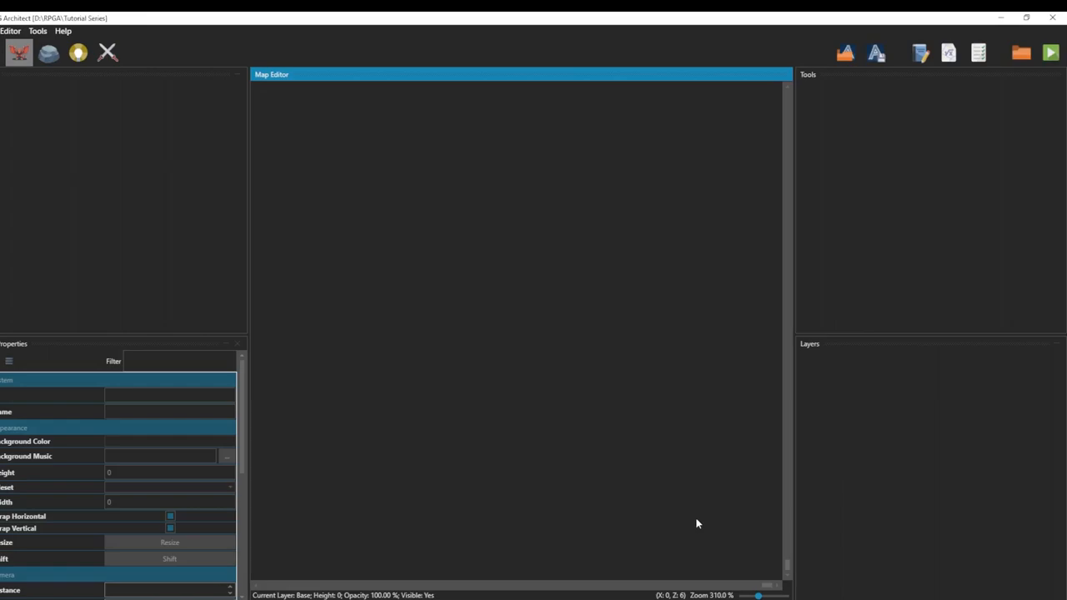
mouse_move(174, 176)
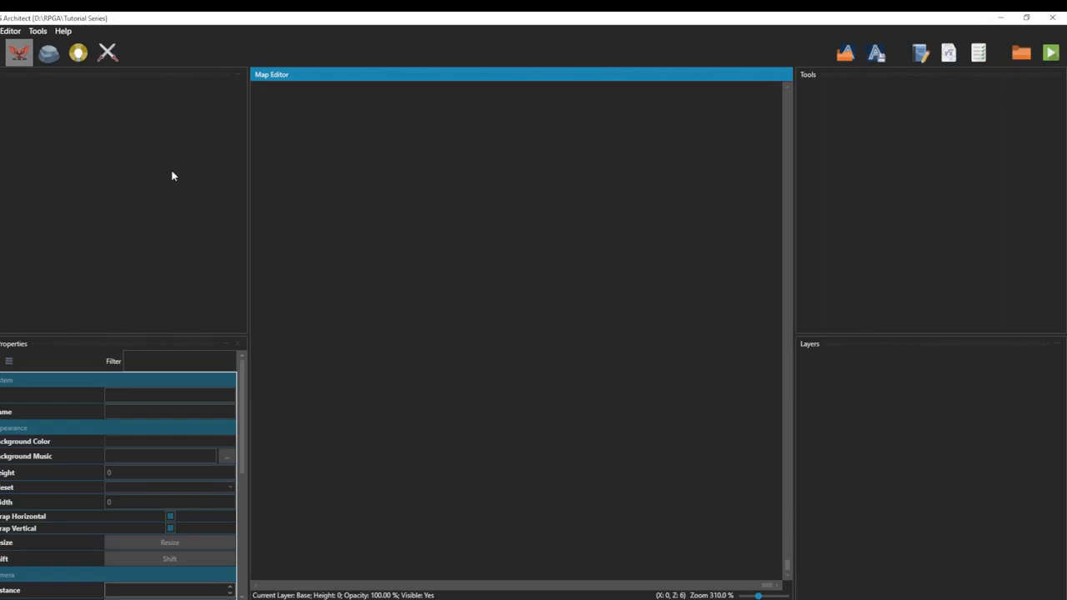
mouse_move(347, 381)
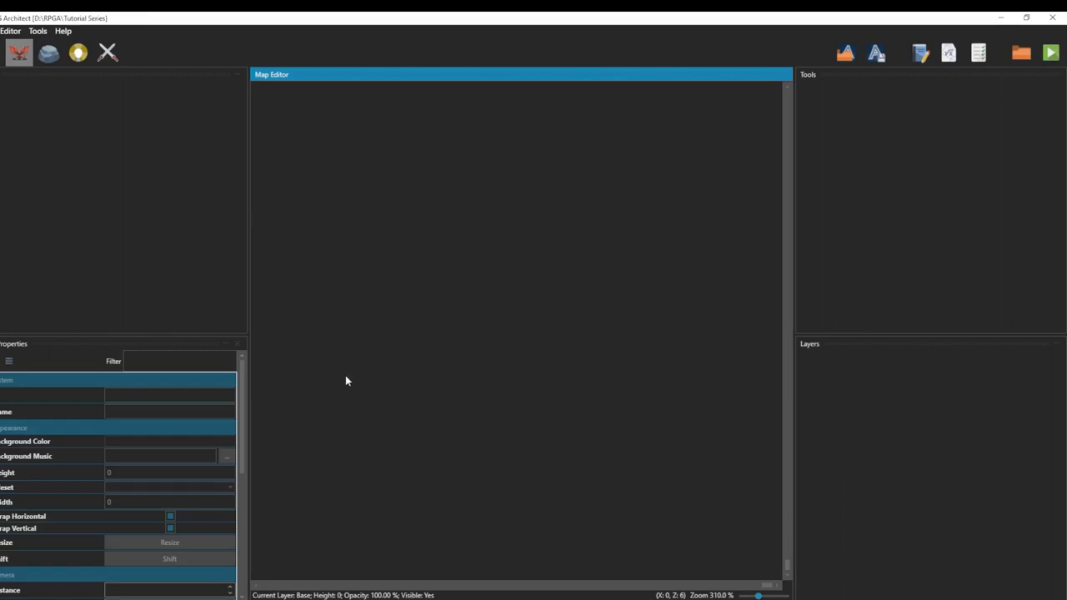
mouse_move(350, 377)
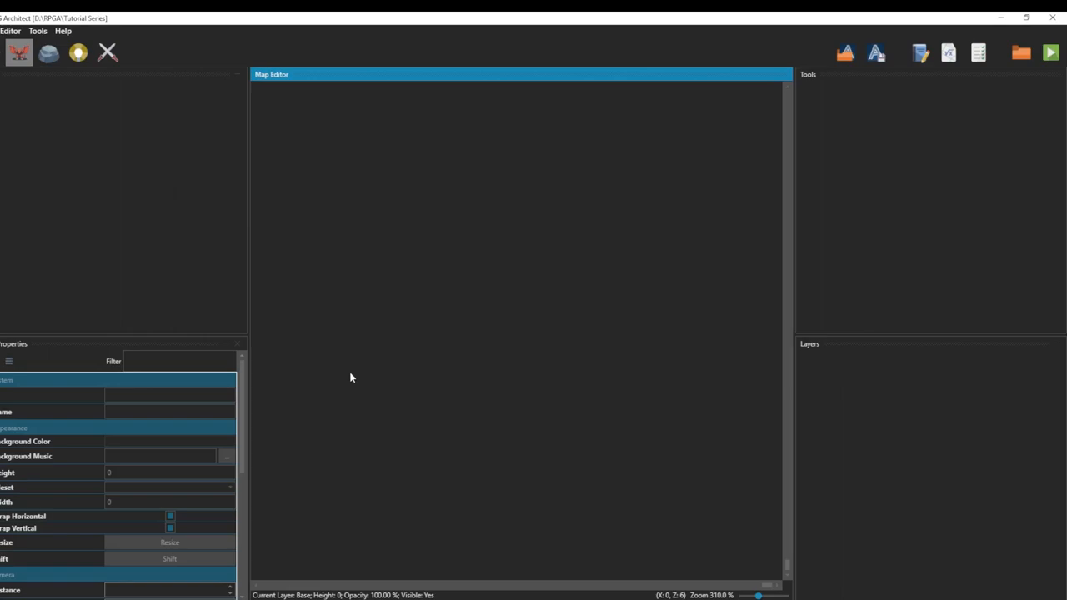
mouse_move(346, 392)
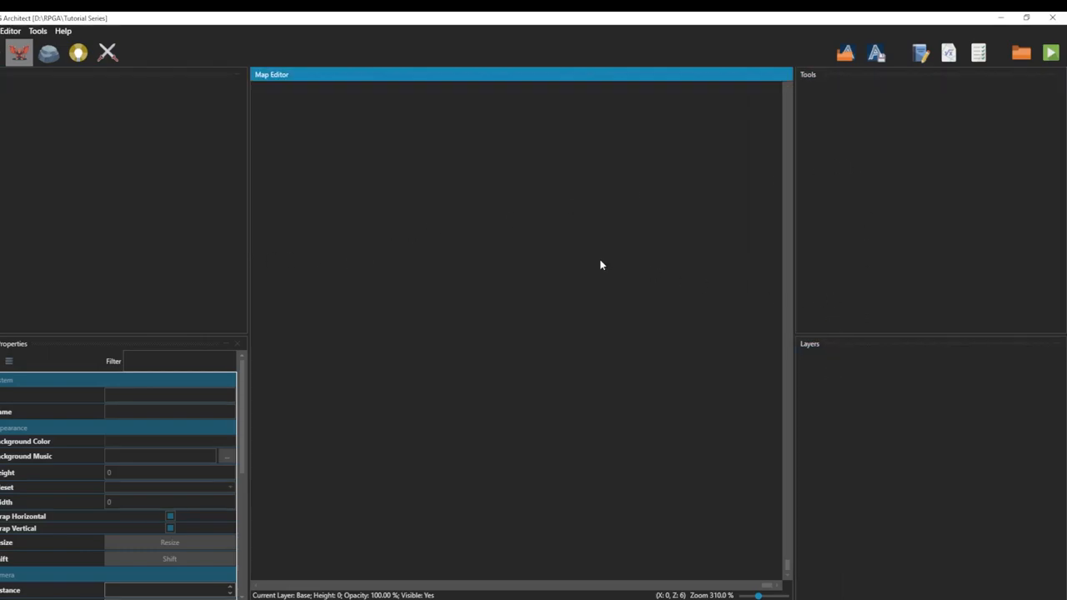
mouse_move(1034, 74)
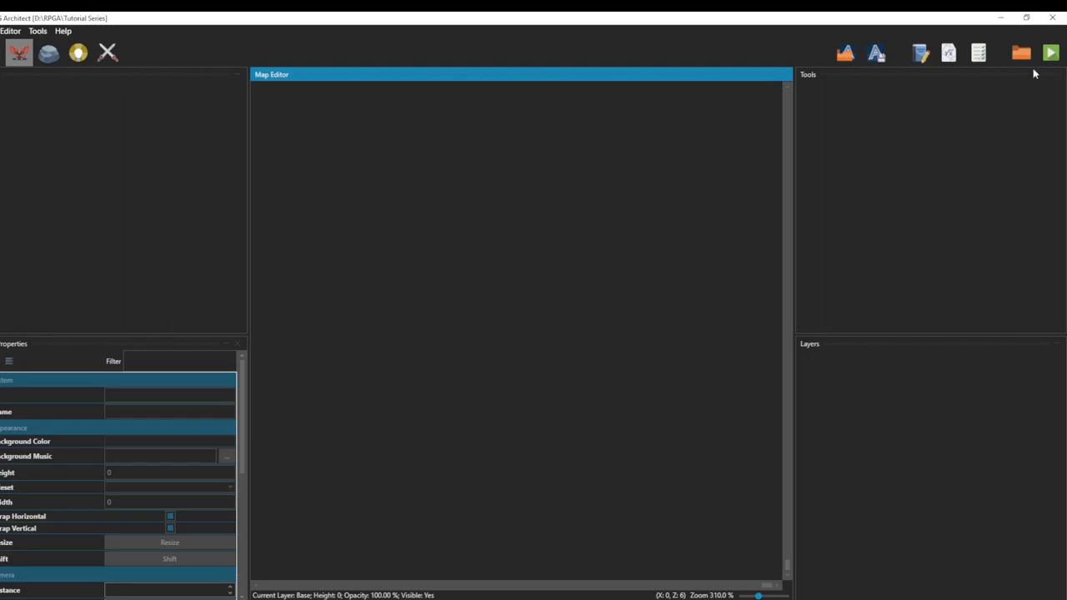
- After test play warns of no starting map, add a new map named Starting House
left_click(1051, 52)
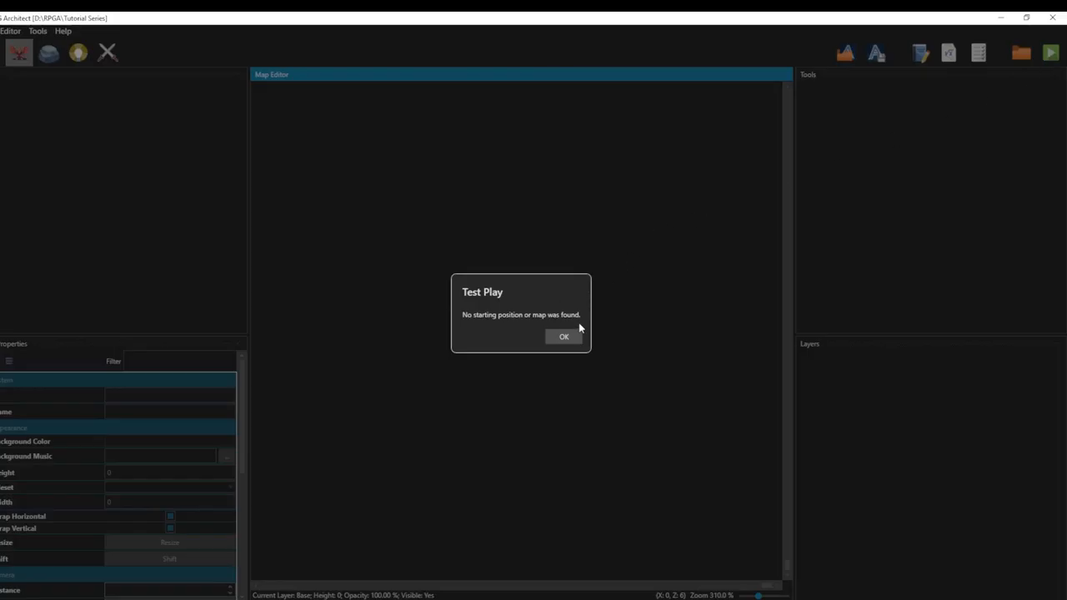
left_click(564, 337)
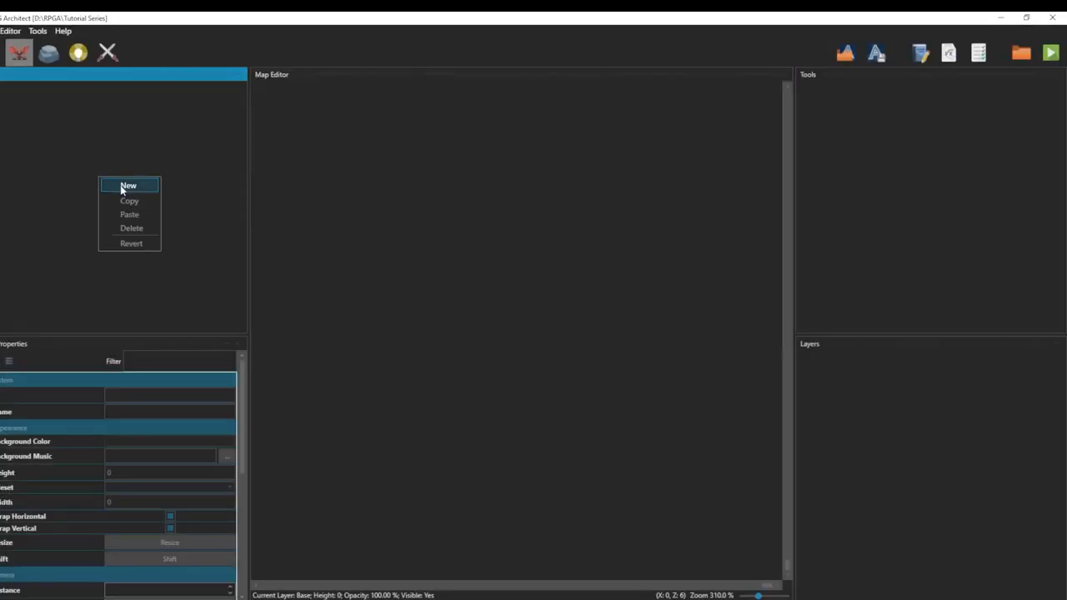
left_click(129, 186)
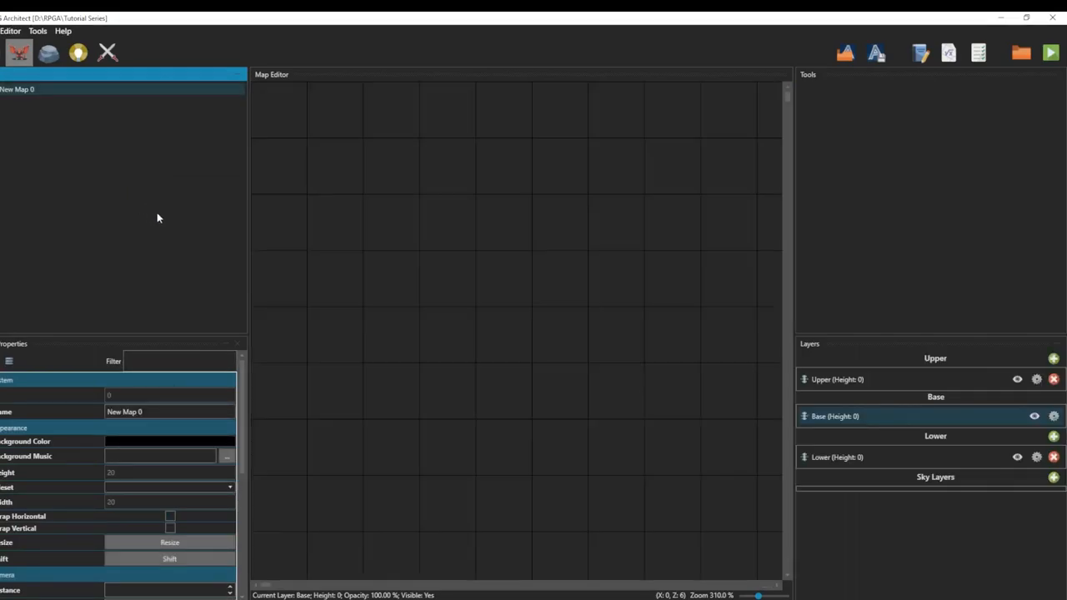
double_click(169, 412)
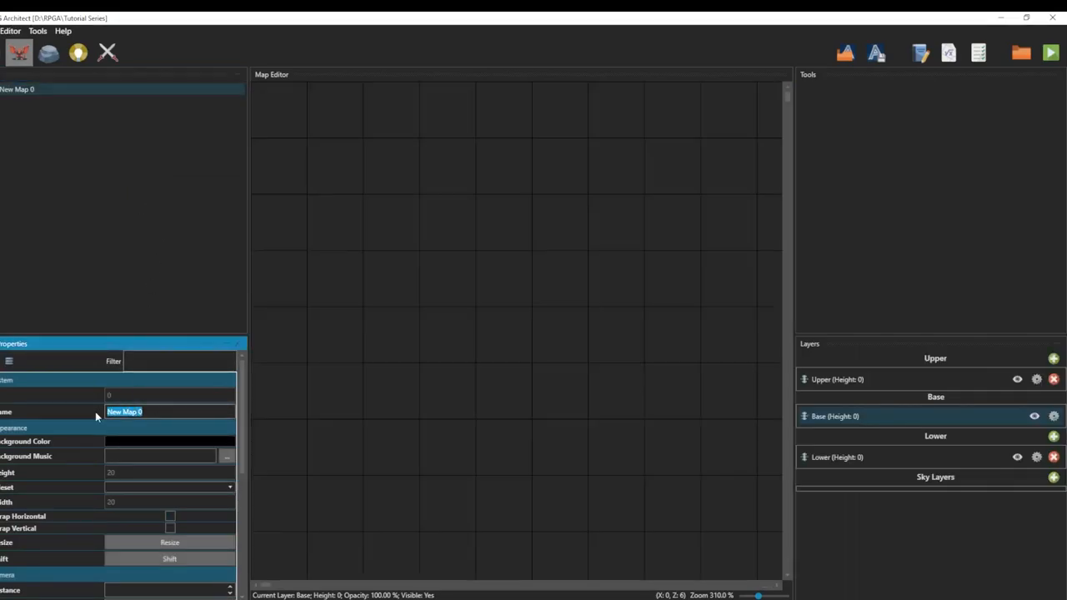
type("Starting House")
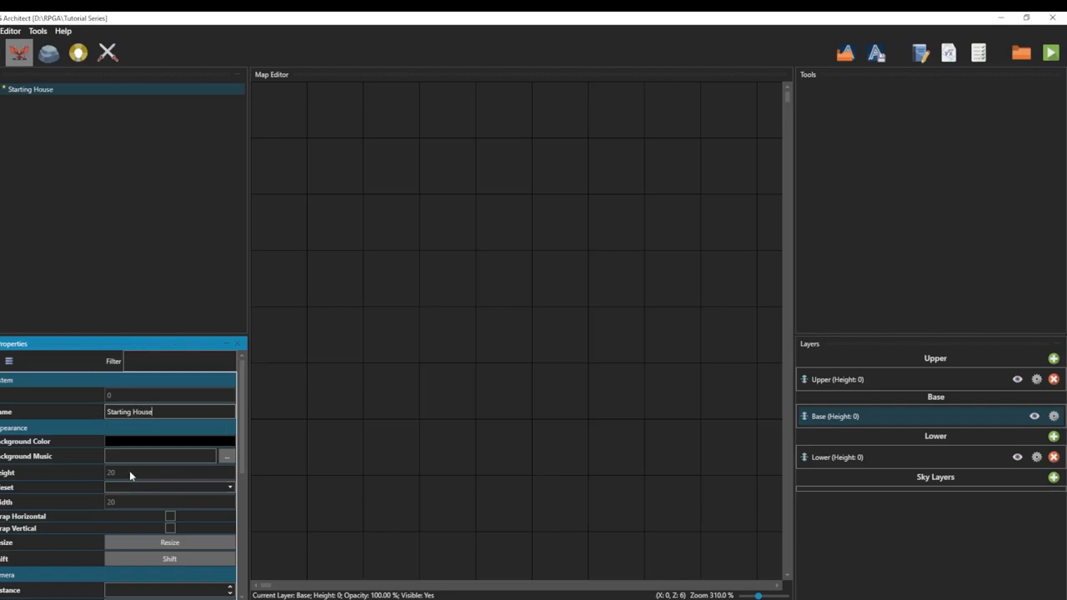
scroll("down", 3)
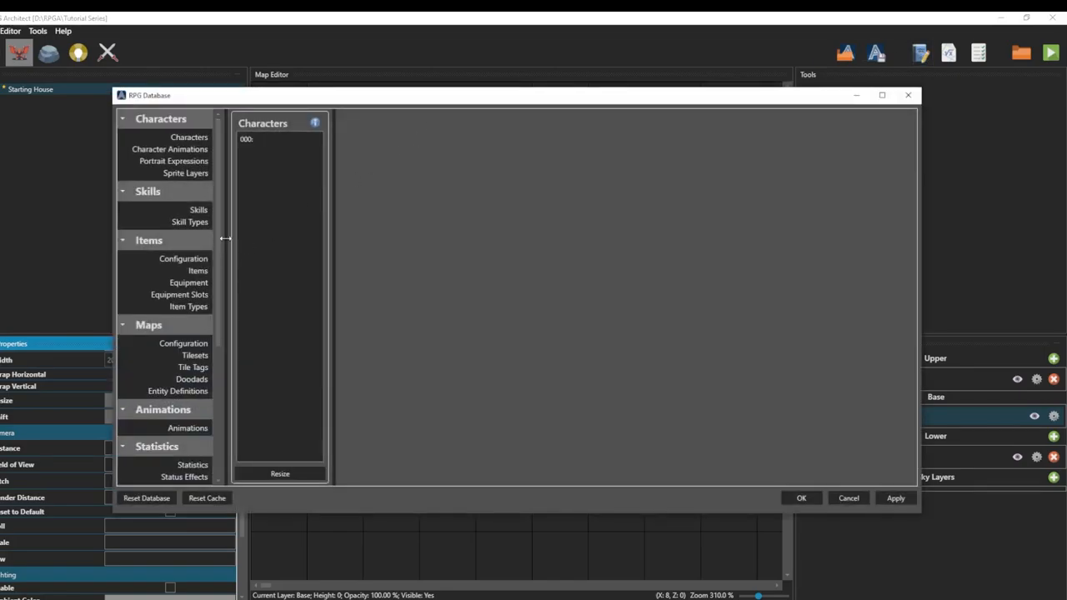
mouse_move(202, 242)
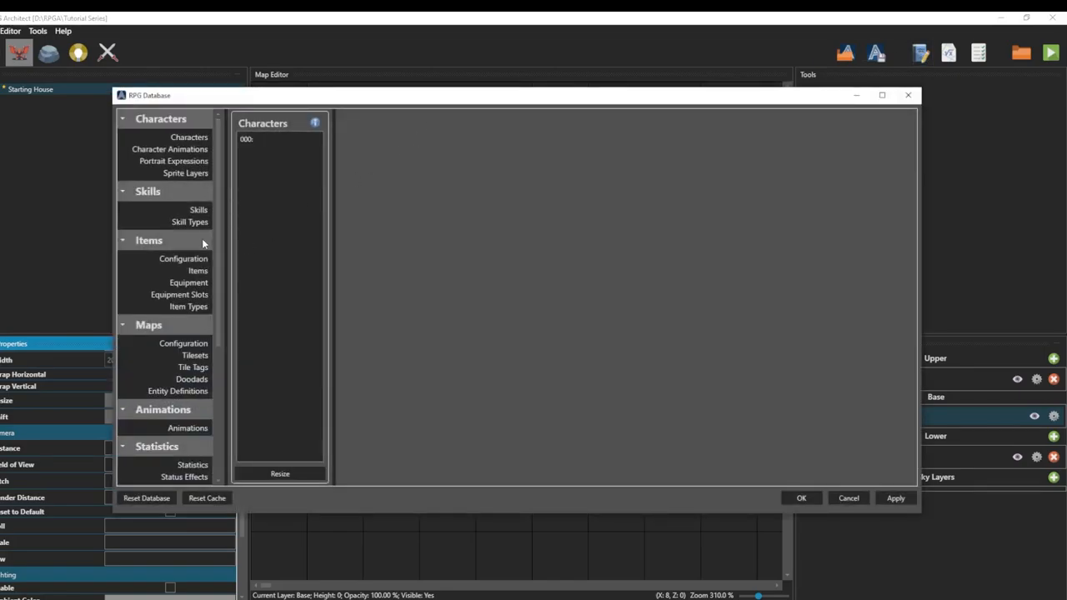
mouse_move(207, 335)
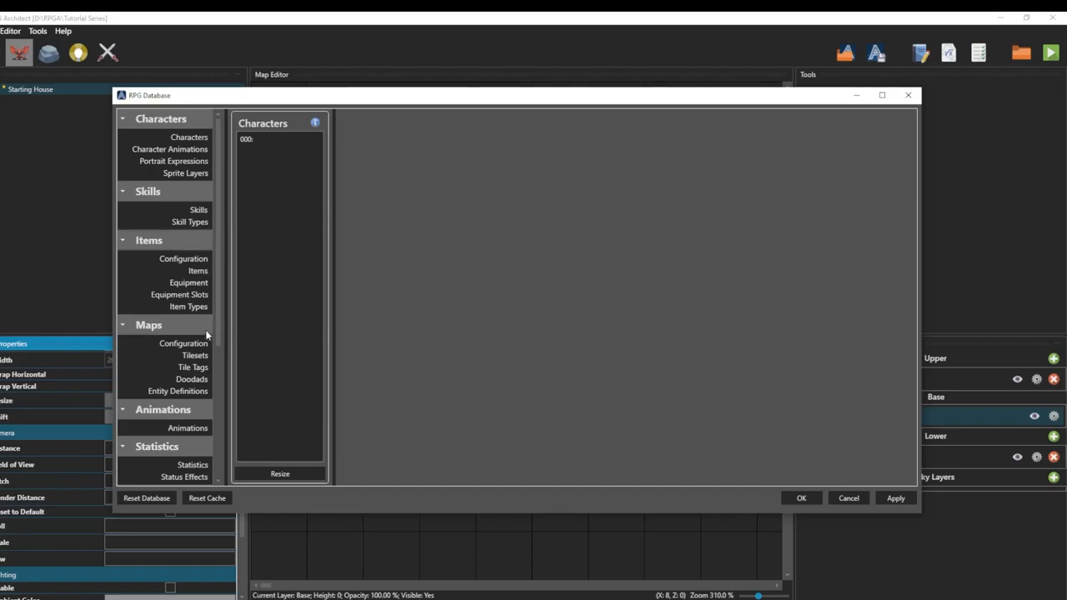
- Under Maps > Tilesets, rename tileset entry 000 to Interior
left_click(195, 355)
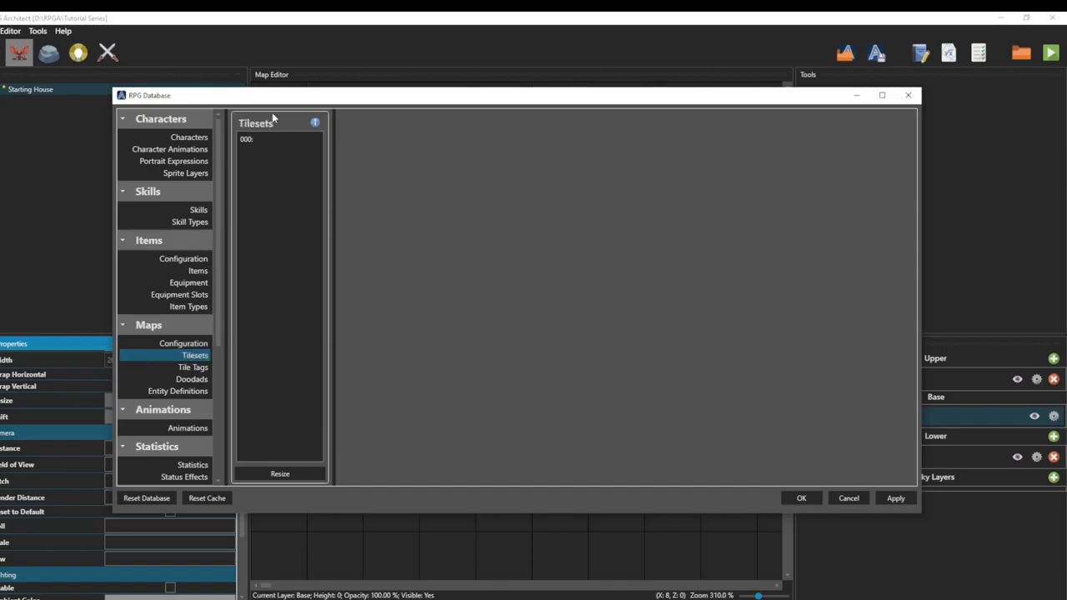
left_click(247, 138)
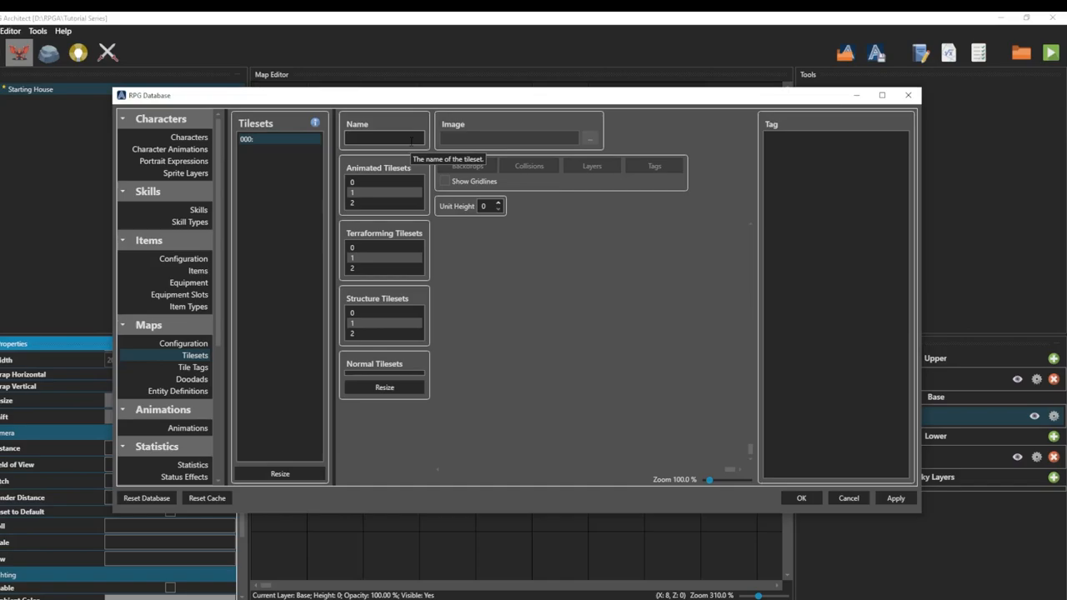
type("Interior")
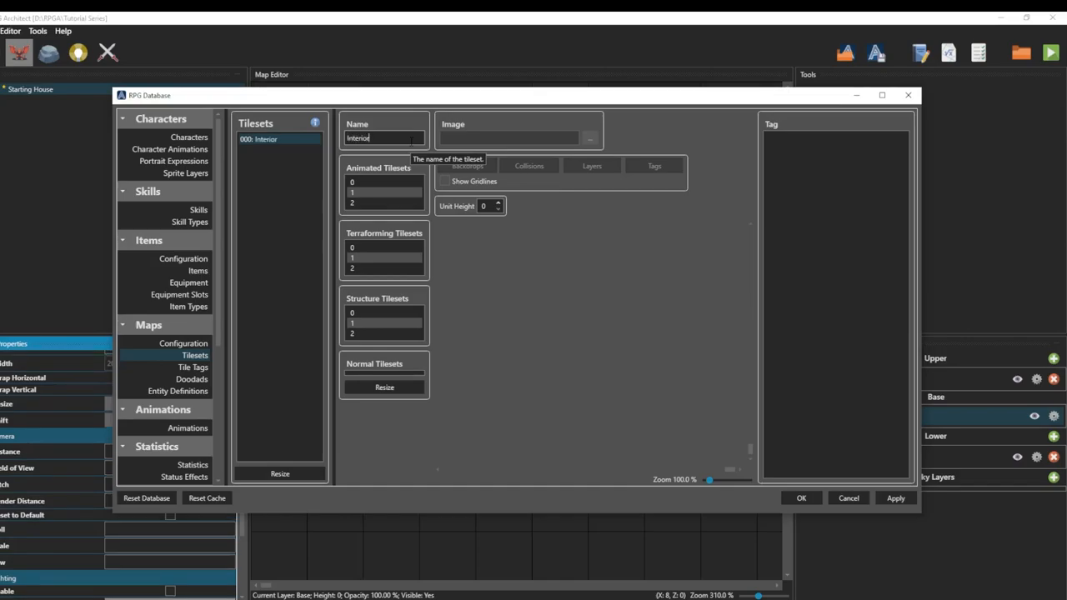
mouse_move(414, 193)
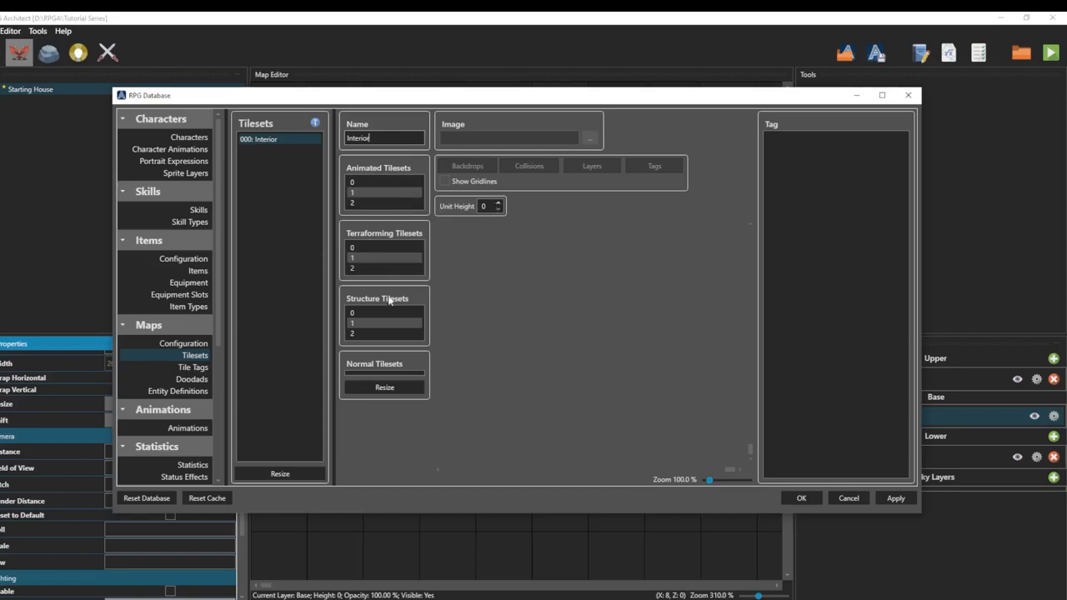
mouse_move(374, 347)
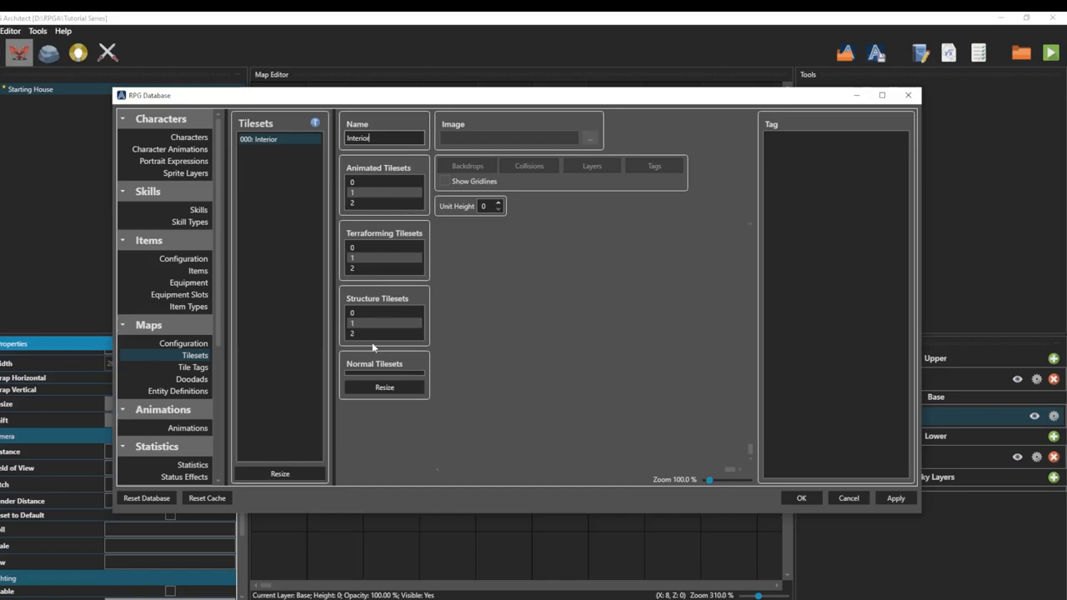
mouse_move(434, 251)
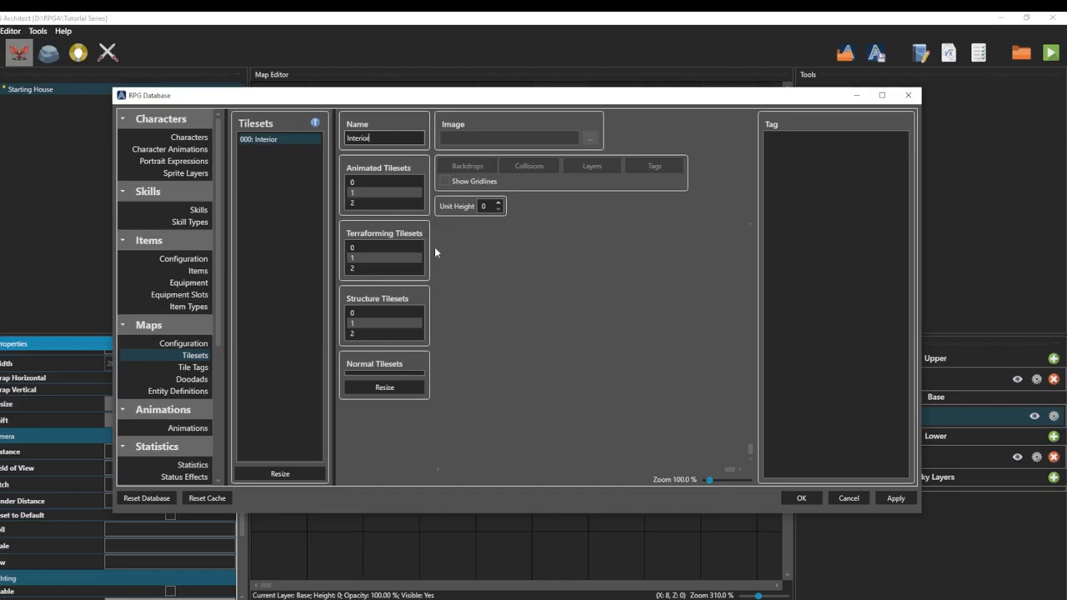
mouse_move(397, 261)
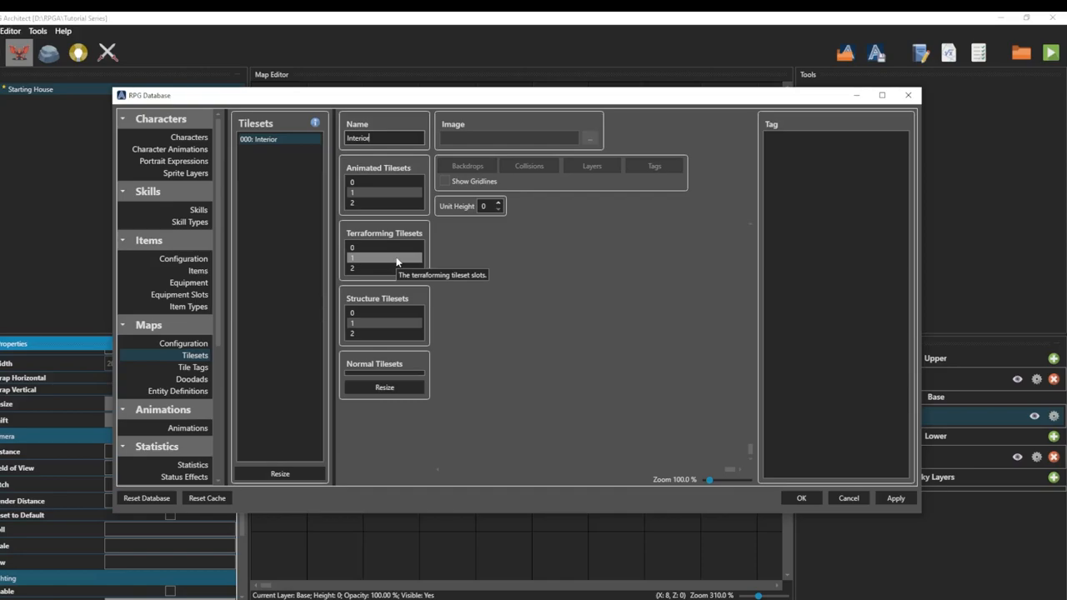
- Resize the Interior tileset's Normal Tilesets list to 1 slot
left_click(384, 387)
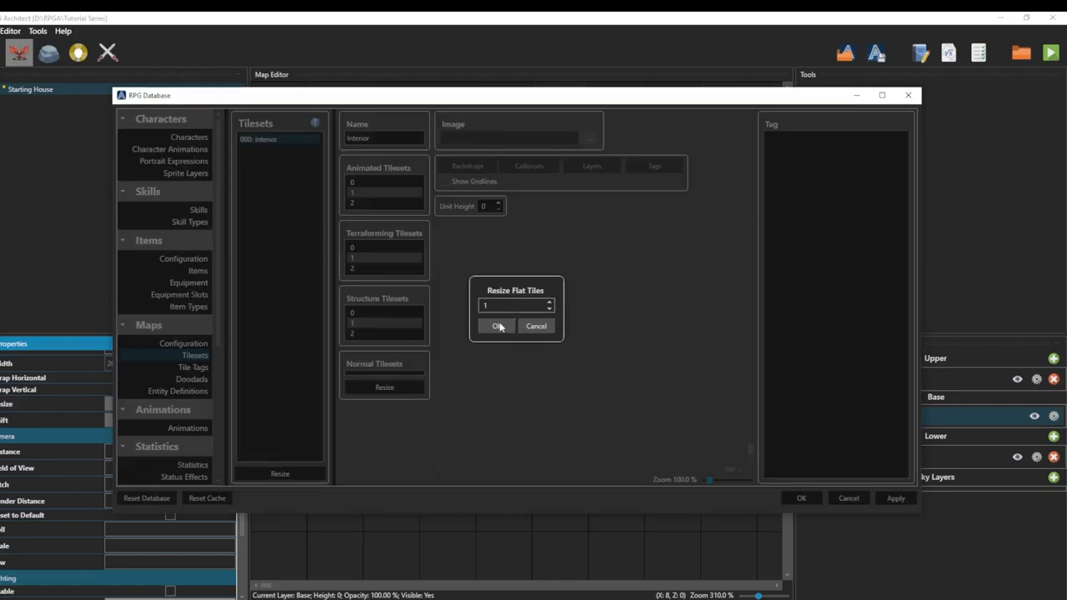
left_click(497, 326)
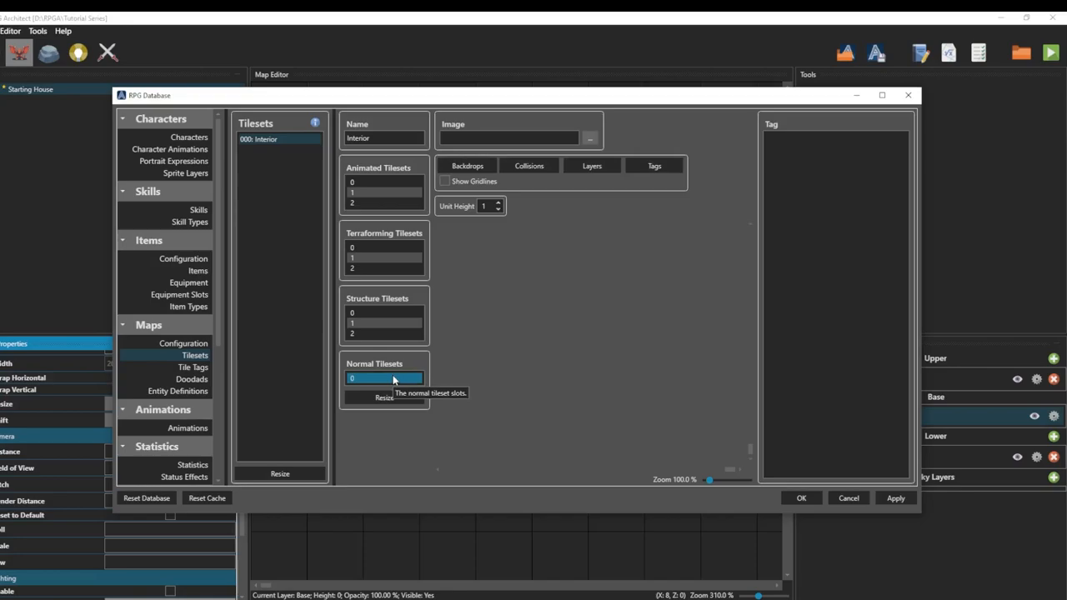
mouse_move(591, 139)
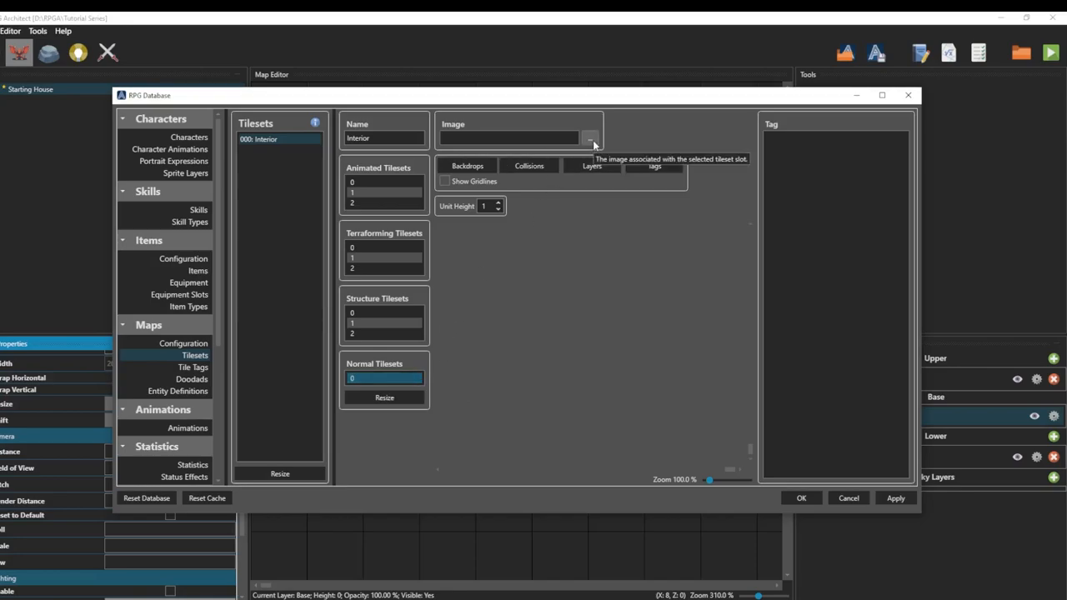
mouse_move(392, 384)
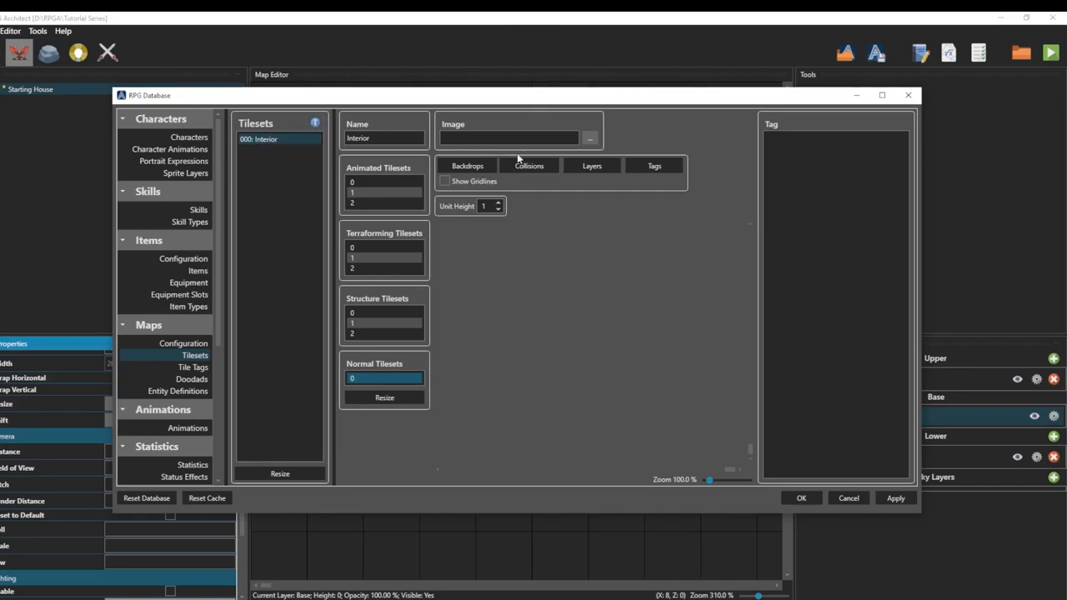
mouse_move(600, 131)
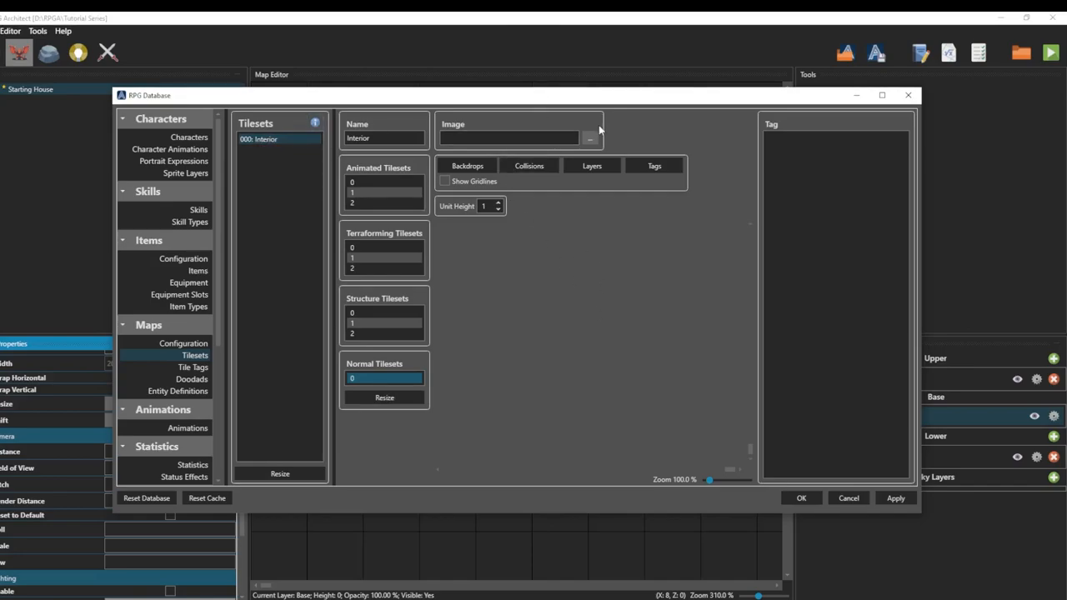
mouse_move(591, 140)
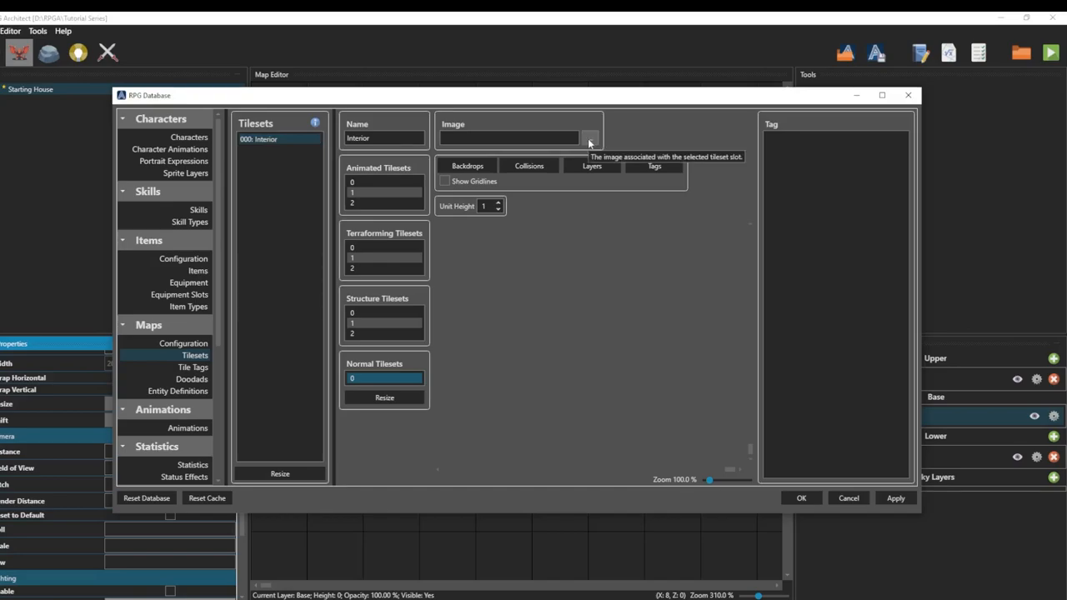
mouse_move(588, 135)
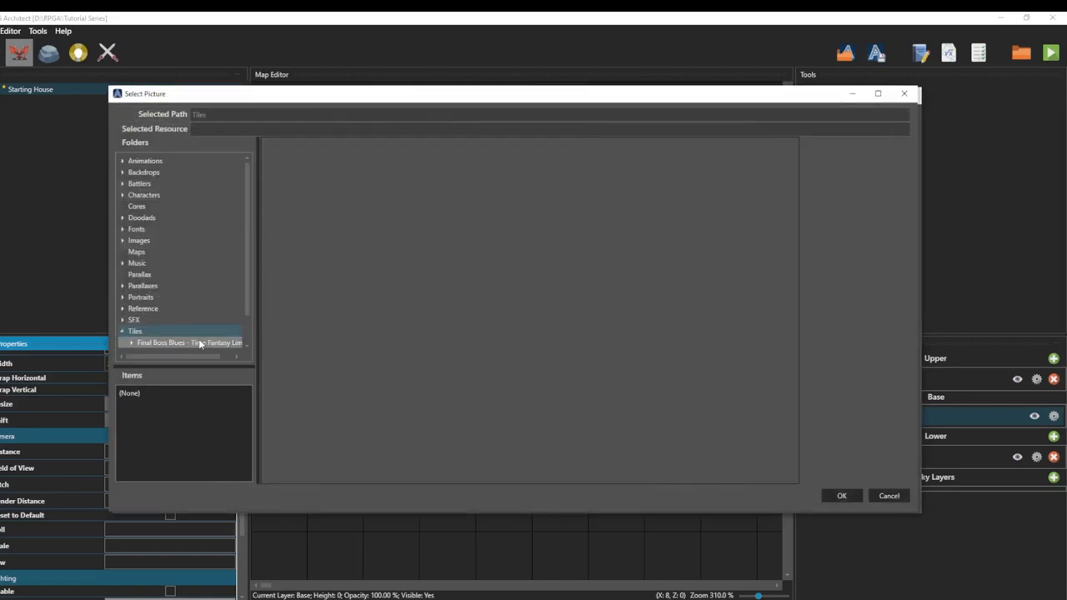
left_click(163, 325)
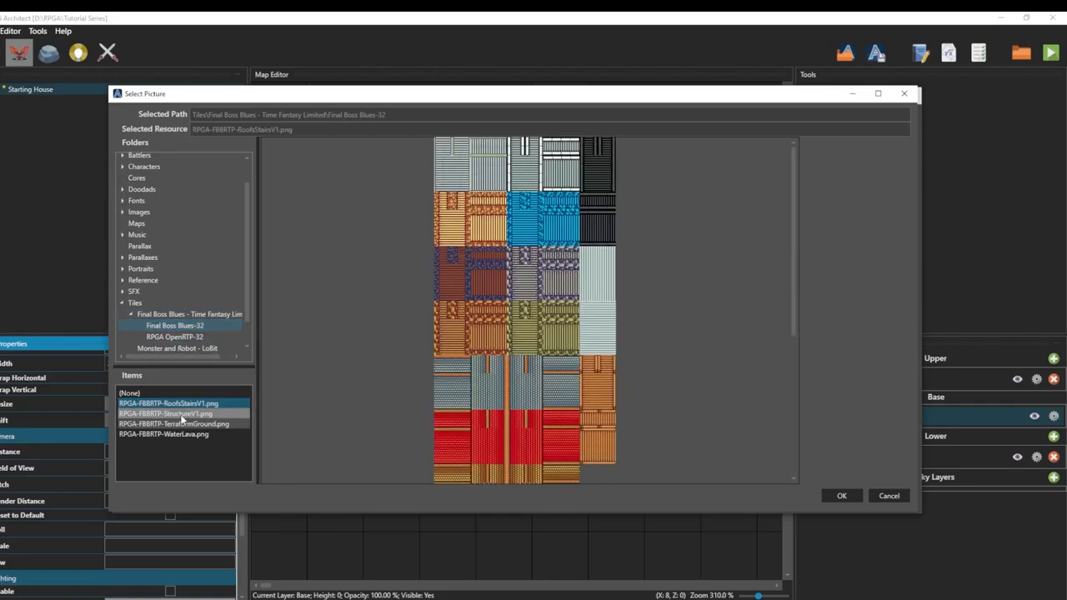
left_click(174, 424)
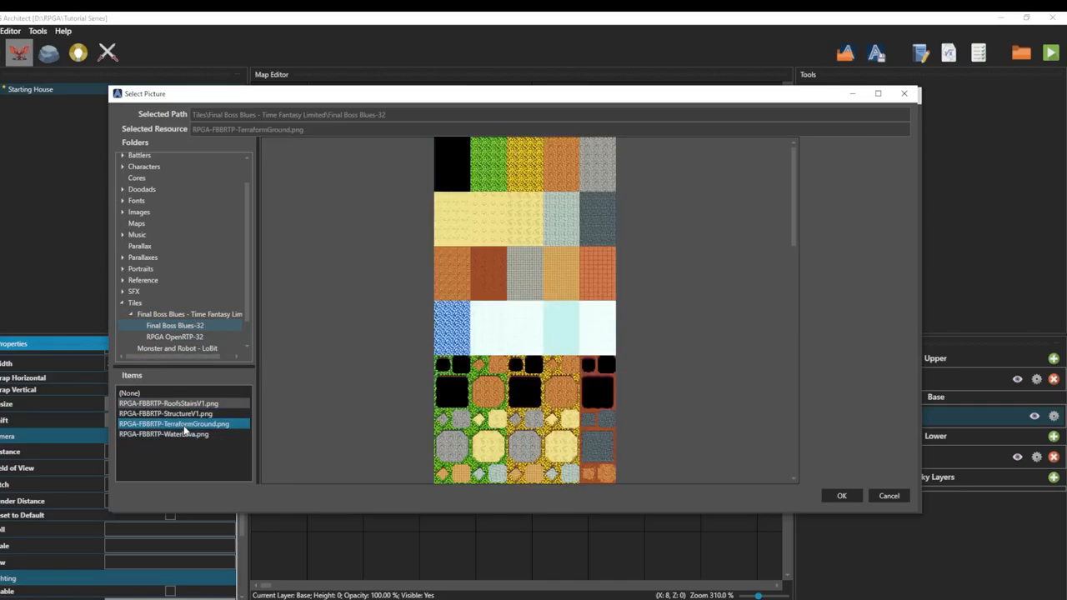
left_click(169, 404)
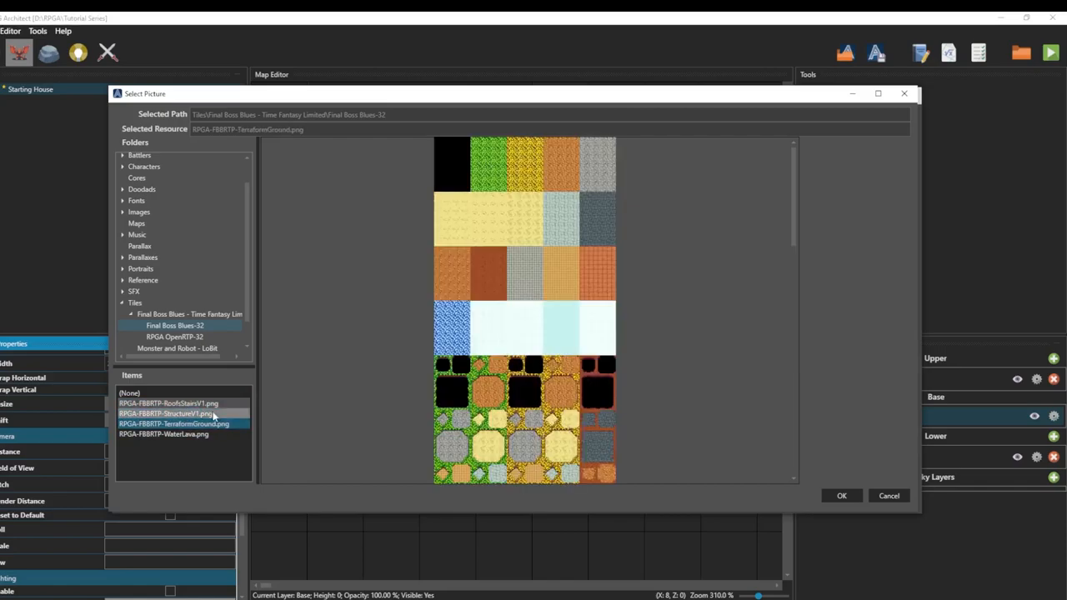
left_click(165, 414)
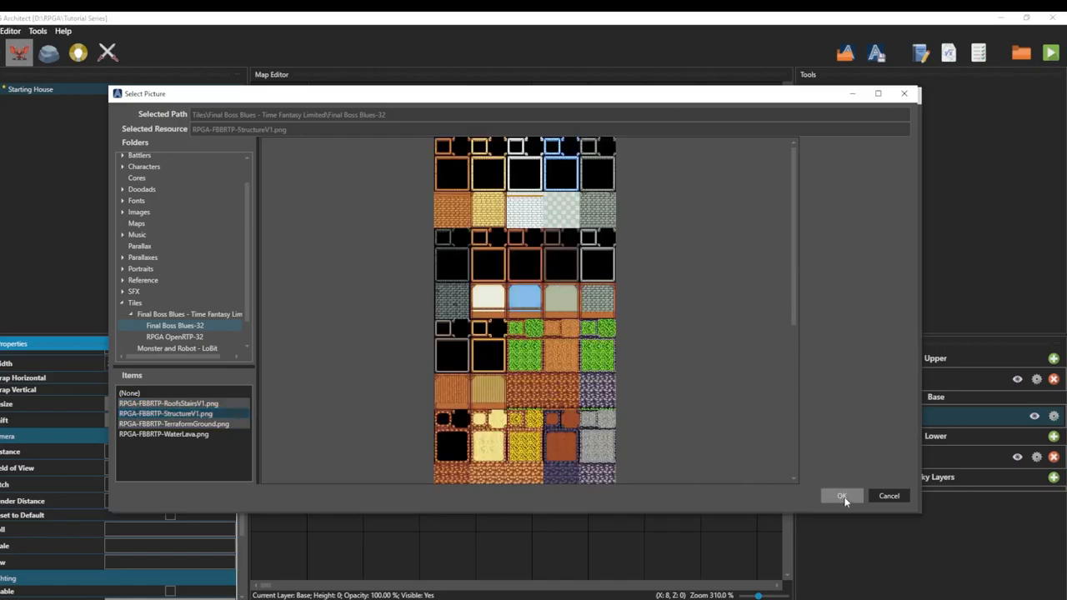
left_click(842, 497)
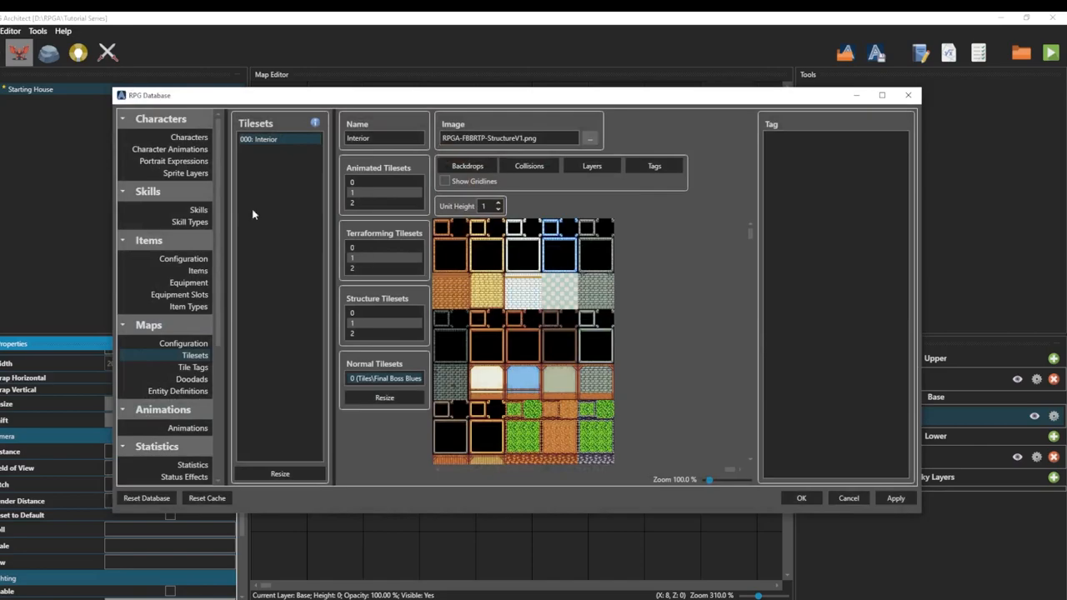
mouse_move(587, 203)
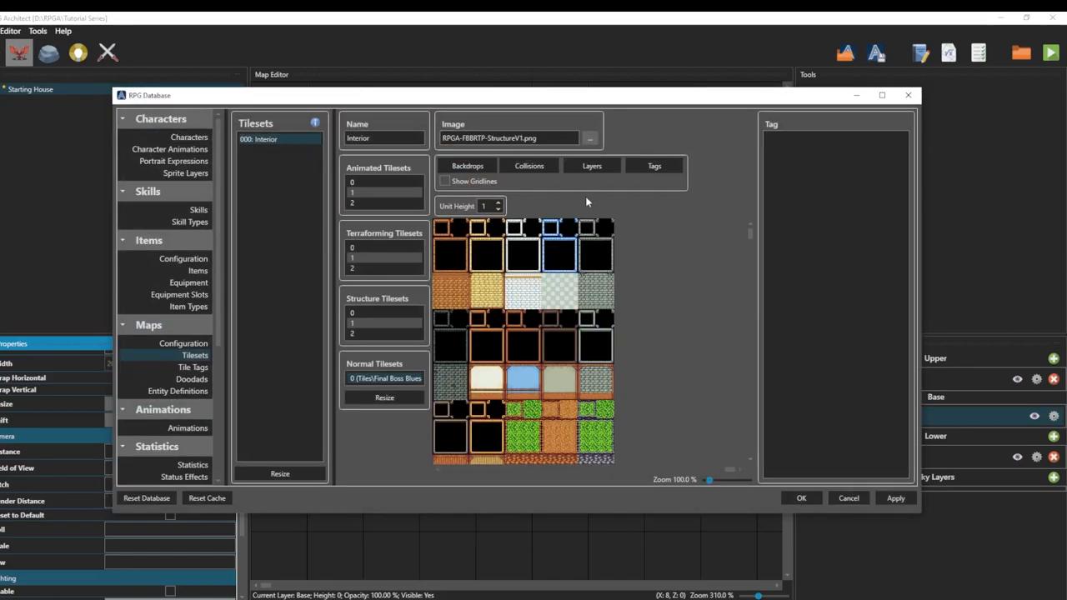
mouse_move(615, 275)
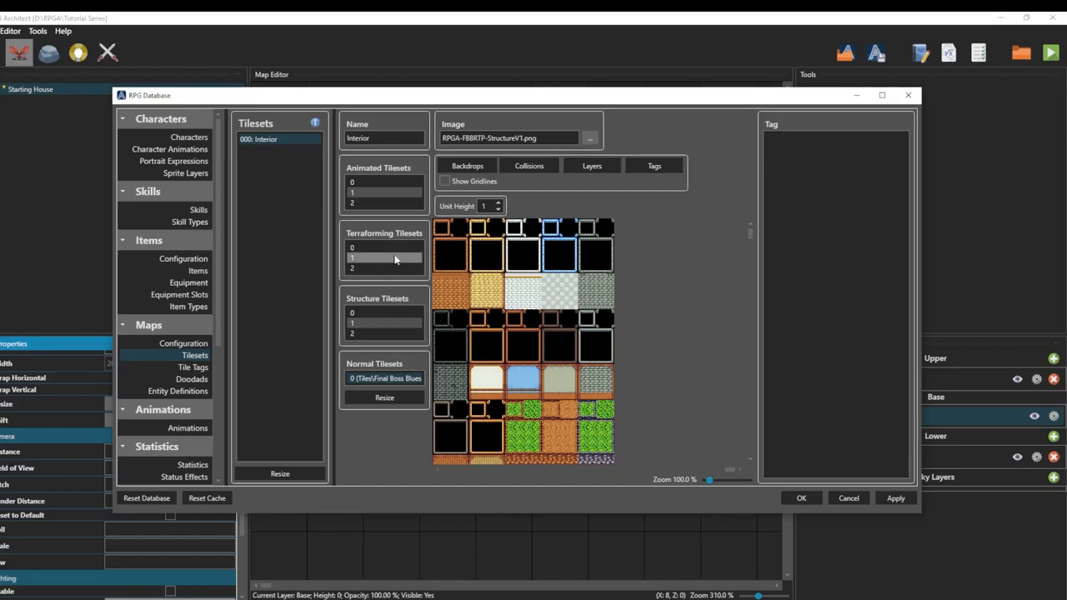
- Assign TerraformGround.png to Terraforming Tilesets slot 0
left_click(384, 248)
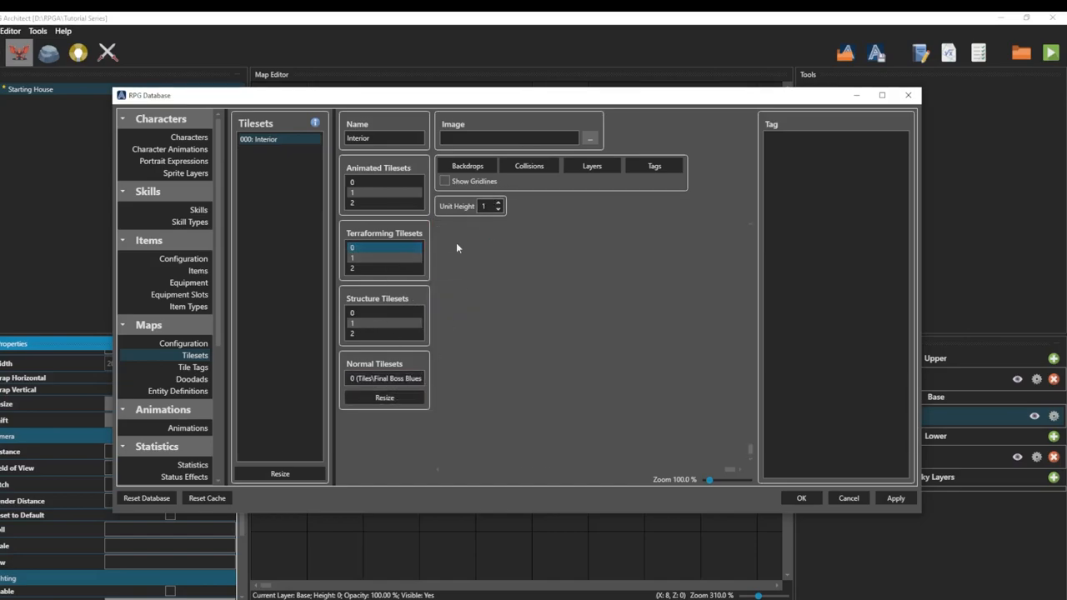
left_click(588, 139)
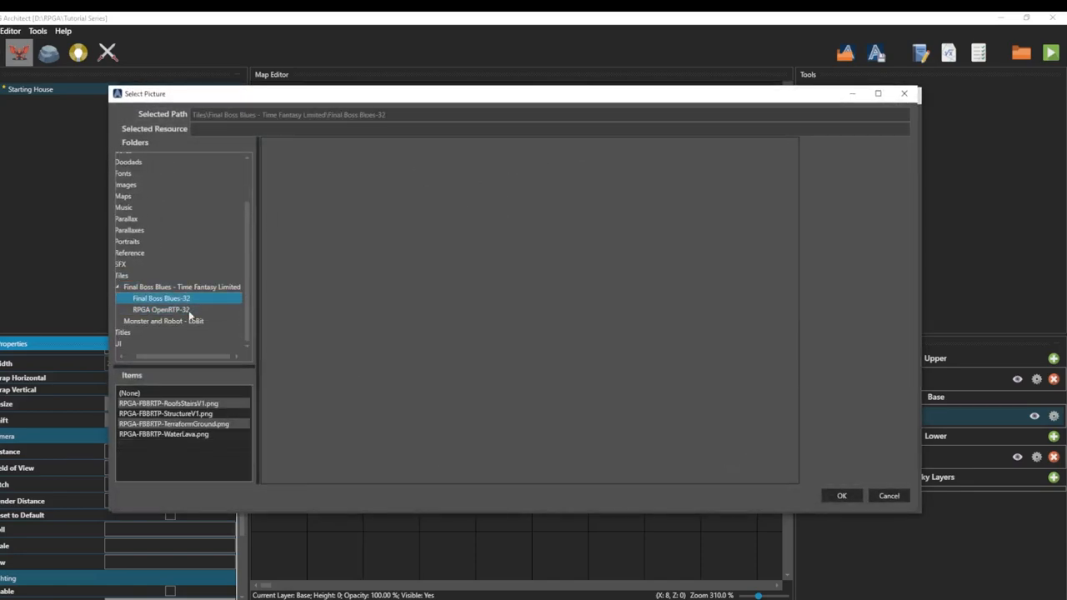
left_click(173, 424)
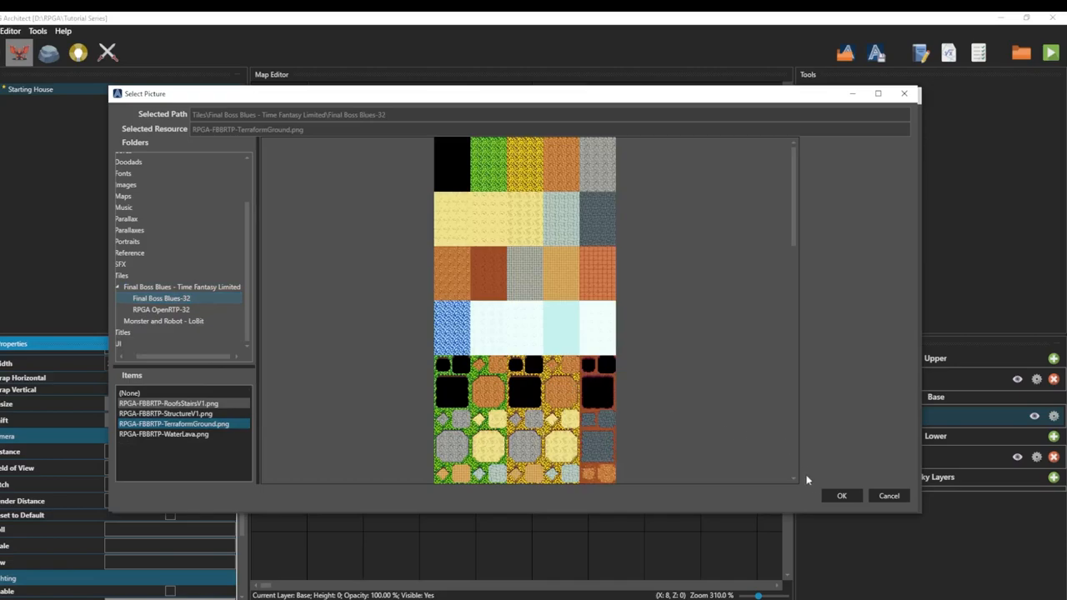
left_click(841, 496)
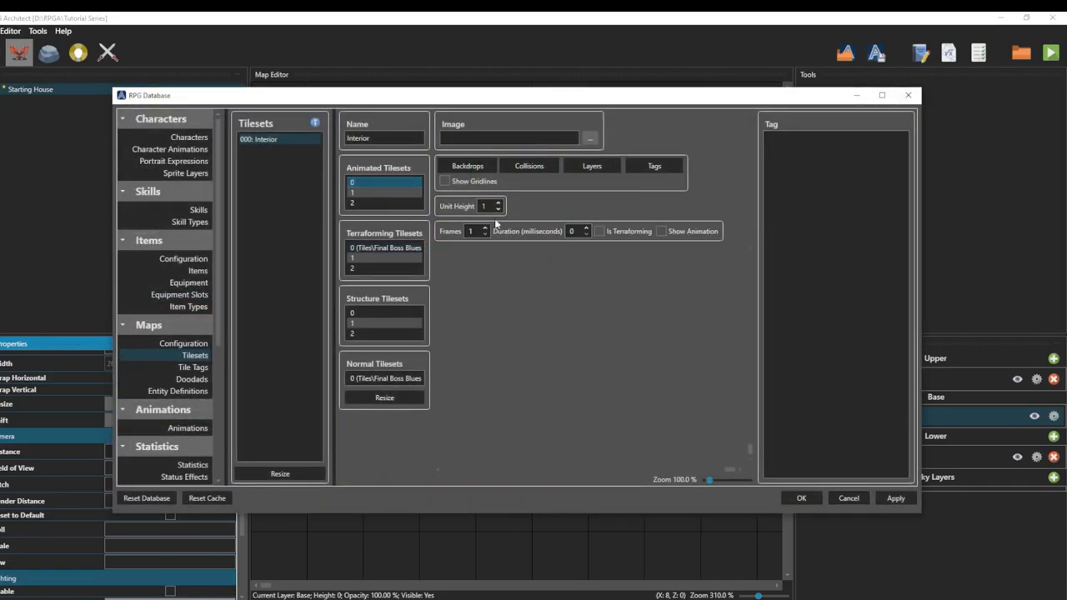
- Assign WaterLava.png to Animated Tilesets slot 0
left_click(590, 138)
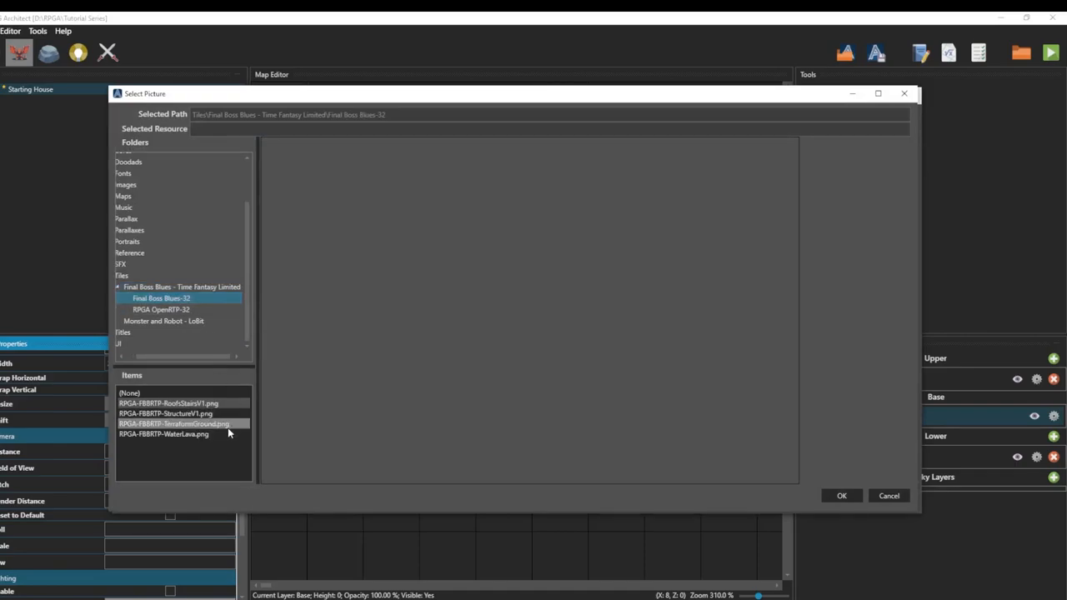
left_click(164, 433)
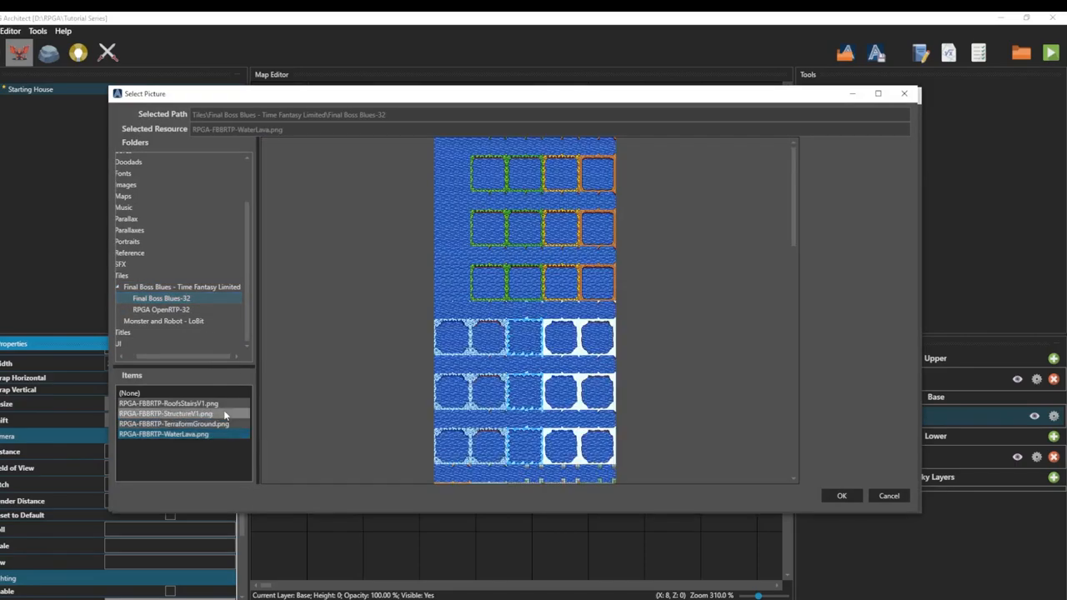
left_click(841, 496)
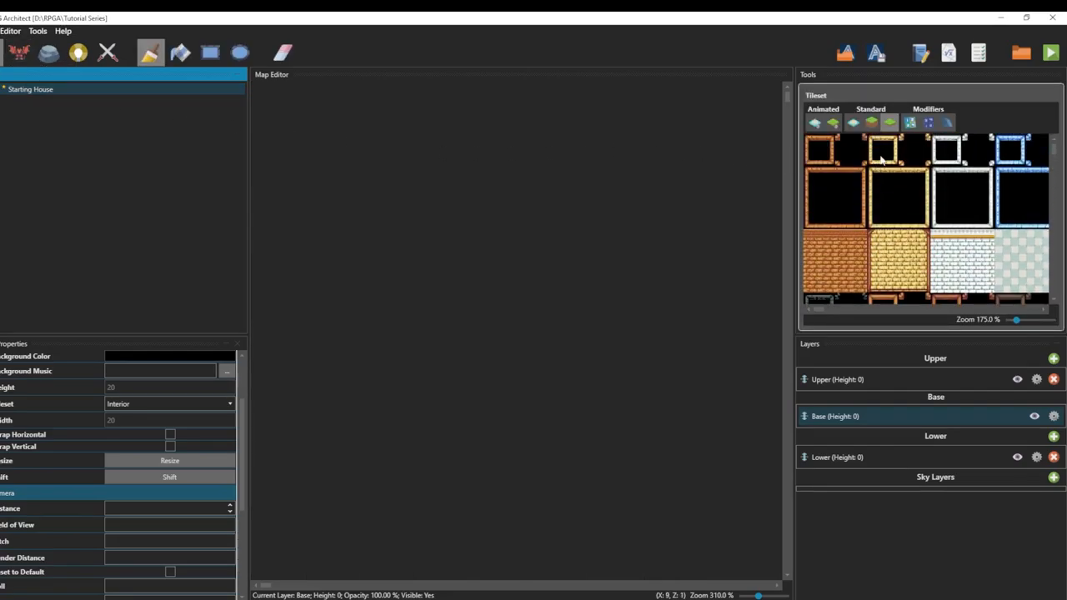
mouse_move(889, 122)
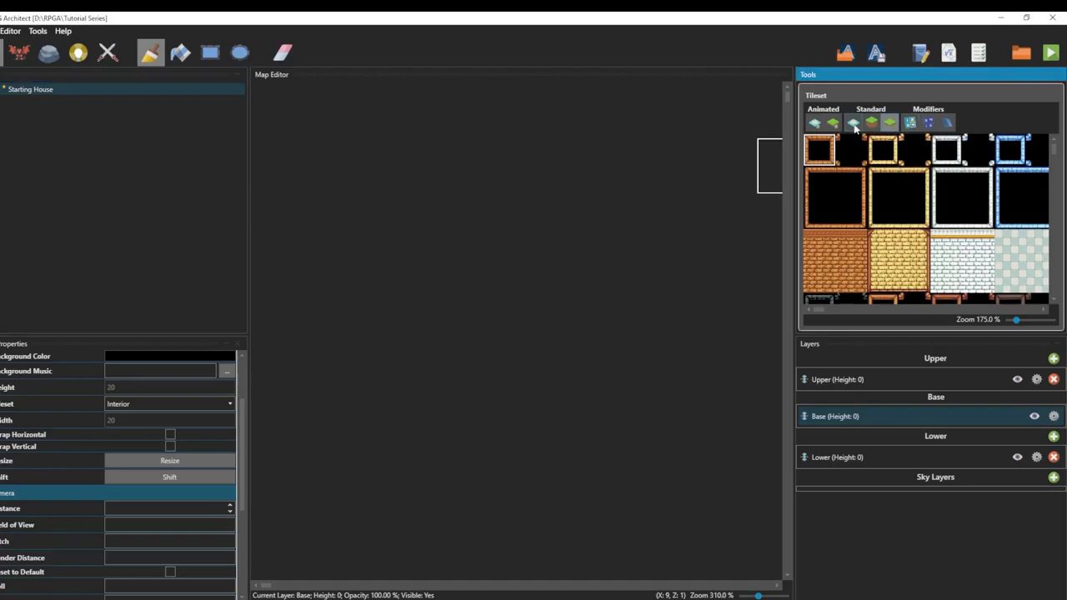
- Switch the Tileset palette between terraforming and animated tiles to brush grass and water
left_click(871, 122)
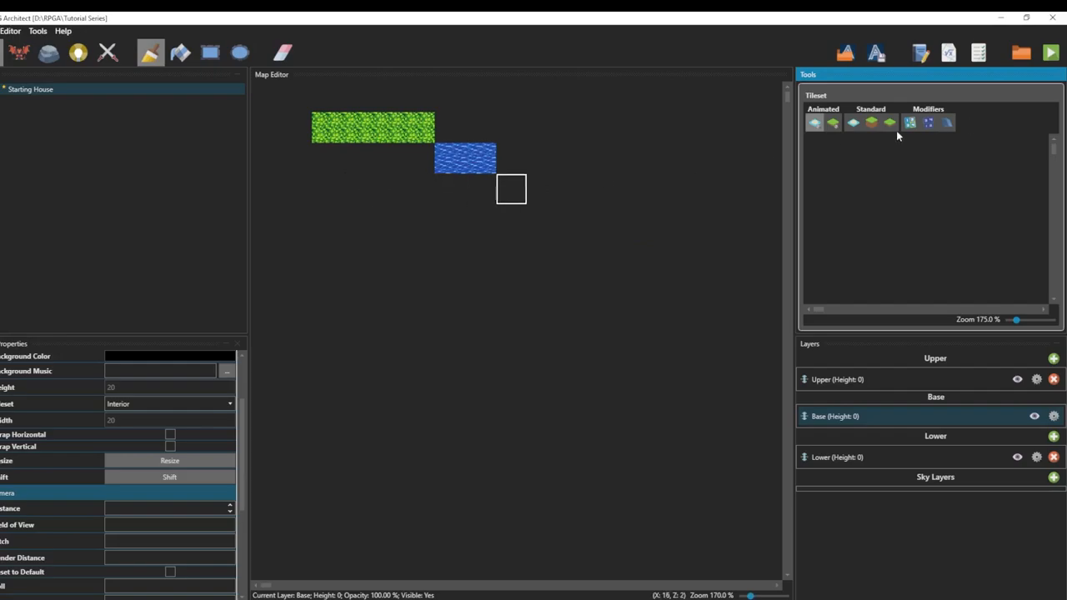
left_click(853, 122)
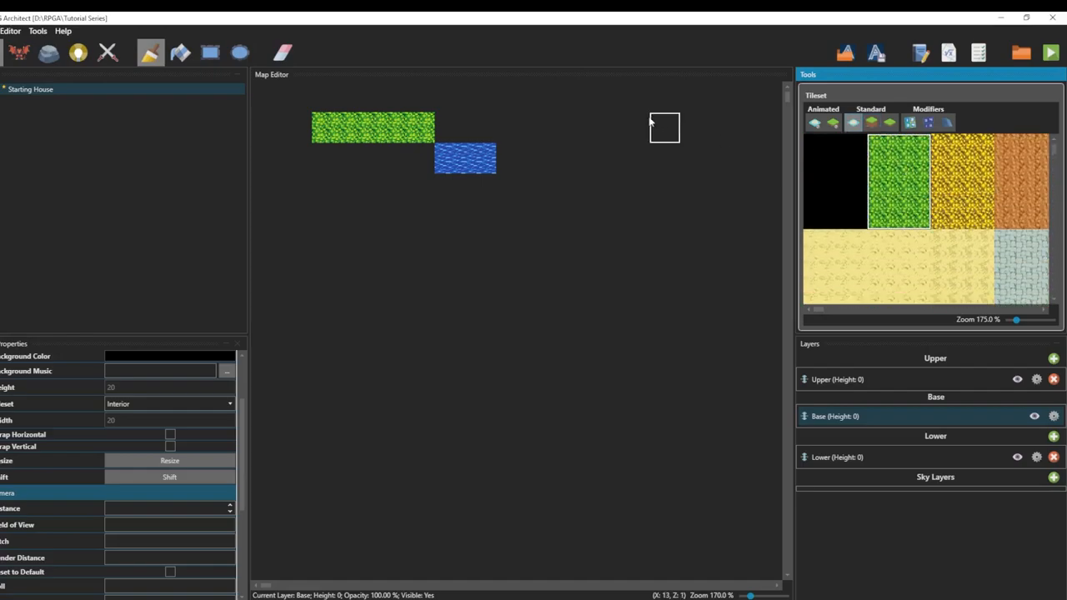
- Flood-fill the whole map with grass, then scroll the palette to the house tiles
left_click(180, 53)
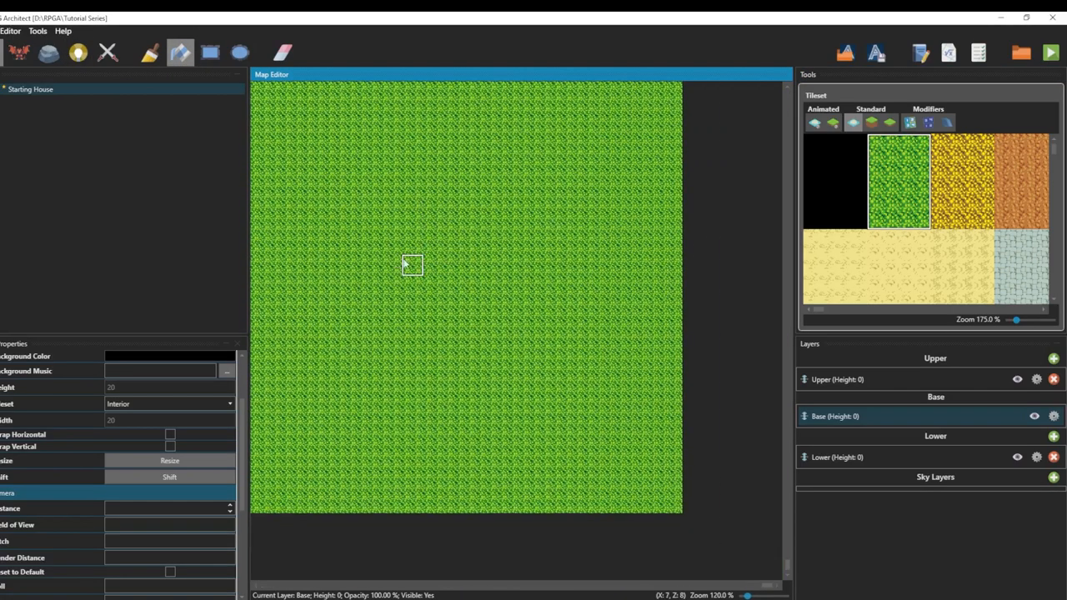
scroll("down", 3)
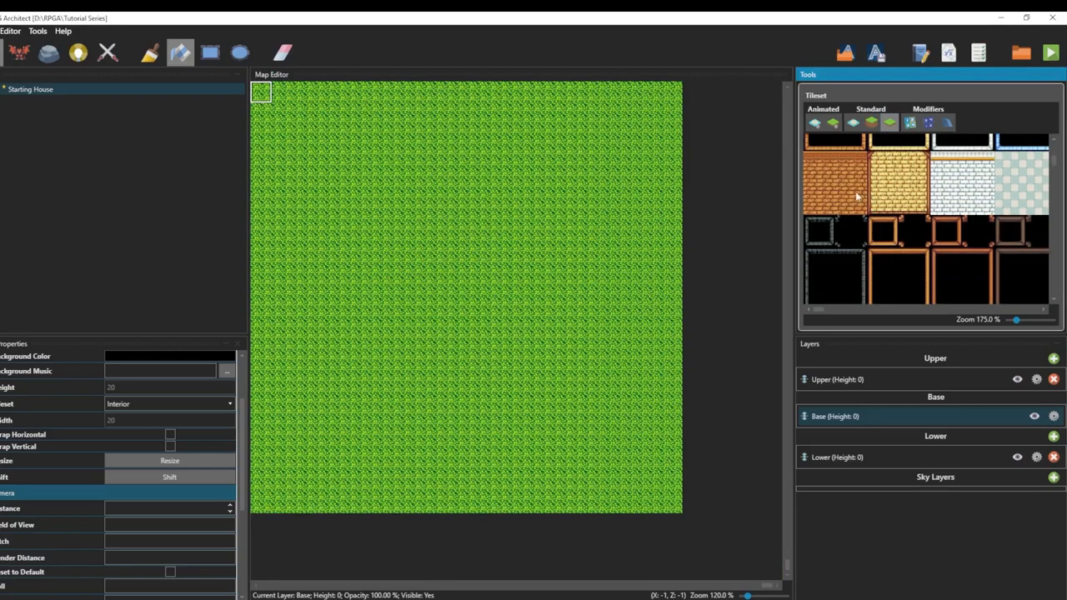
scroll("down", 3)
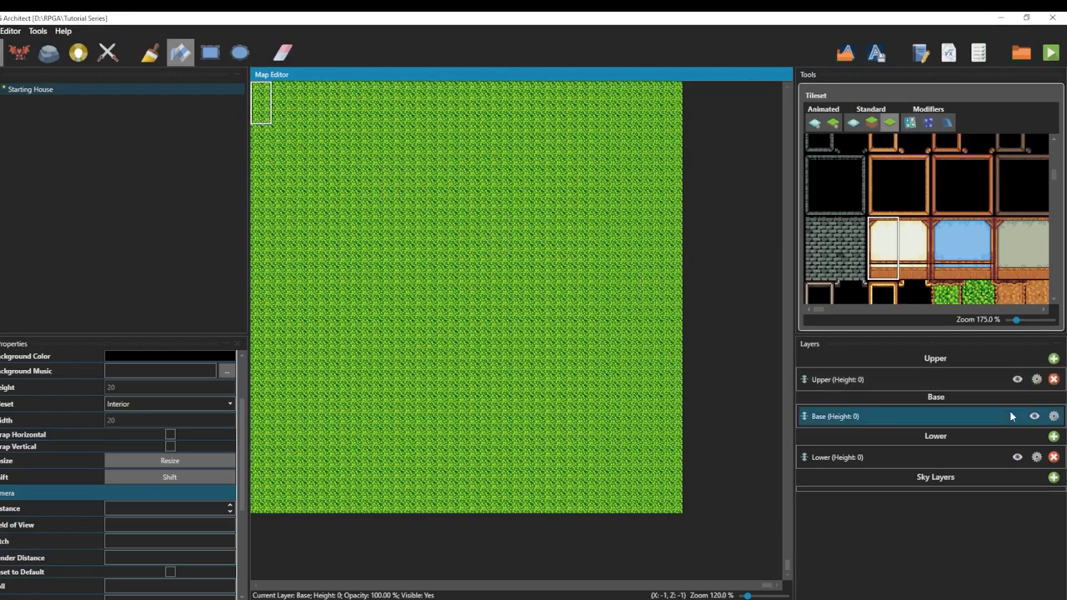
left_click(1035, 416)
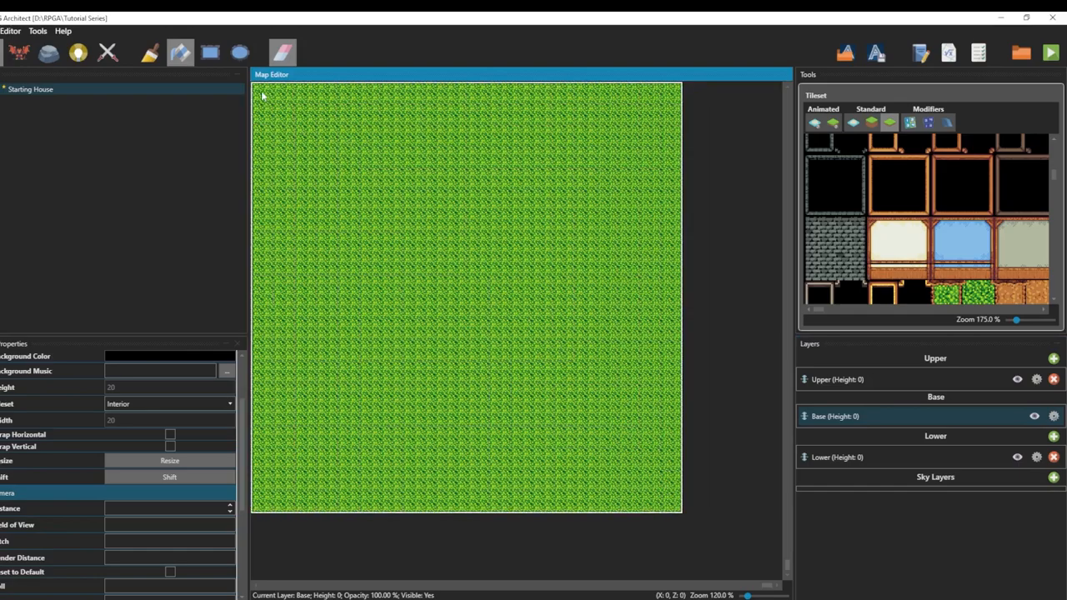
left_click(282, 52)
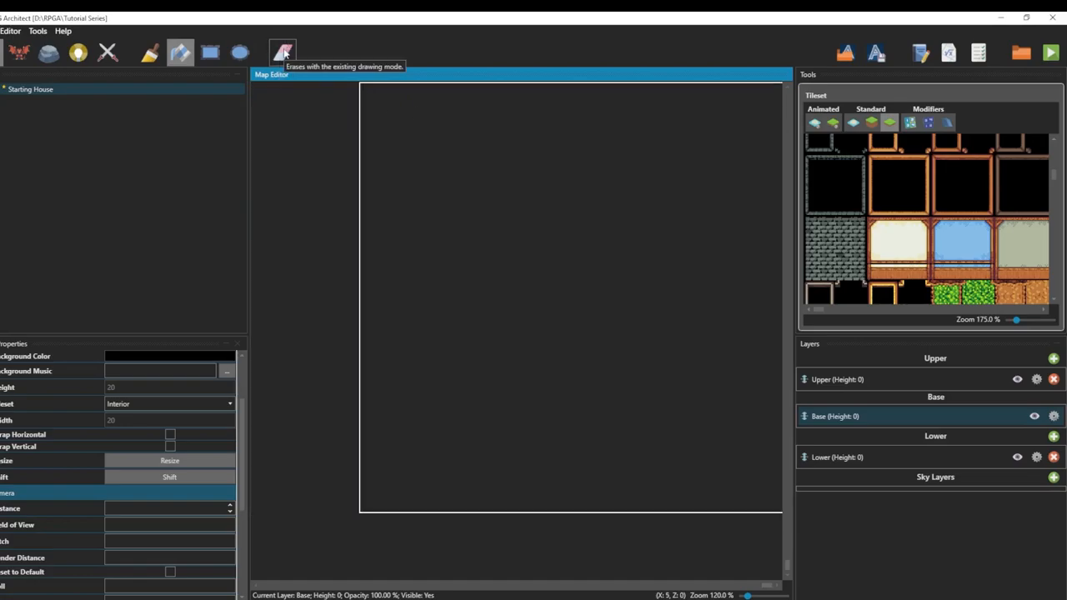
left_click(838, 457)
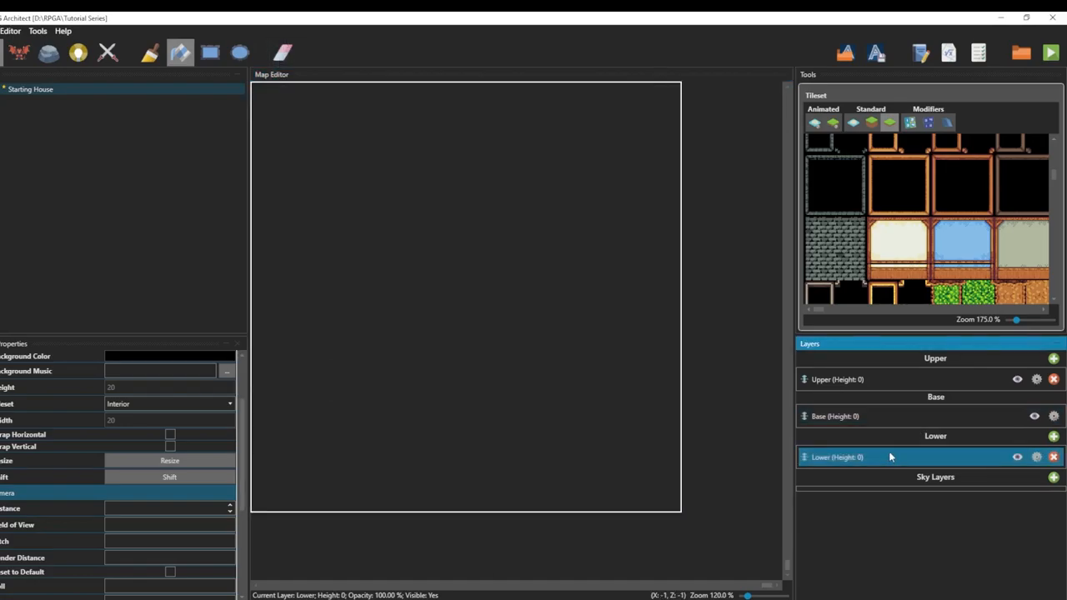
mouse_move(915, 461)
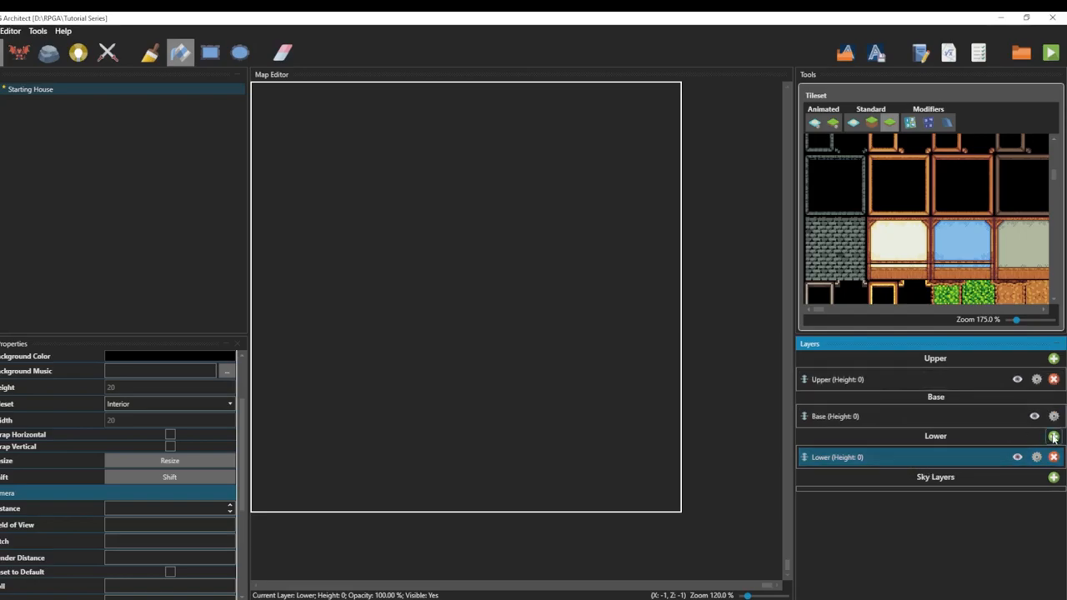
scroll("down", 3)
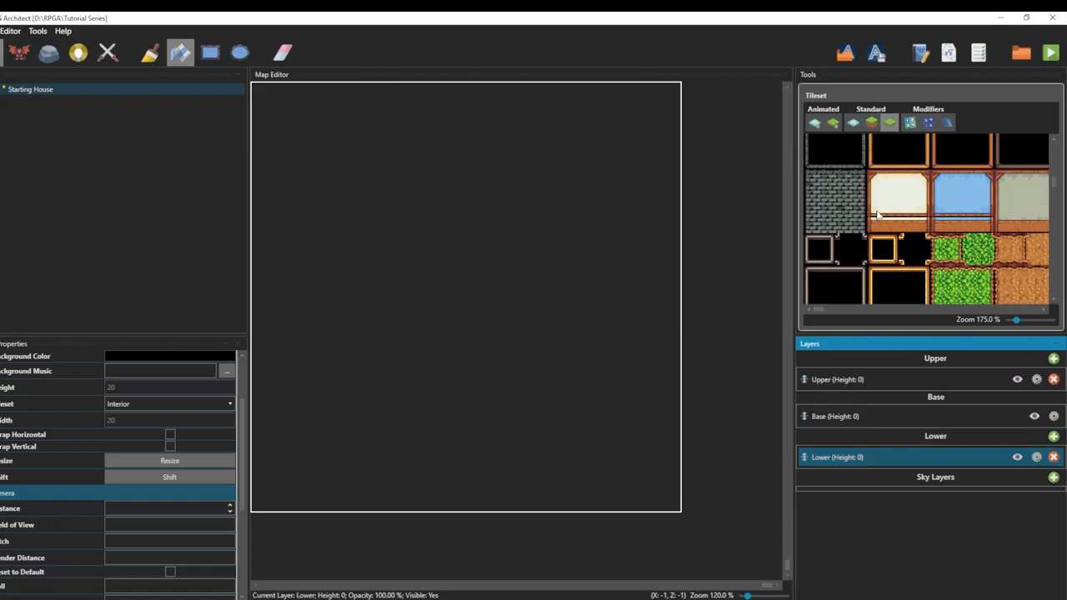
left_click(853, 122)
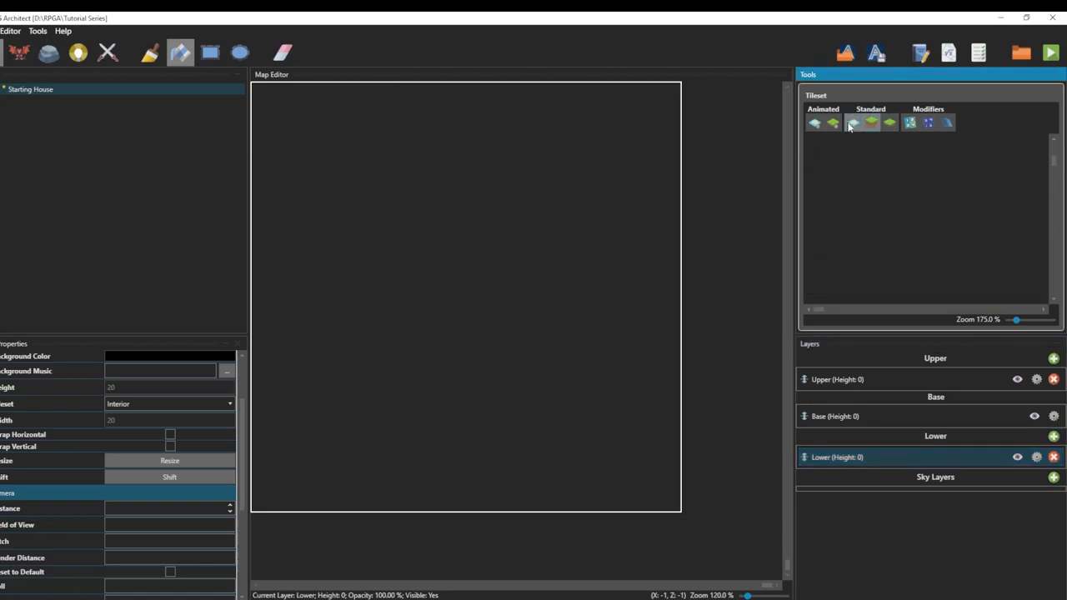
left_click(871, 123)
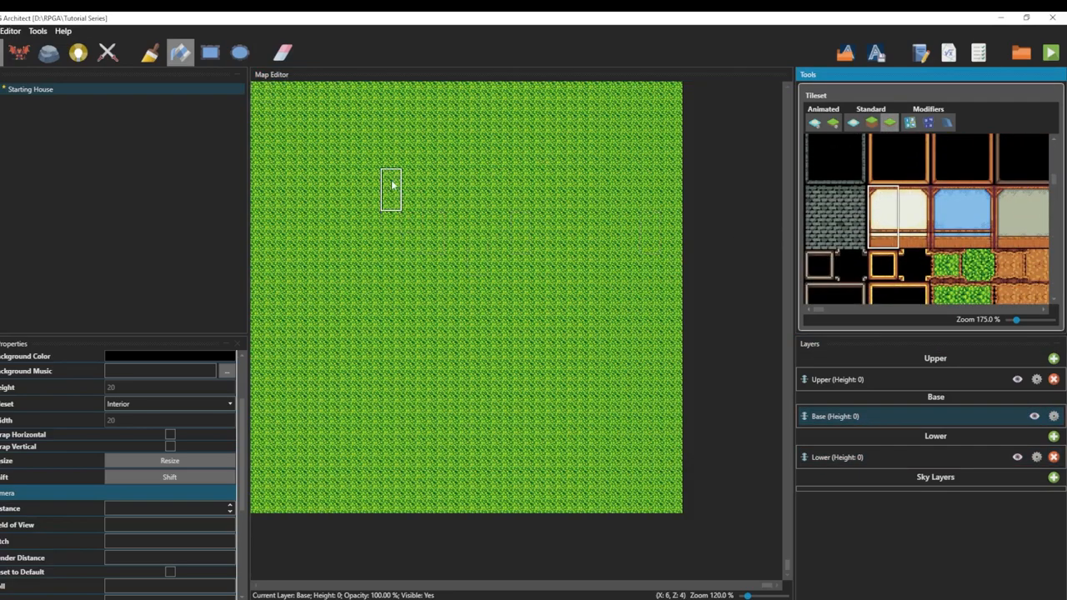
- Paint a brick wall strip near the map top with four dark framed panels above it
left_click(412, 167)
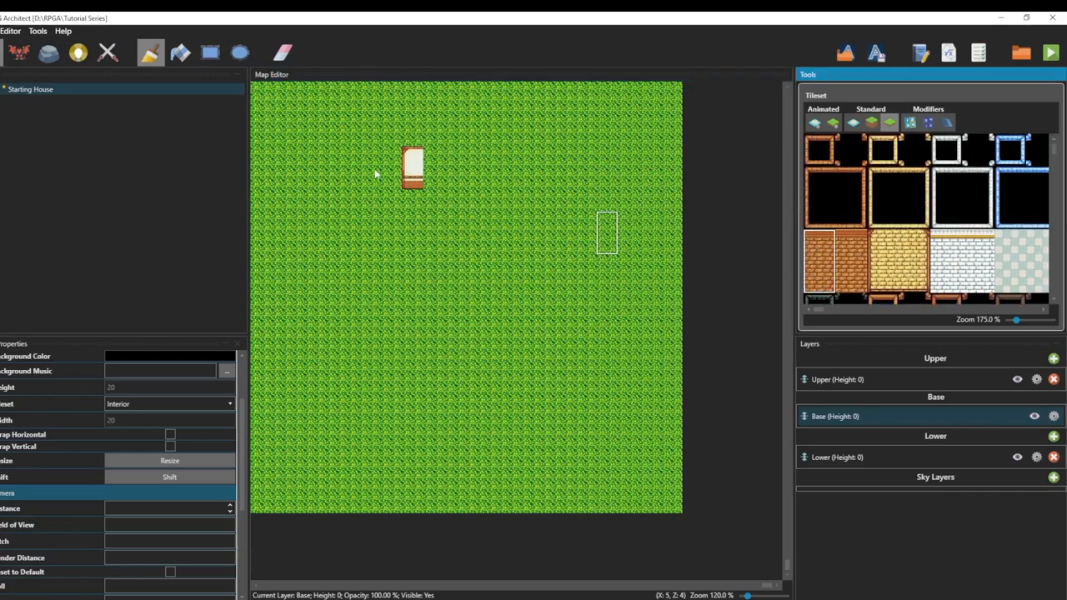
left_click_drag(413, 167, 538, 167)
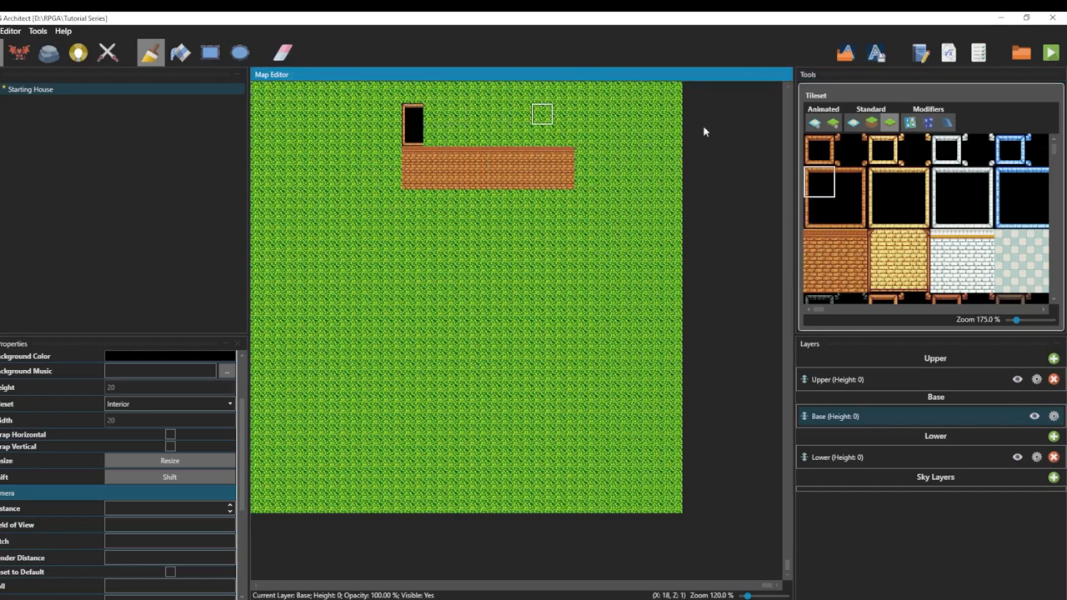
left_click(844, 210)
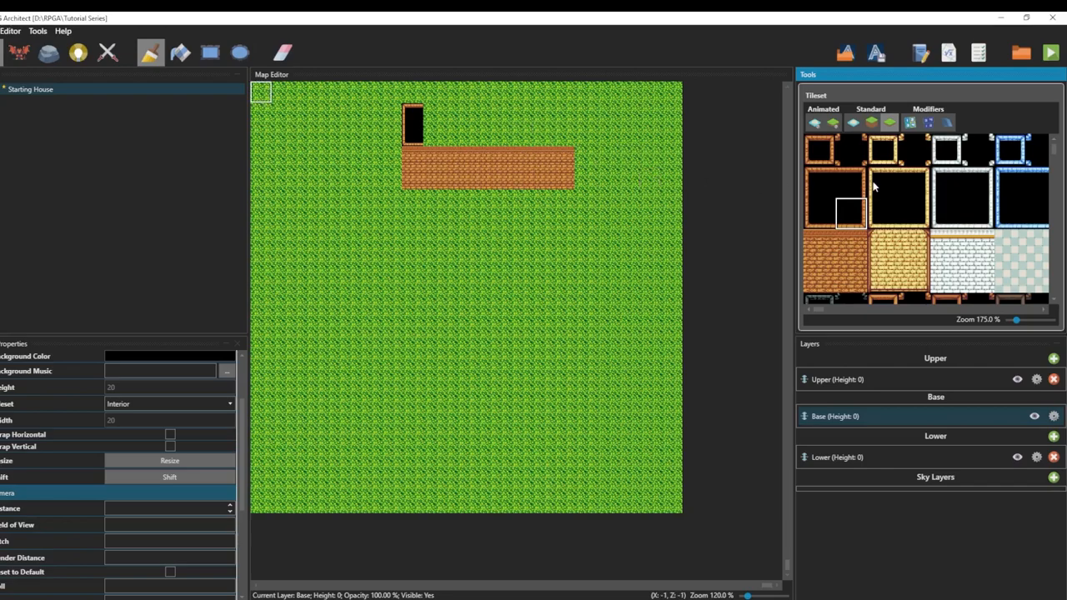
left_click_drag(416, 134, 542, 135)
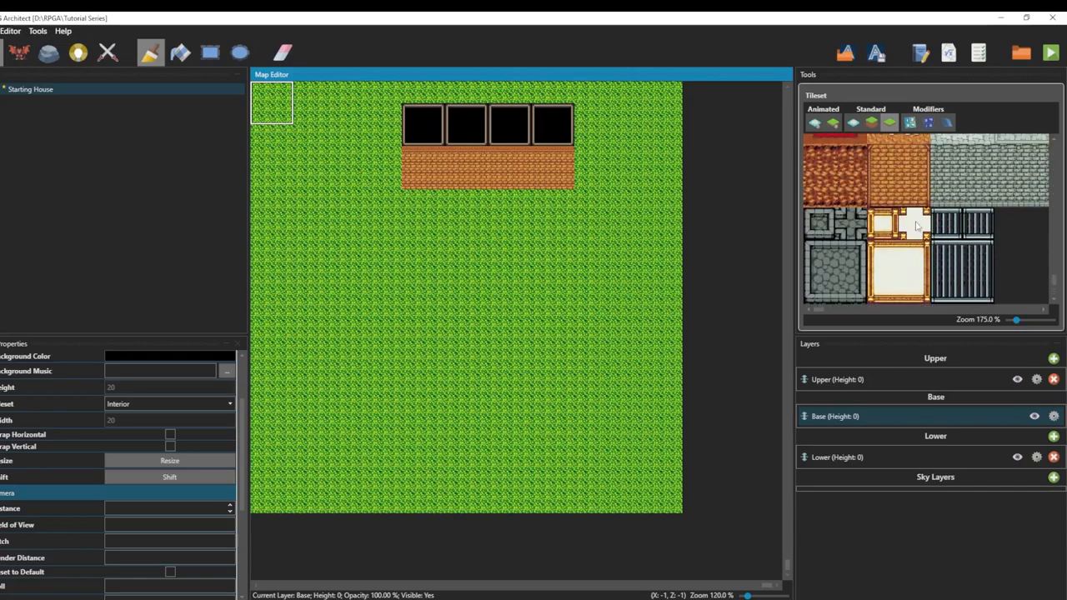
scroll("up", 3)
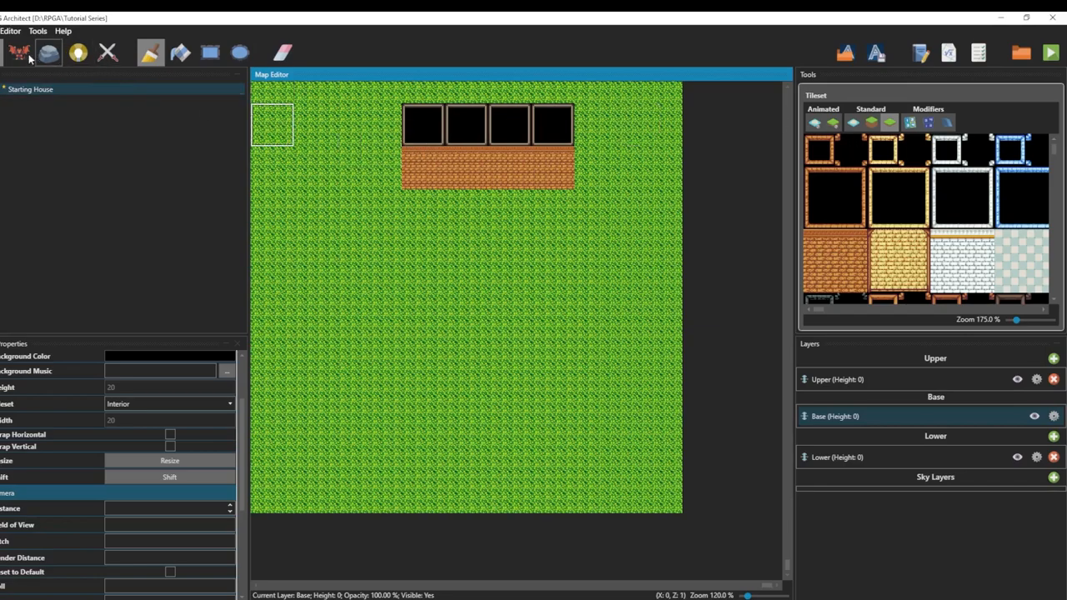
left_click(18, 52)
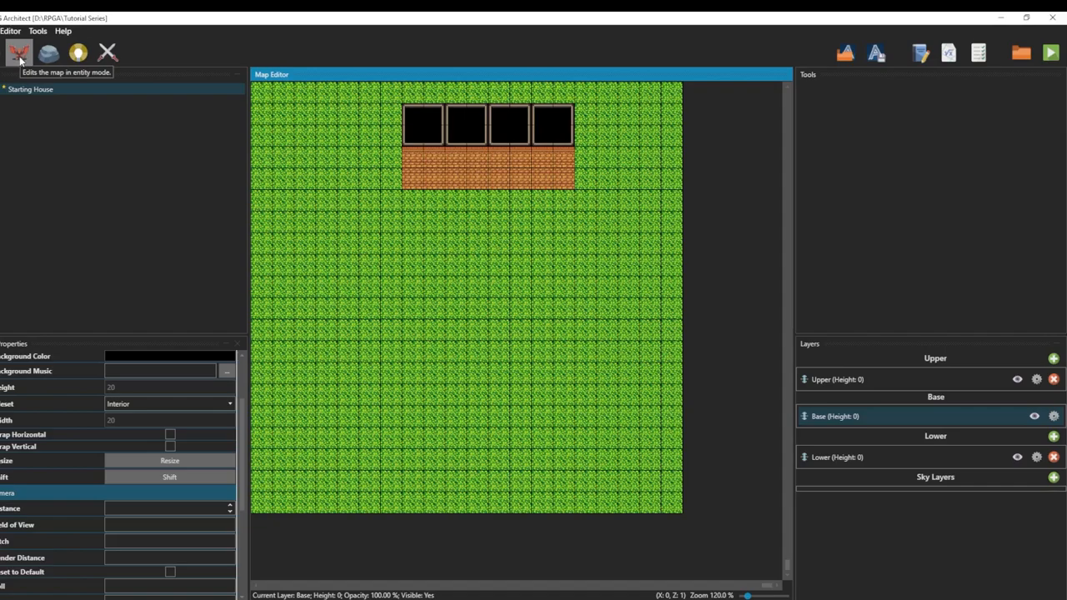
- Set the player start position on the grass below the house, then start a test run
right_click(456, 223)
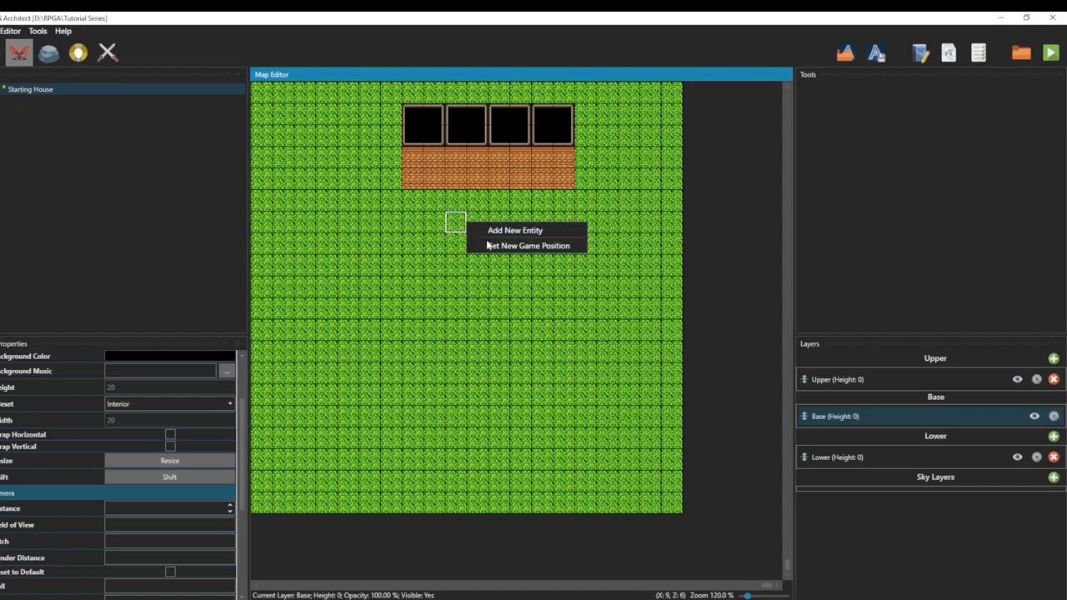
mouse_move(528, 245)
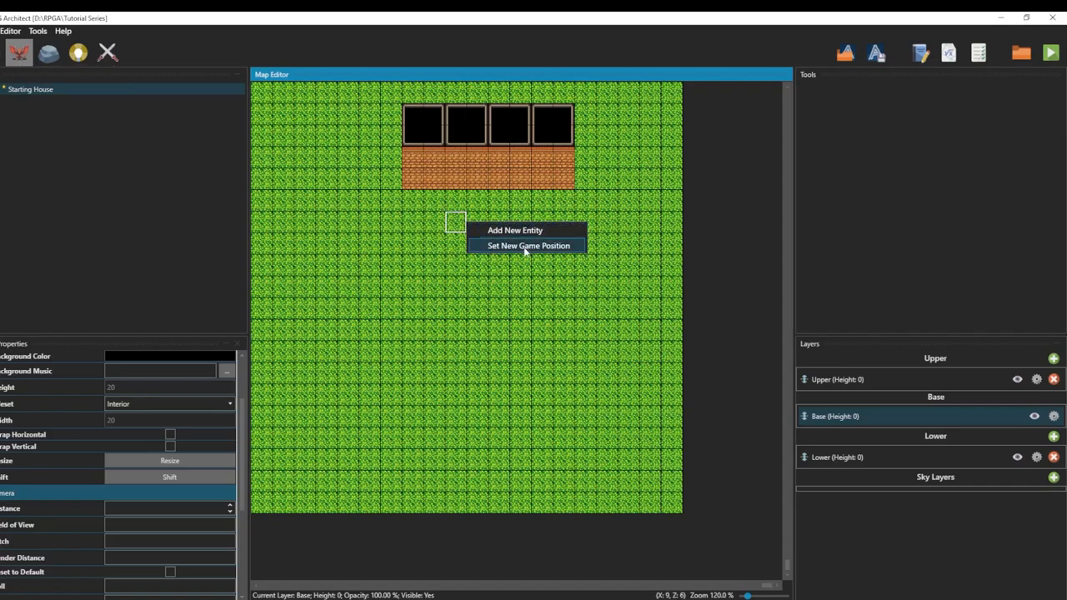
left_click(528, 245)
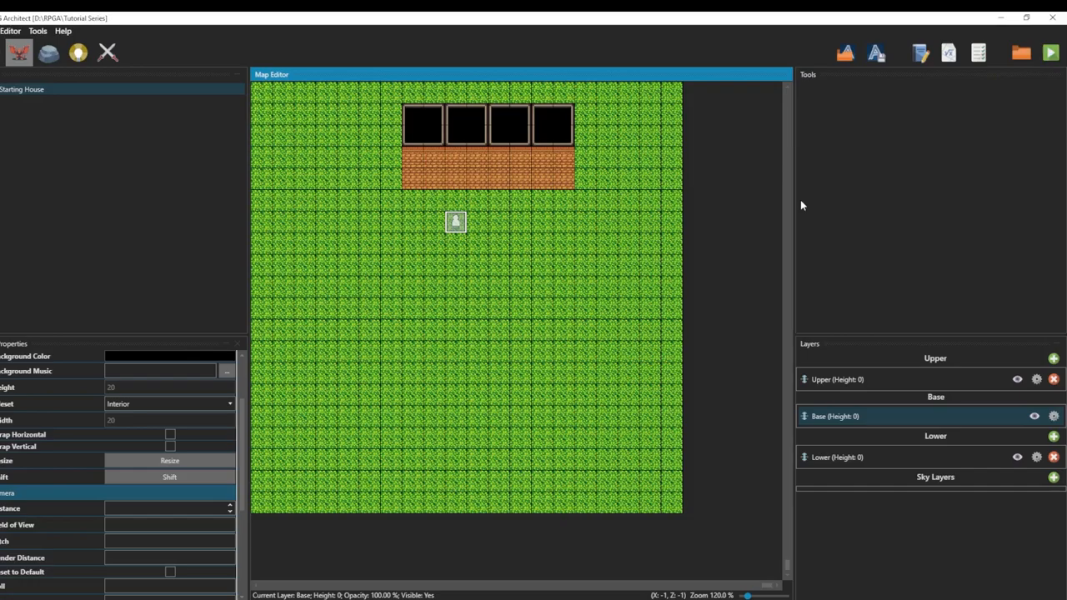
left_click(1051, 52)
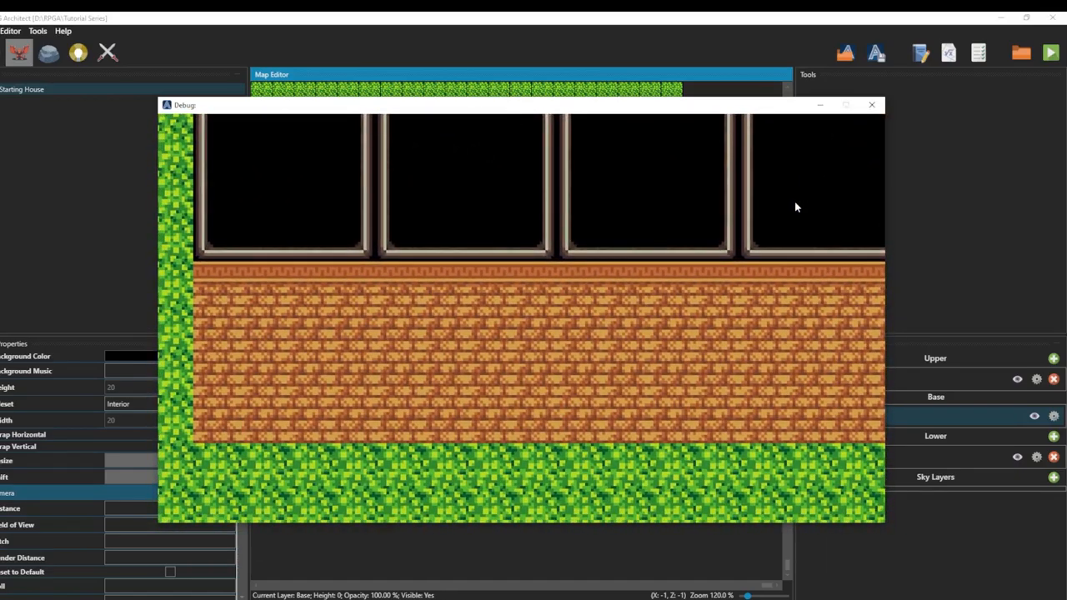
- Open the game database and name the first character 'Hero'
left_click(38, 31)
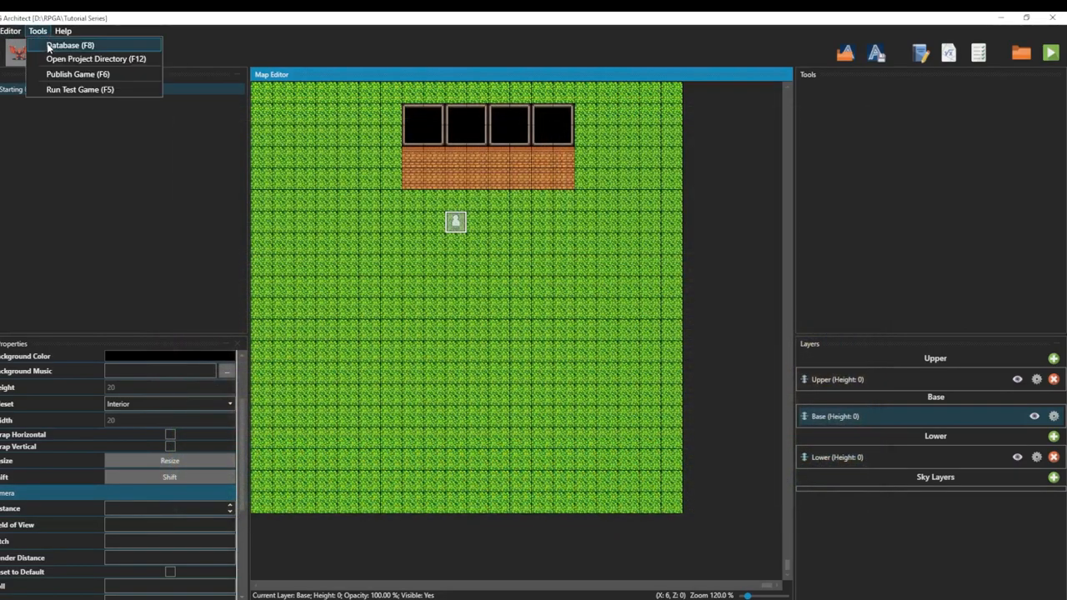
left_click(70, 45)
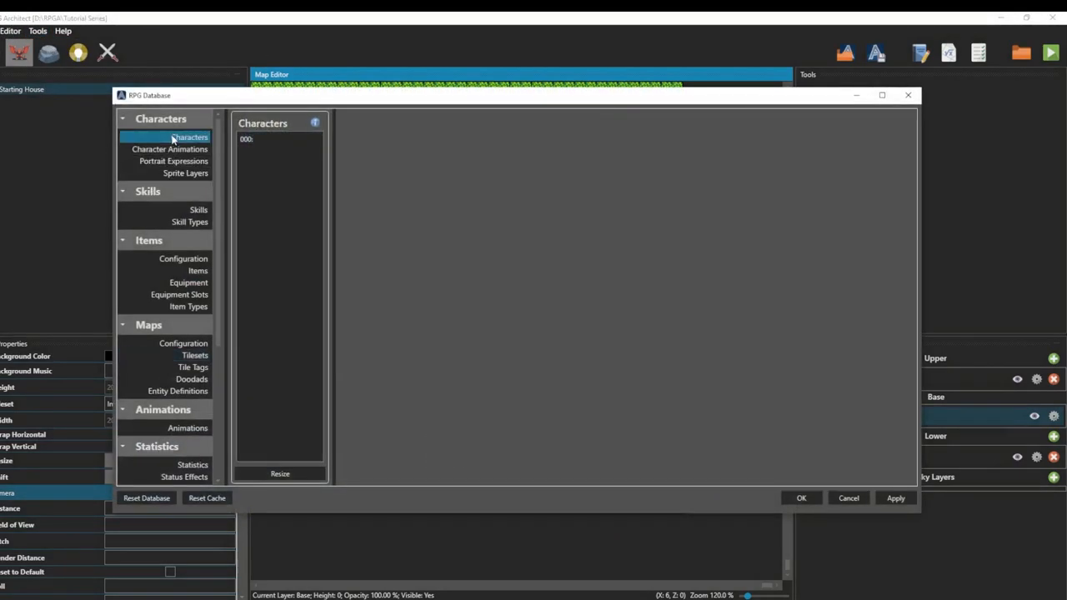
left_click(247, 138)
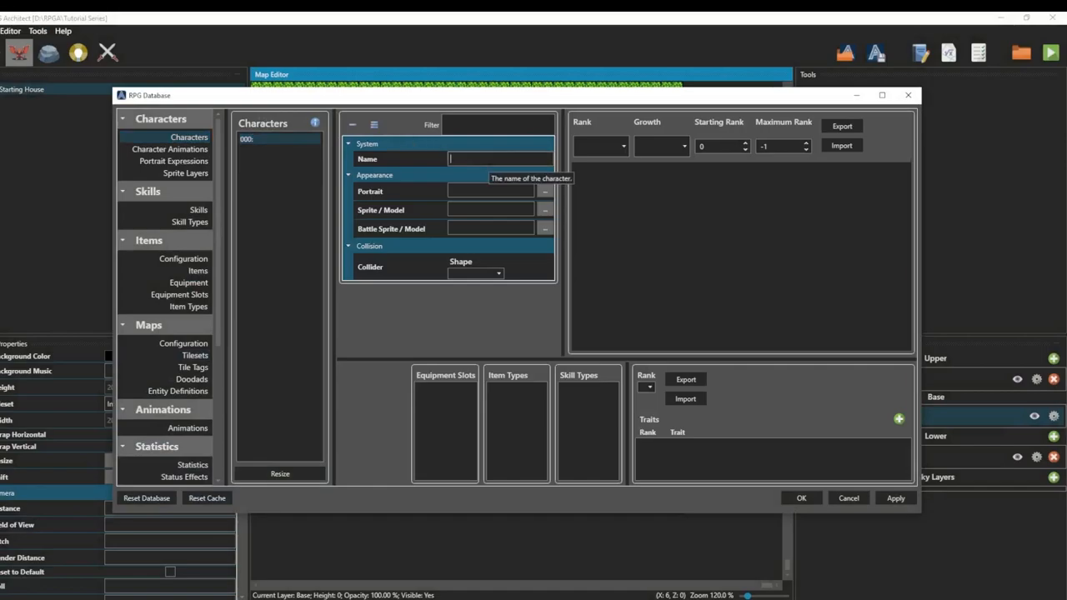
type("Hero")
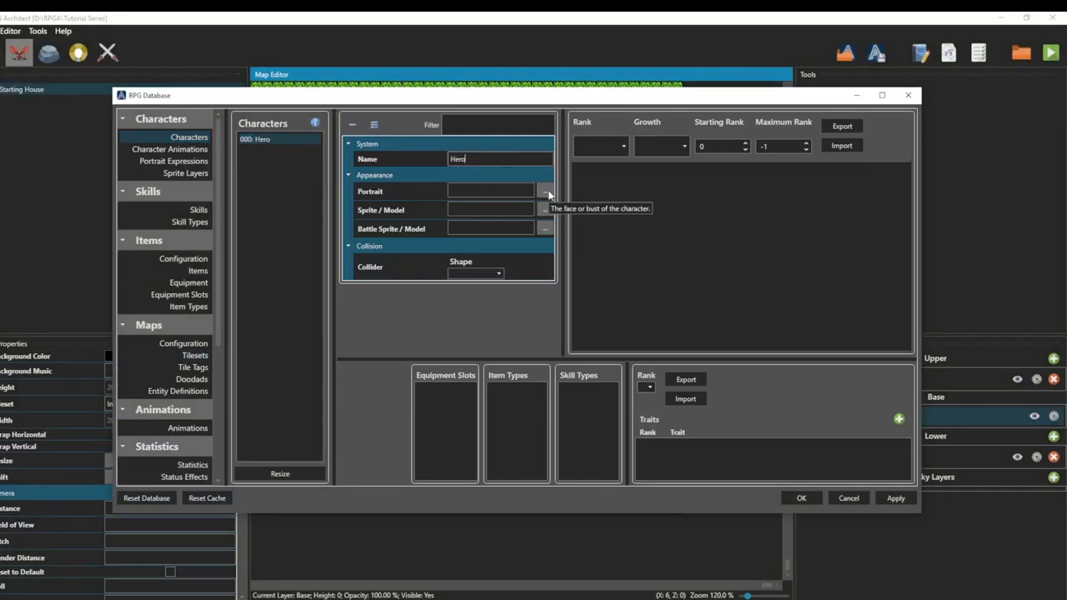
- Give Hero the blond chara2.png sprite with frames fitted to 26×36
left_click(545, 191)
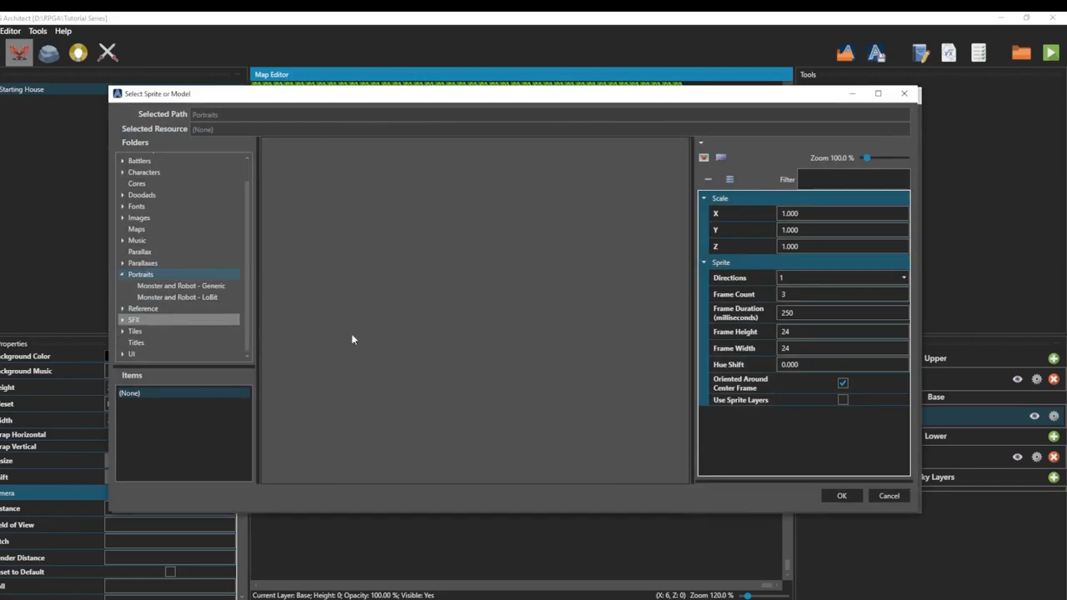
left_click(889, 496)
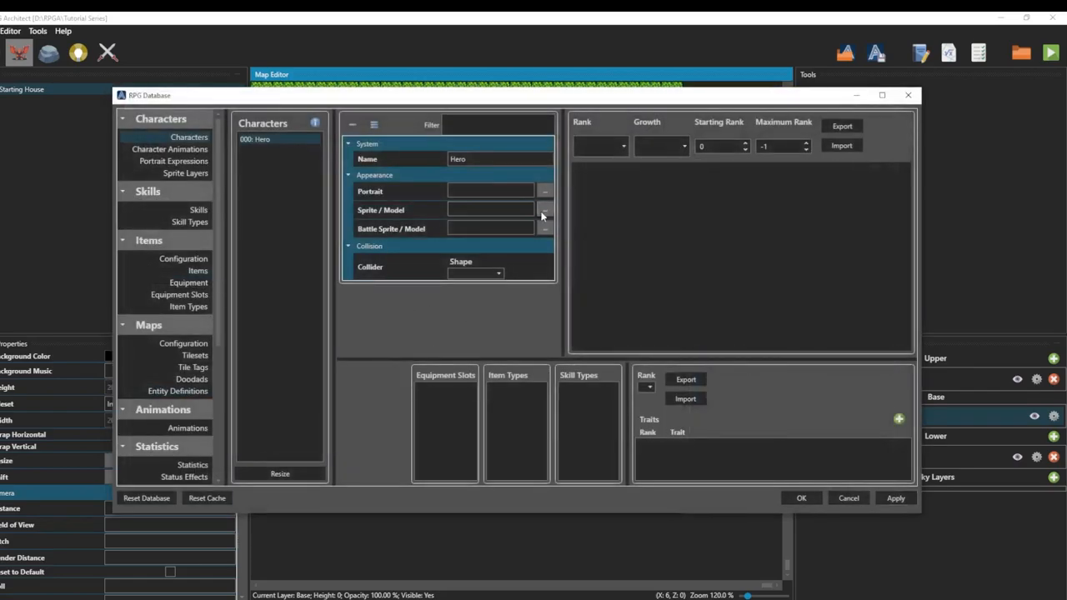
left_click(544, 210)
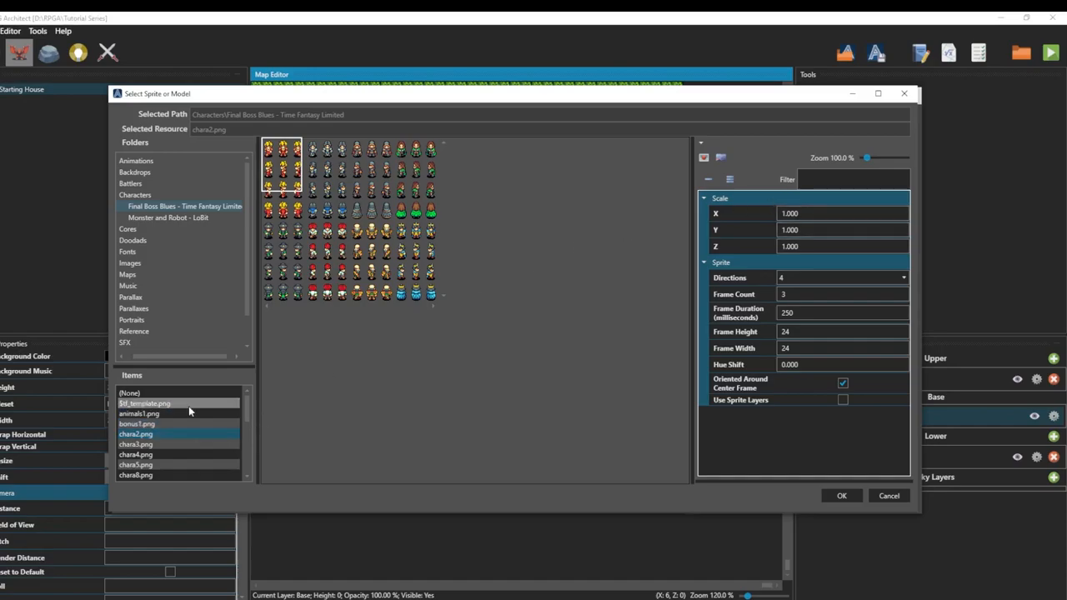
left_click(145, 403)
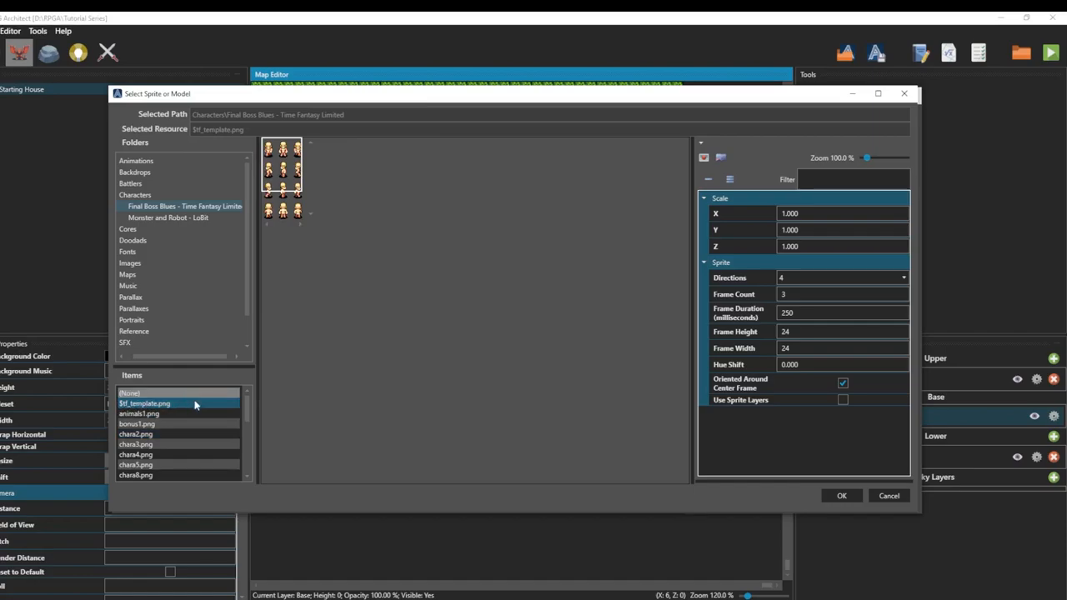
mouse_move(667, 291)
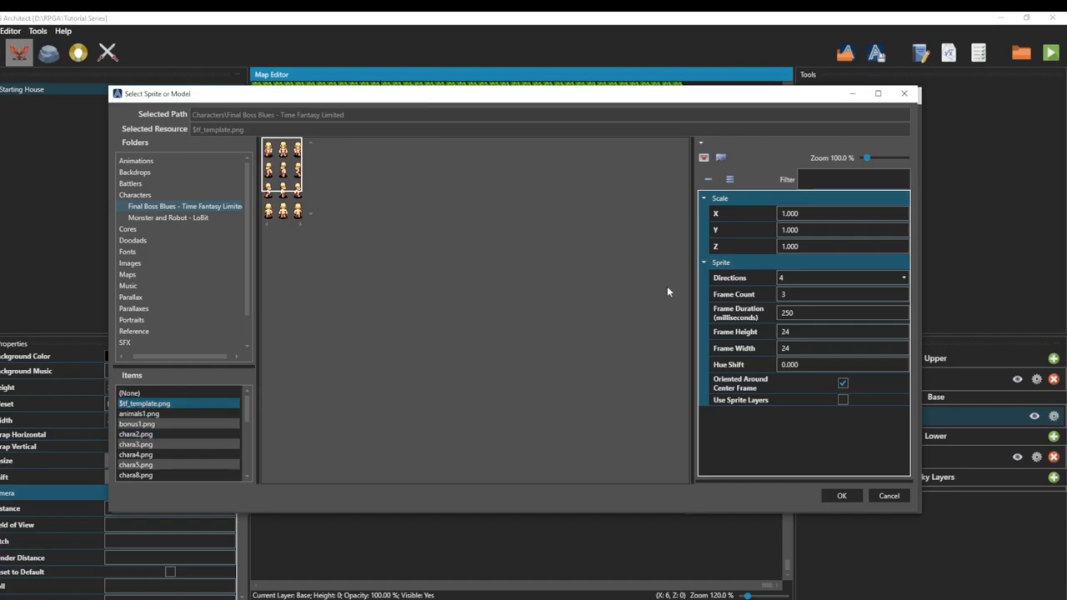
mouse_move(720, 158)
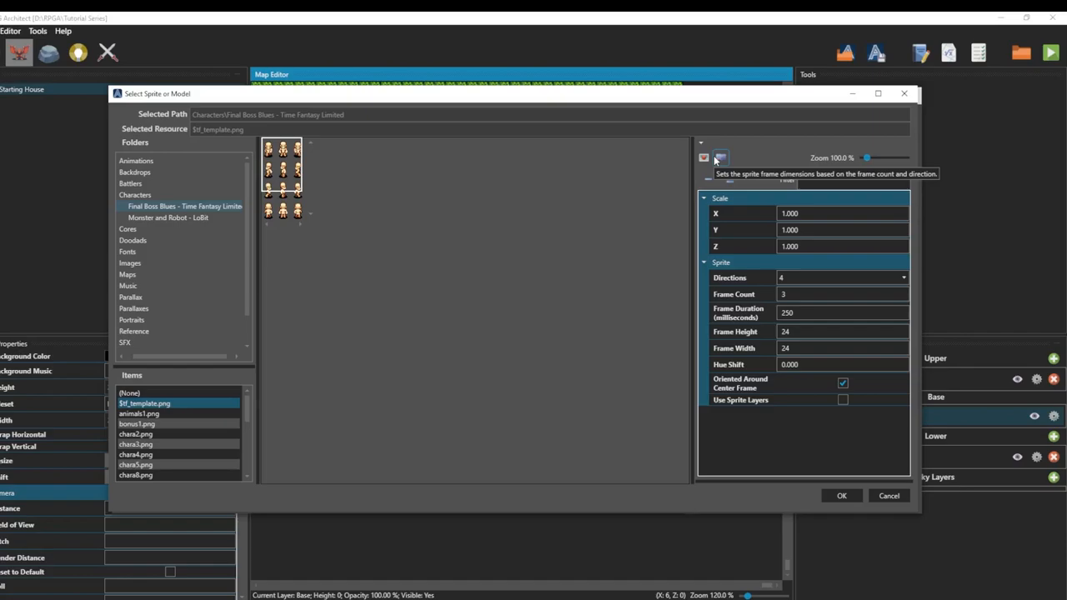
left_click(719, 157)
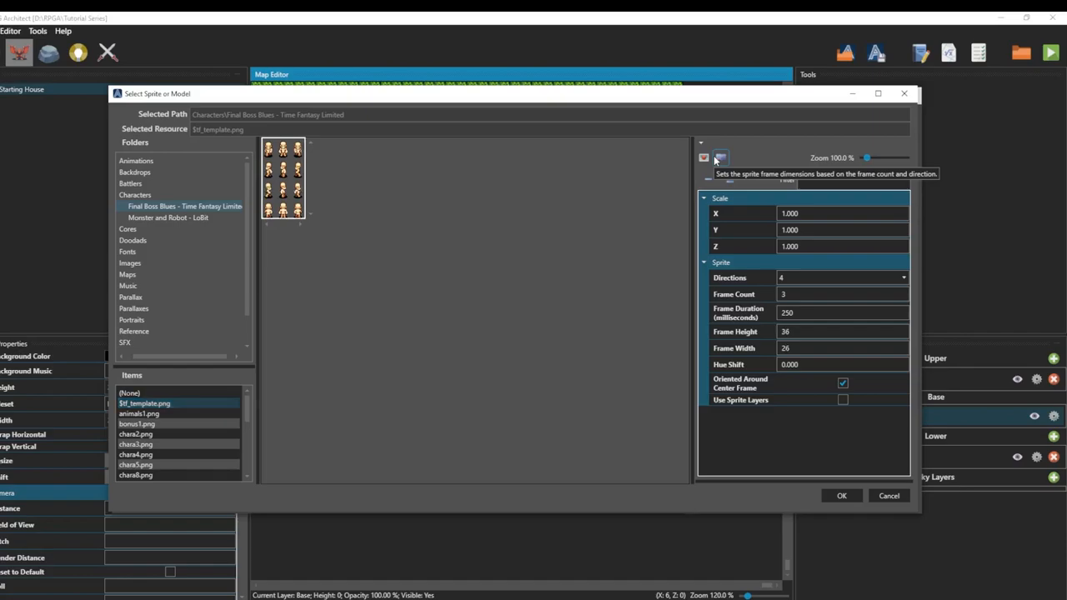
mouse_move(760, 279)
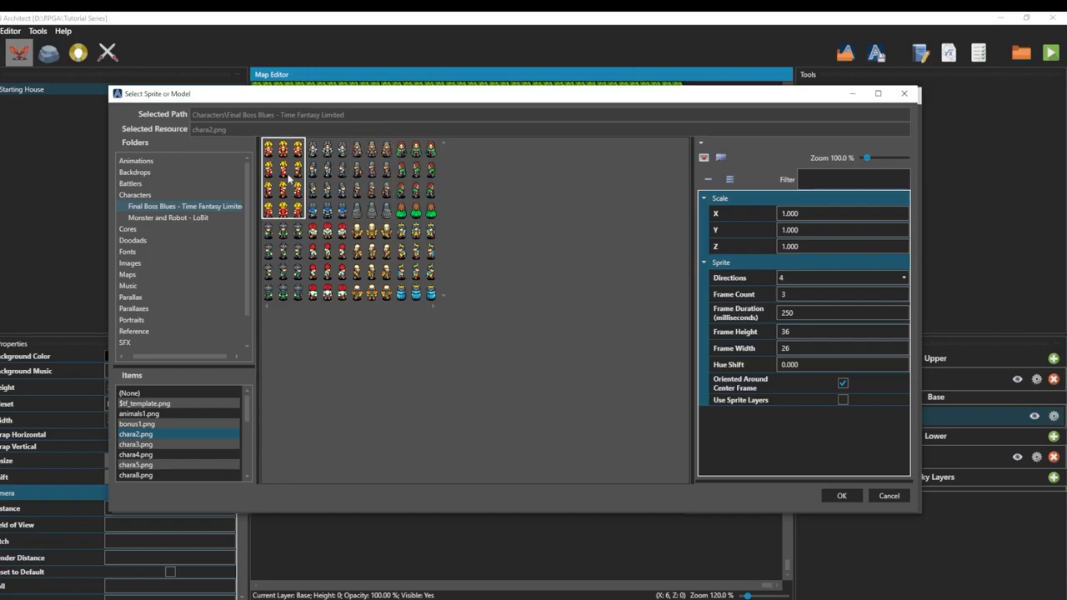
left_click(841, 496)
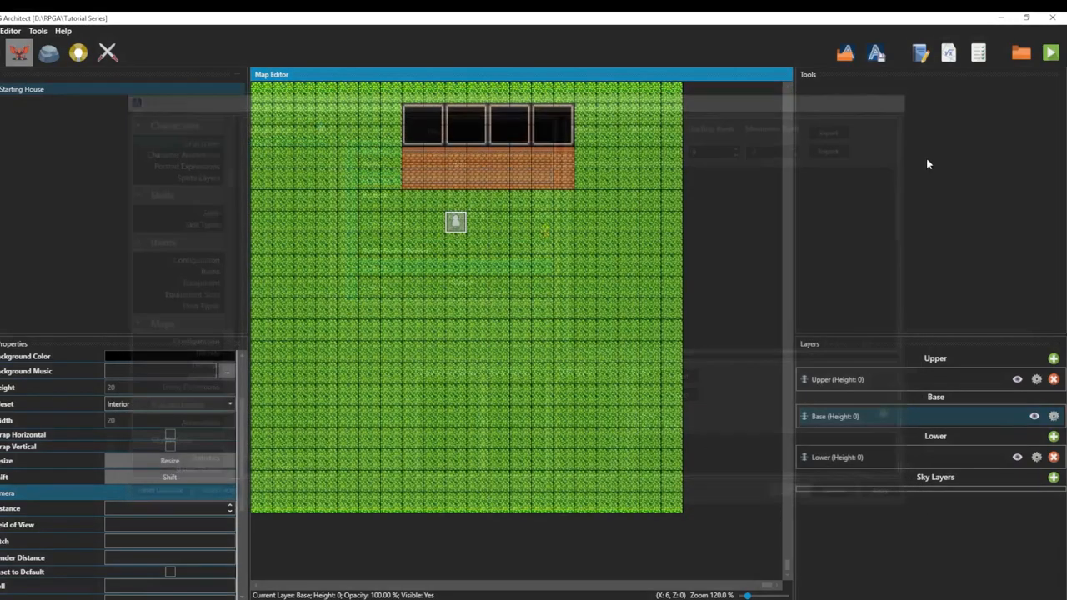
left_click(1050, 53)
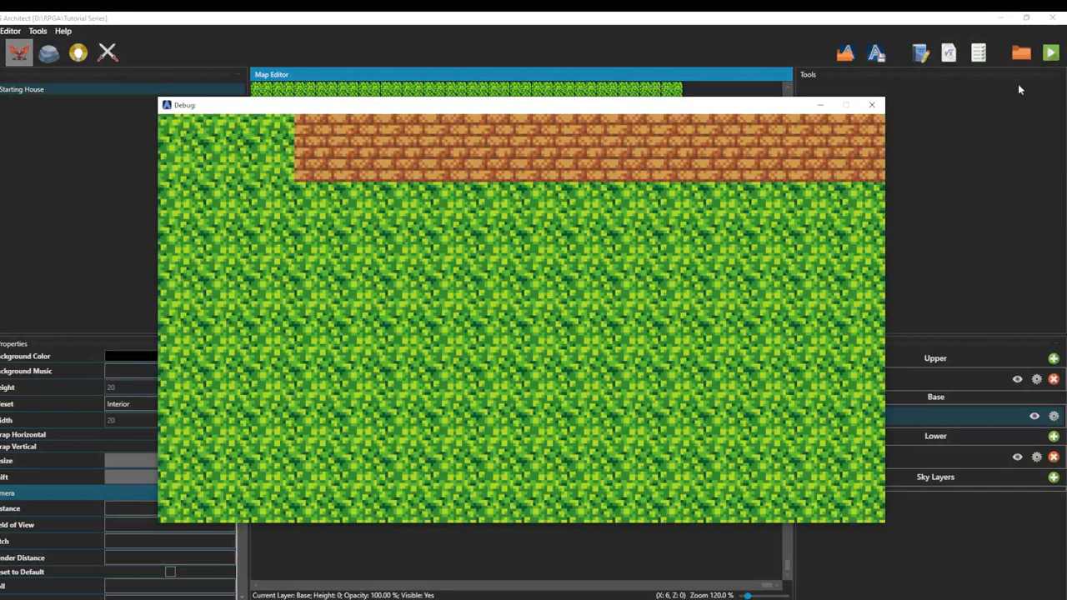
left_click(873, 105)
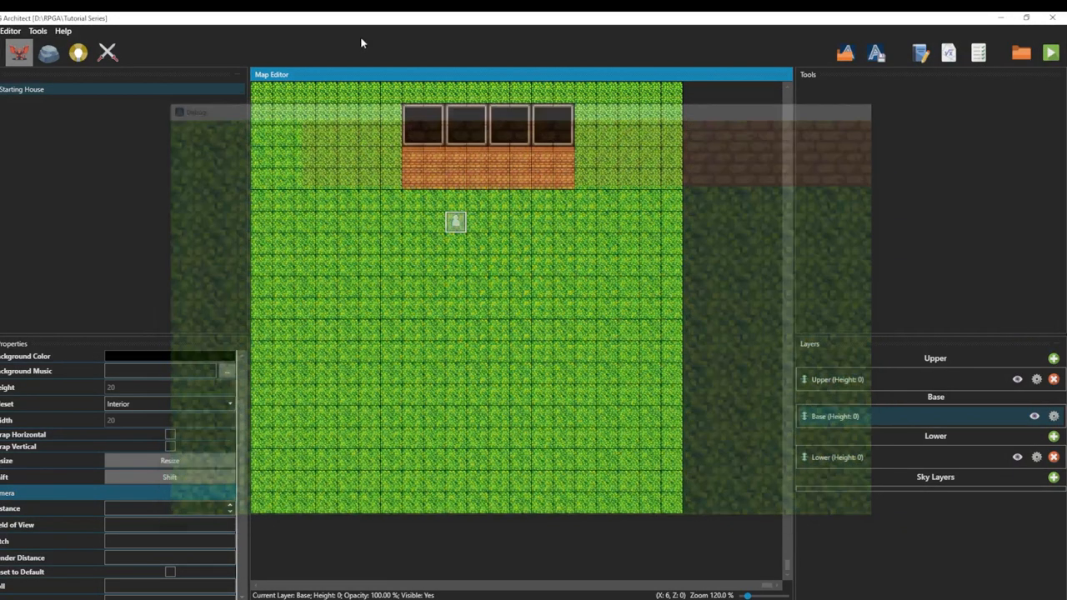
left_click(37, 31)
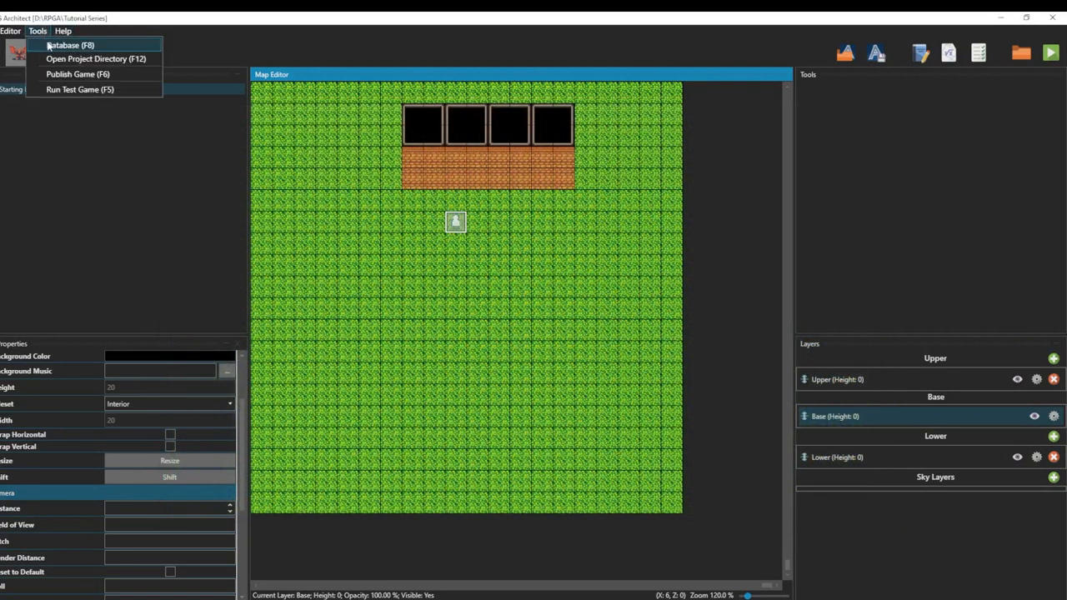
- Review General, Video Configuration and New Game settings, confirming Hero in Party Members, and close
left_click(70, 45)
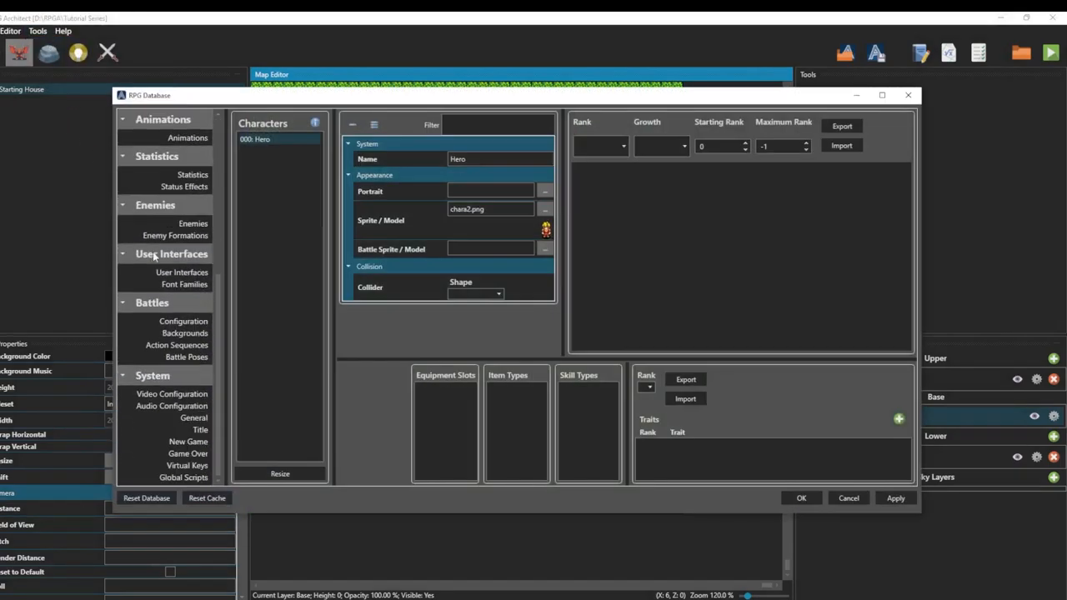
left_click(193, 417)
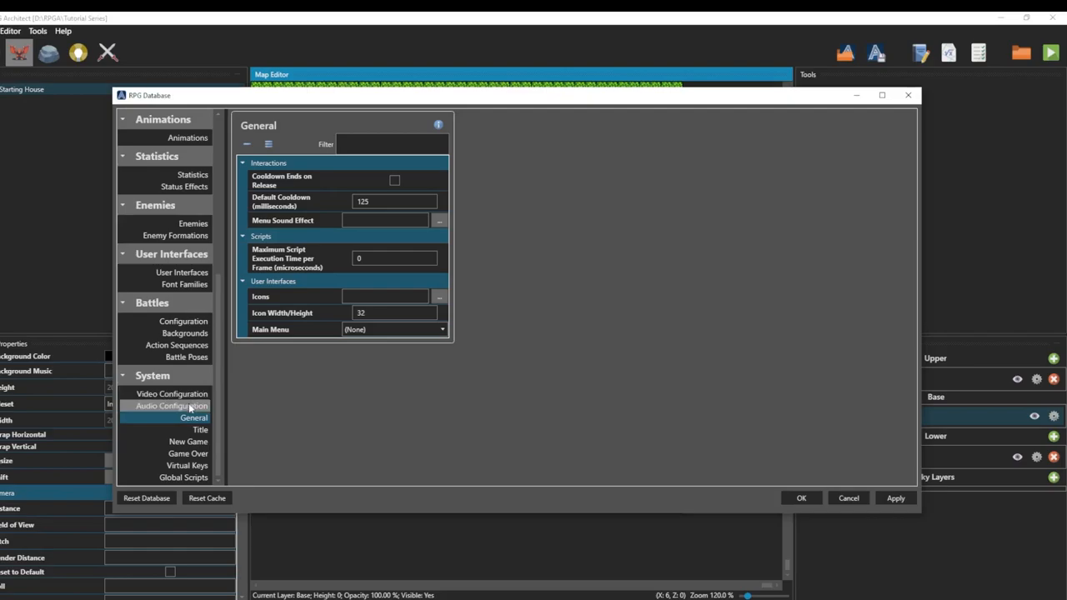
mouse_move(185, 419)
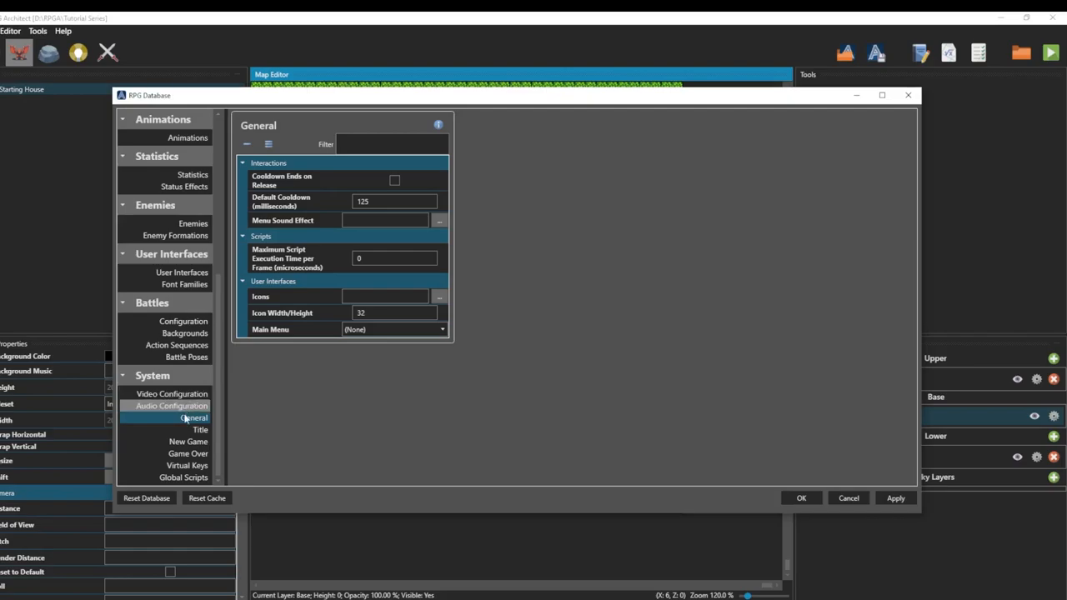
left_click(172, 394)
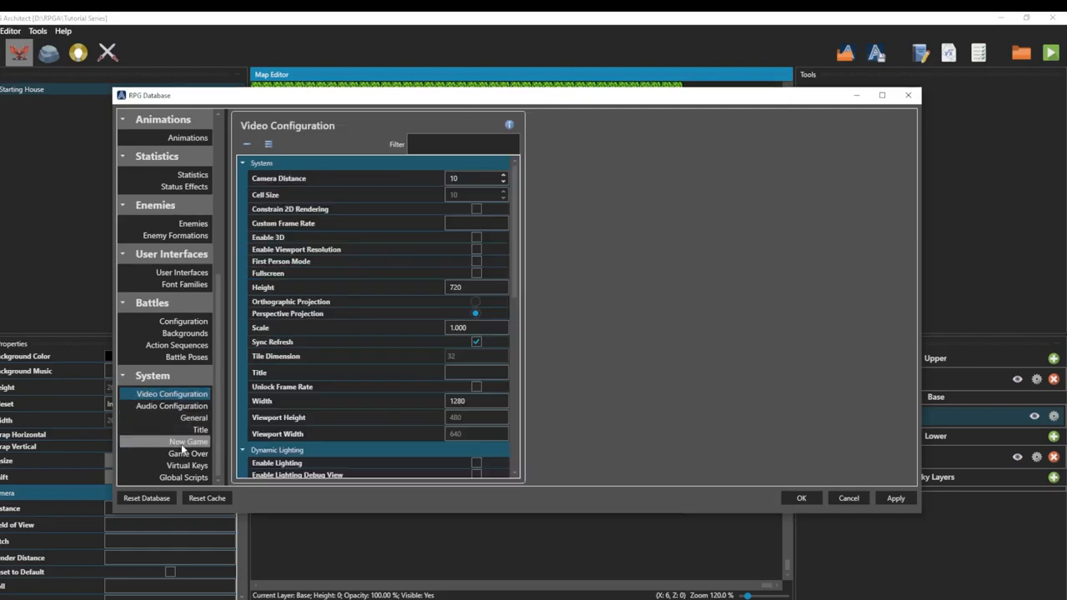
left_click(188, 441)
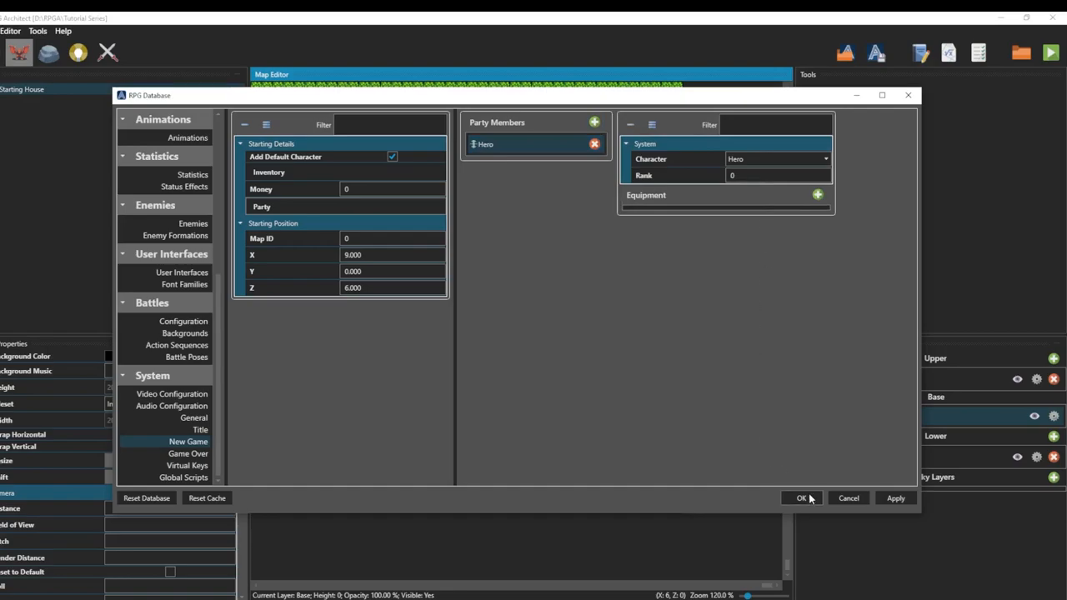
left_click(801, 498)
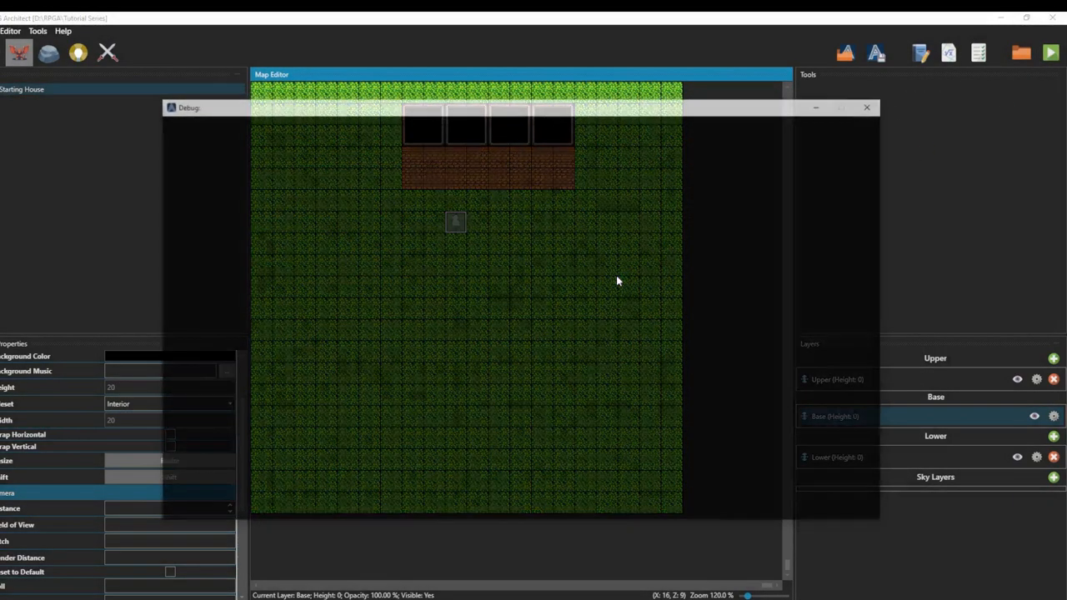
left_click(1050, 53)
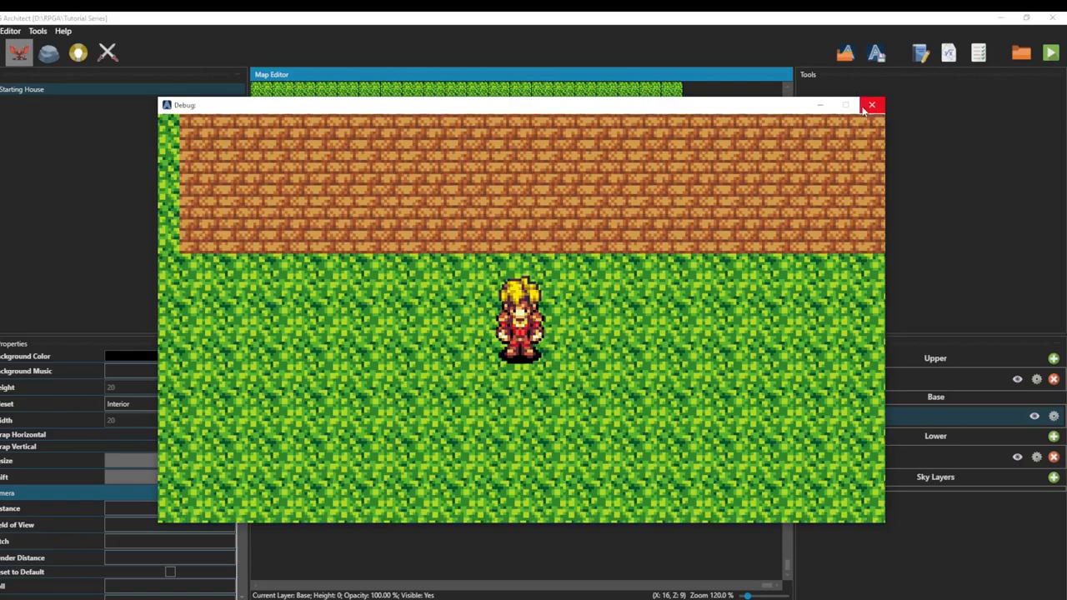
left_click(872, 105)
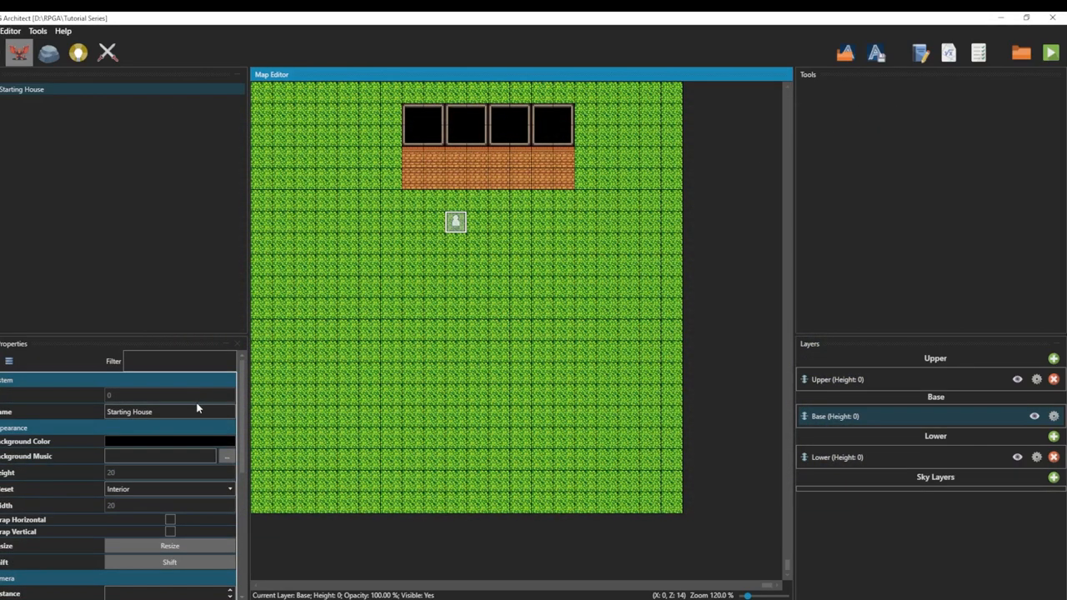
- Raise the Starting House camera distance and test-run the map
scroll("down", 3)
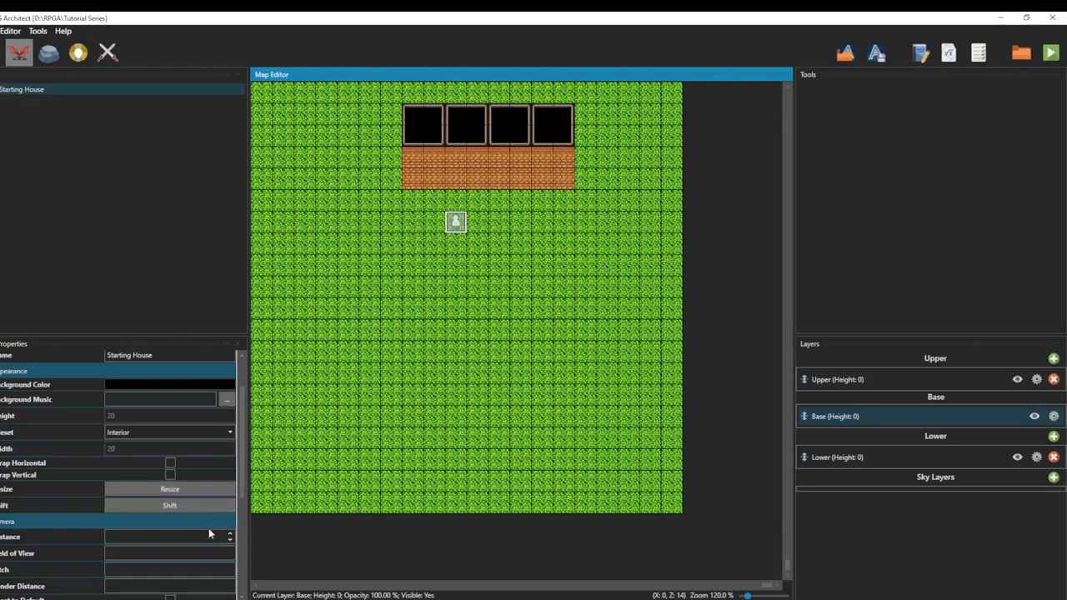
left_click(229, 548)
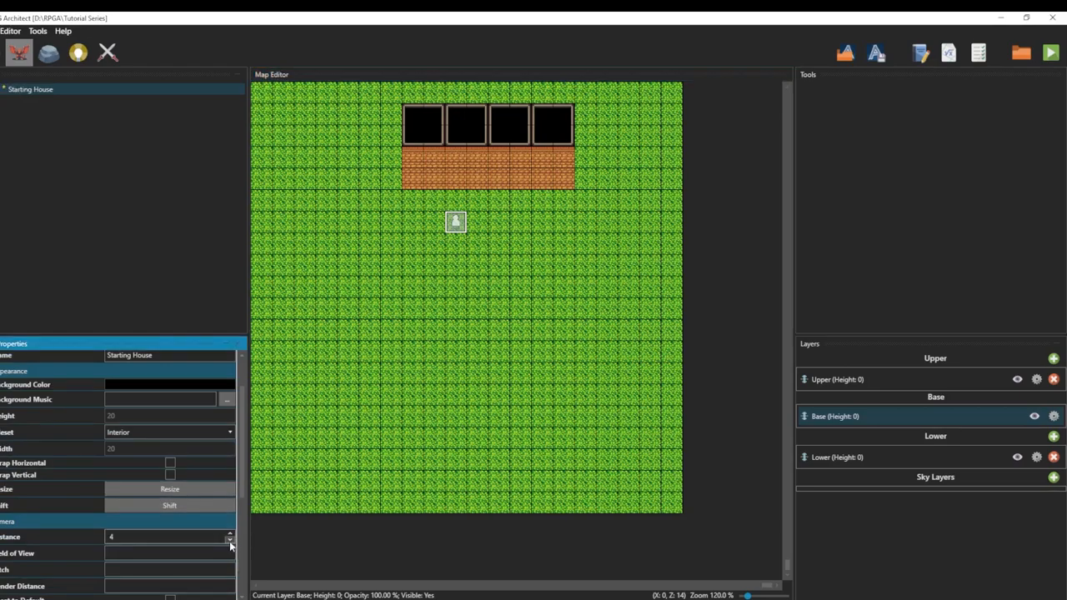
mouse_move(557, 301)
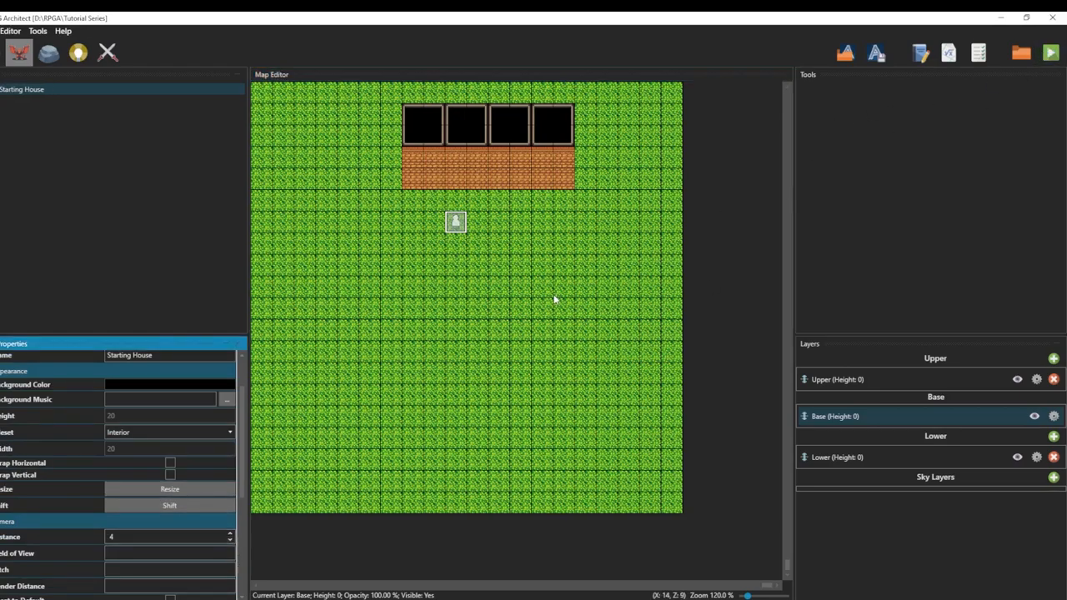
left_click(1050, 52)
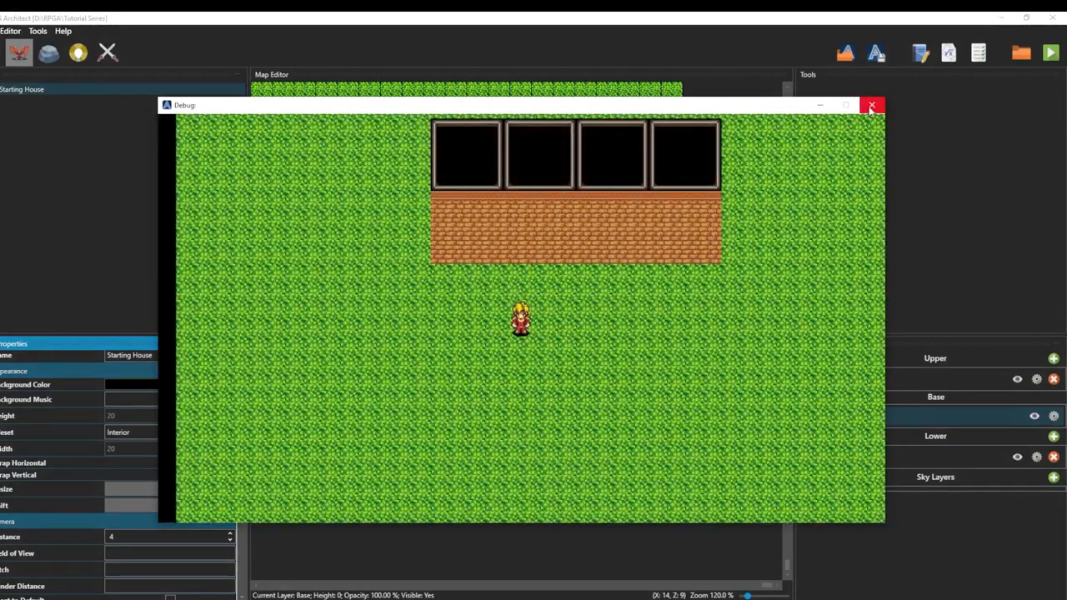
left_click(873, 105)
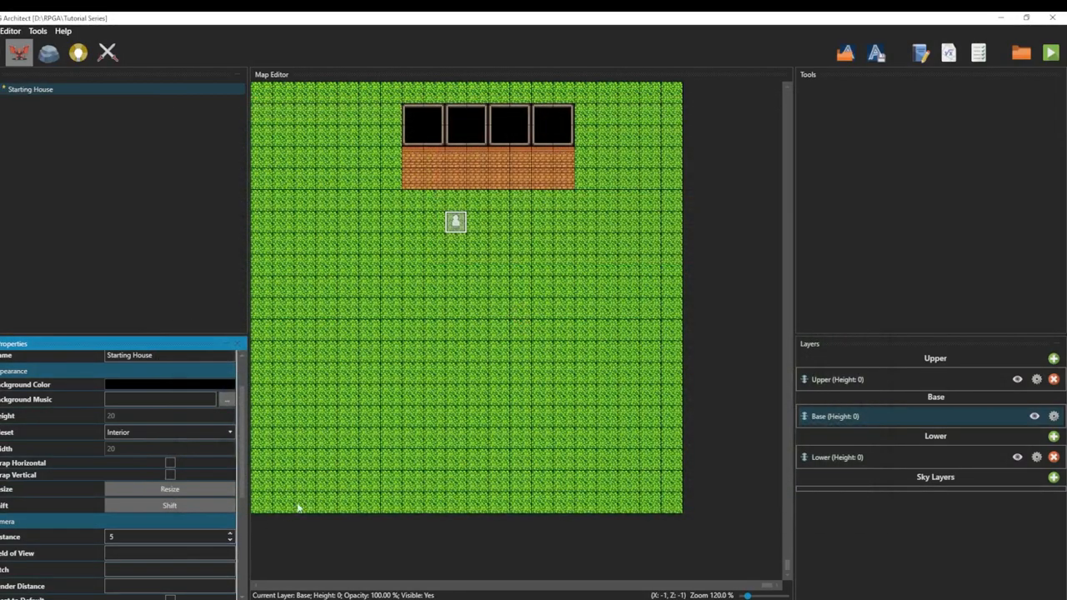
- Set Camera Distance to 6 and test-run again to check the closer view
left_click(1051, 52)
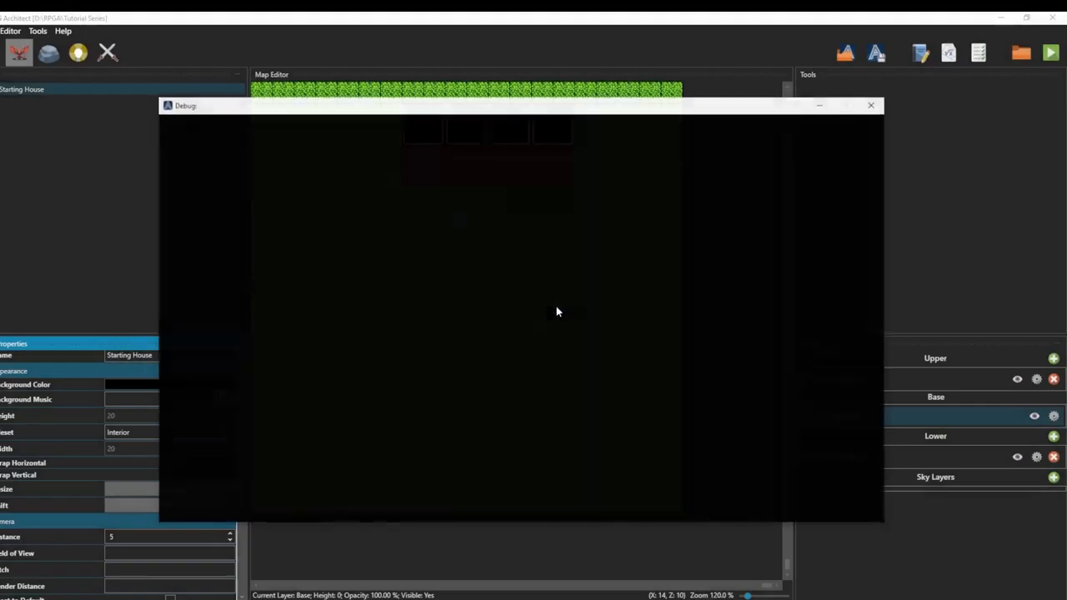
left_click(871, 105)
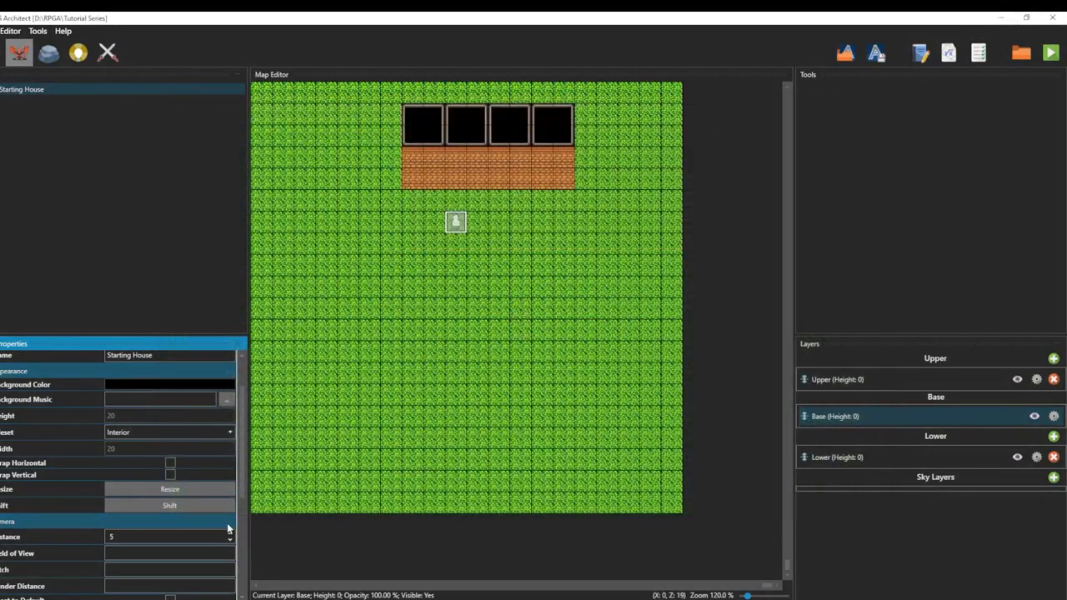
left_click(229, 534)
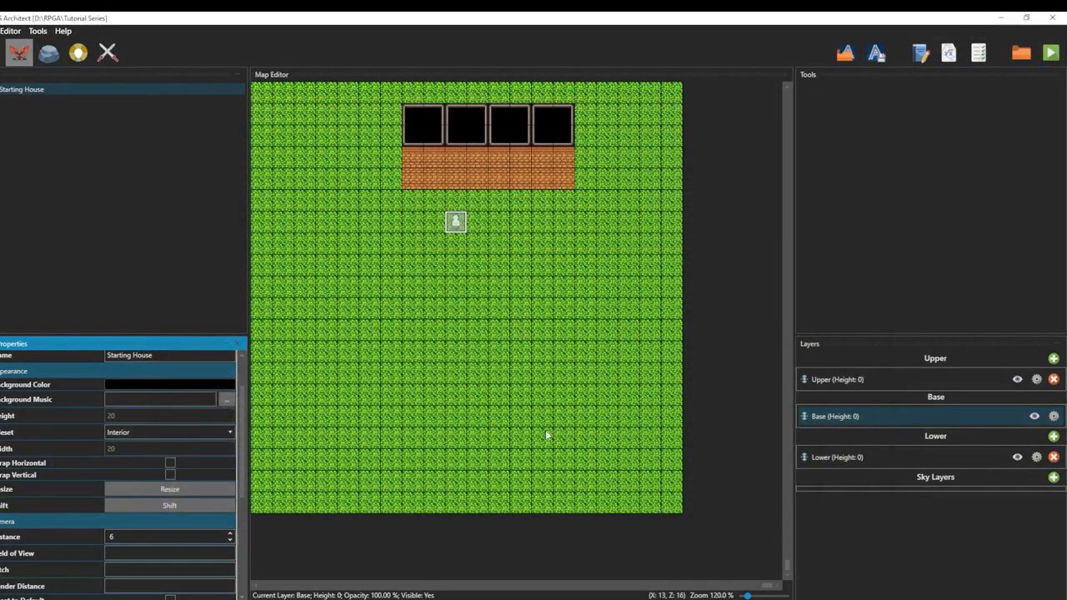
left_click(1050, 52)
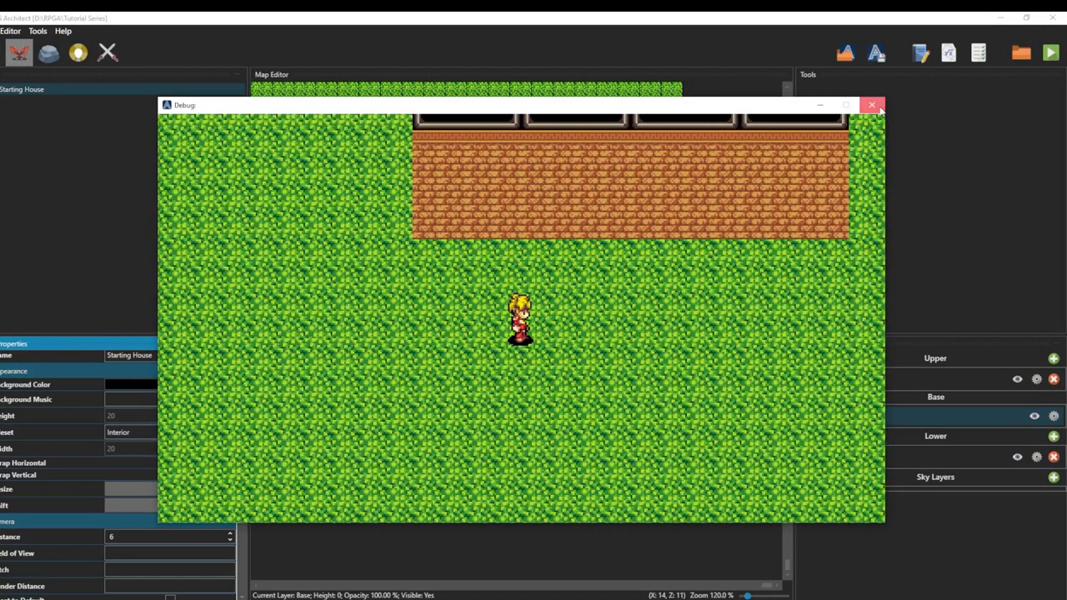
left_click(38, 31)
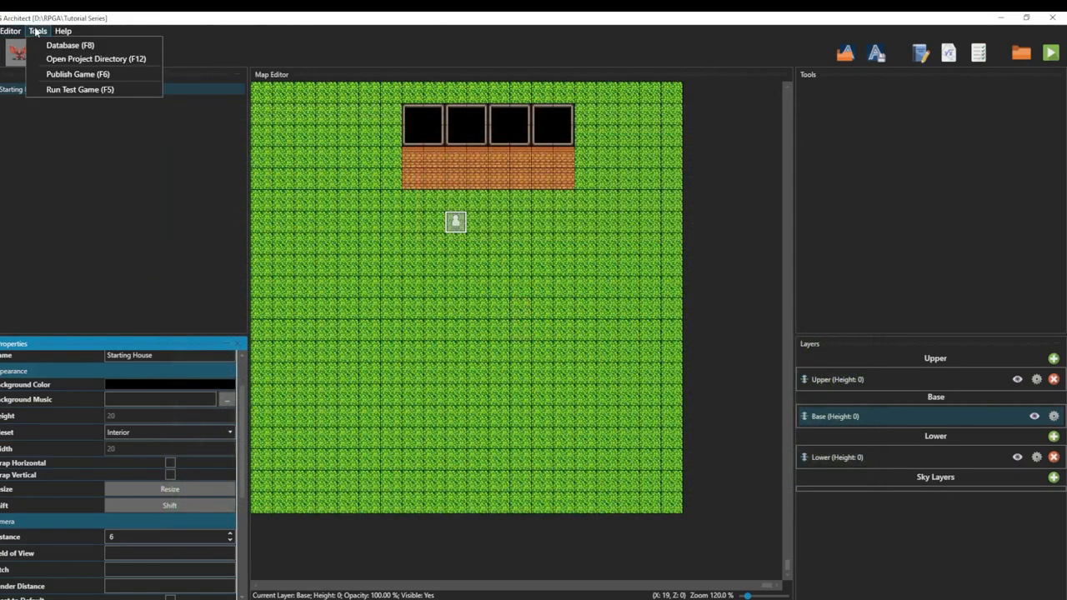
- Open Hero in the database and add a Physical Property trait for Speed.X
left_click(69, 45)
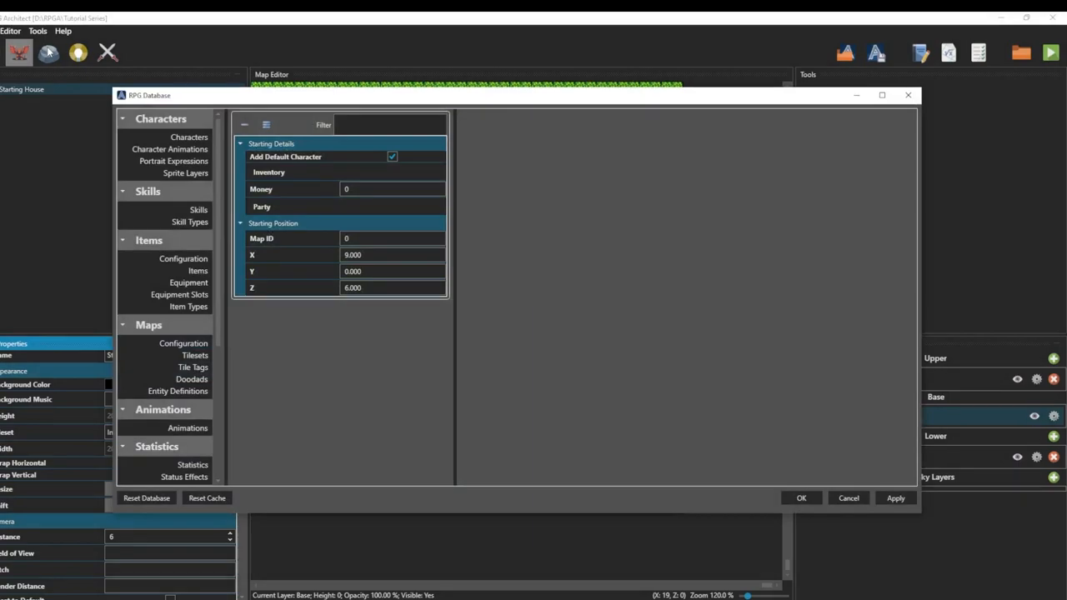
left_click(188, 137)
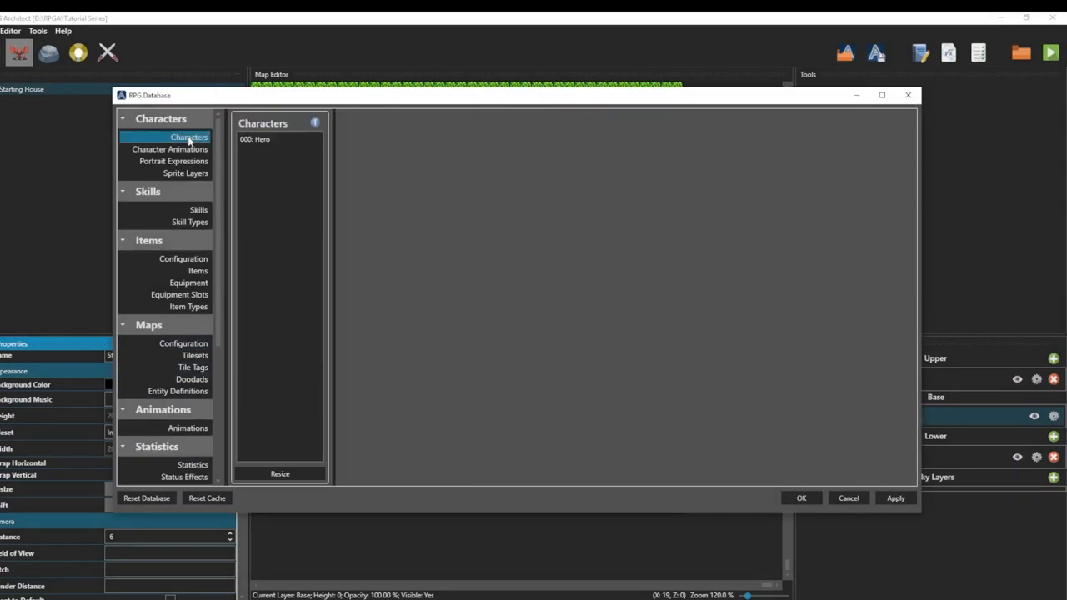
left_click(255, 139)
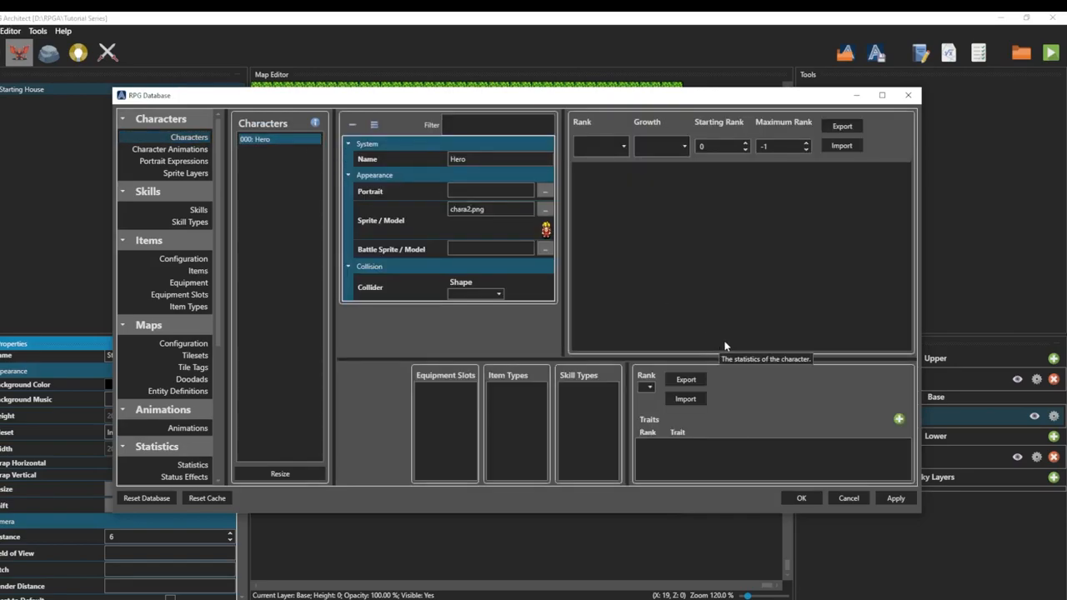
left_click(898, 420)
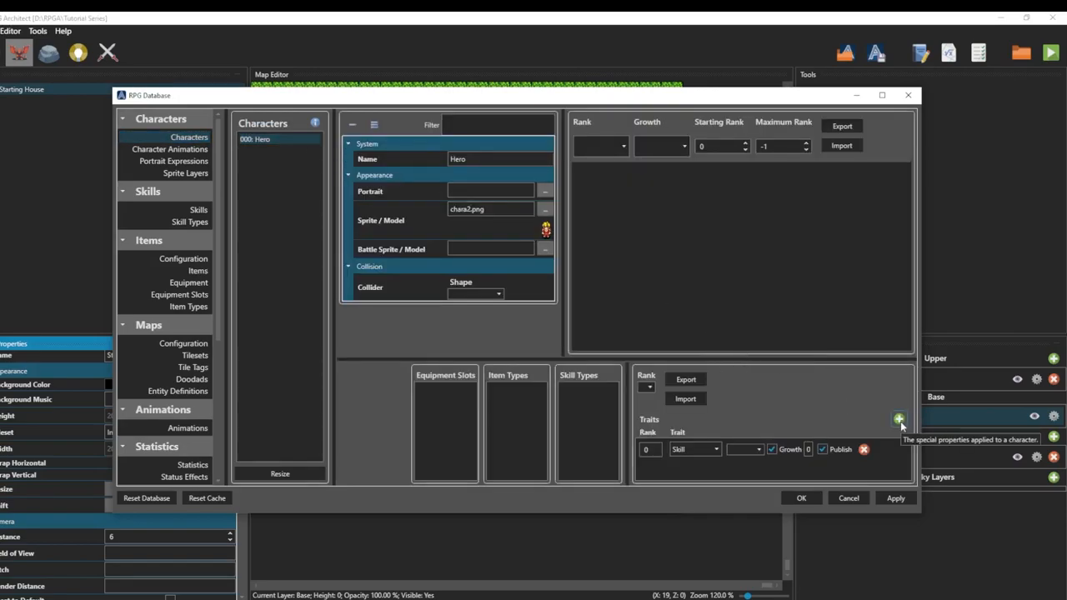
left_click(715, 449)
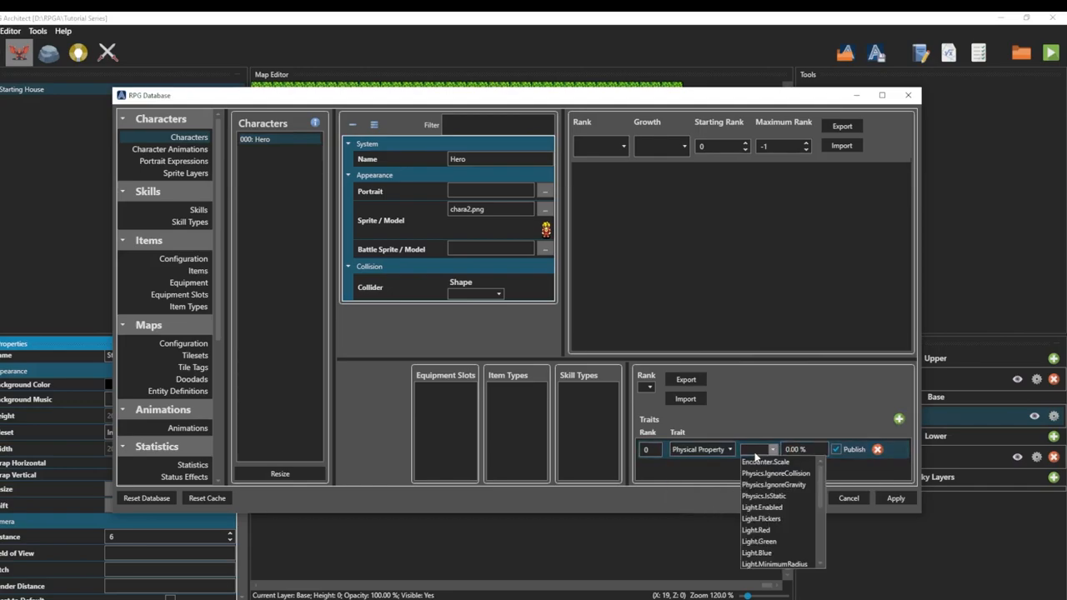
mouse_move(774, 484)
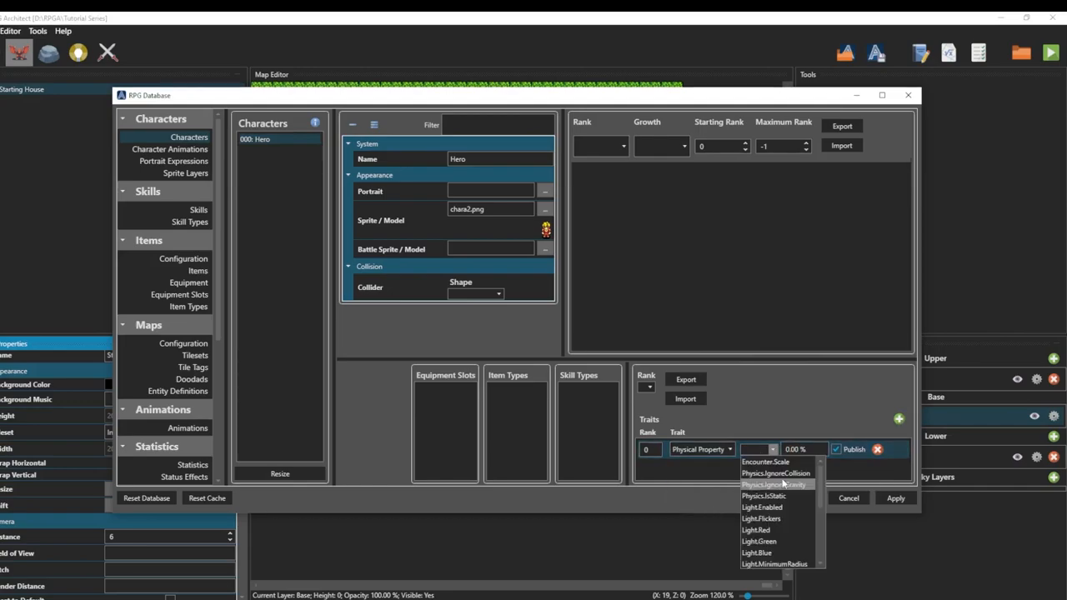
scroll("down", 3)
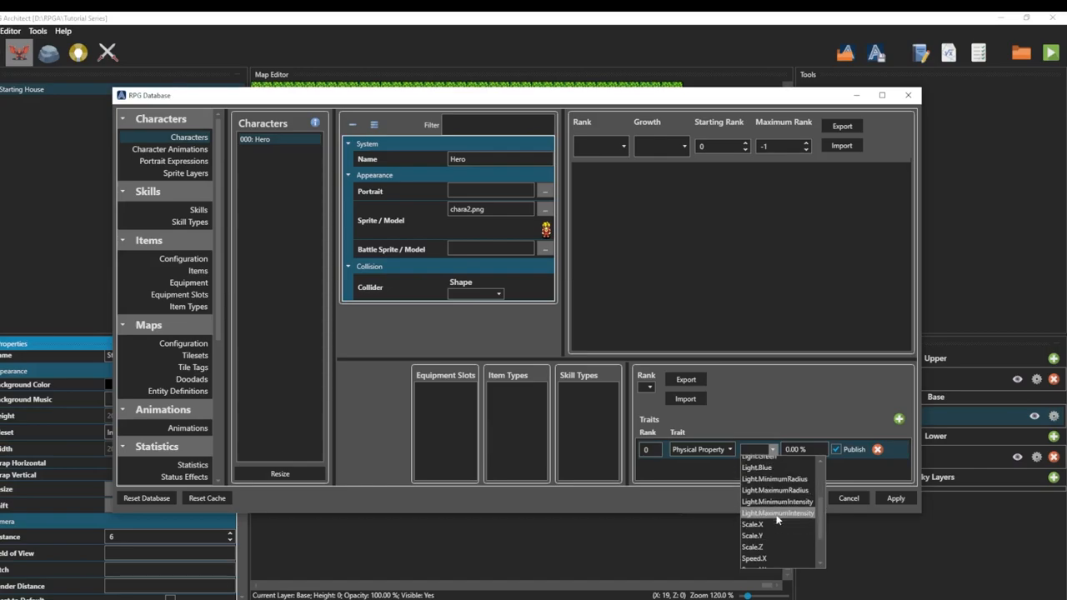
scroll("down", 3)
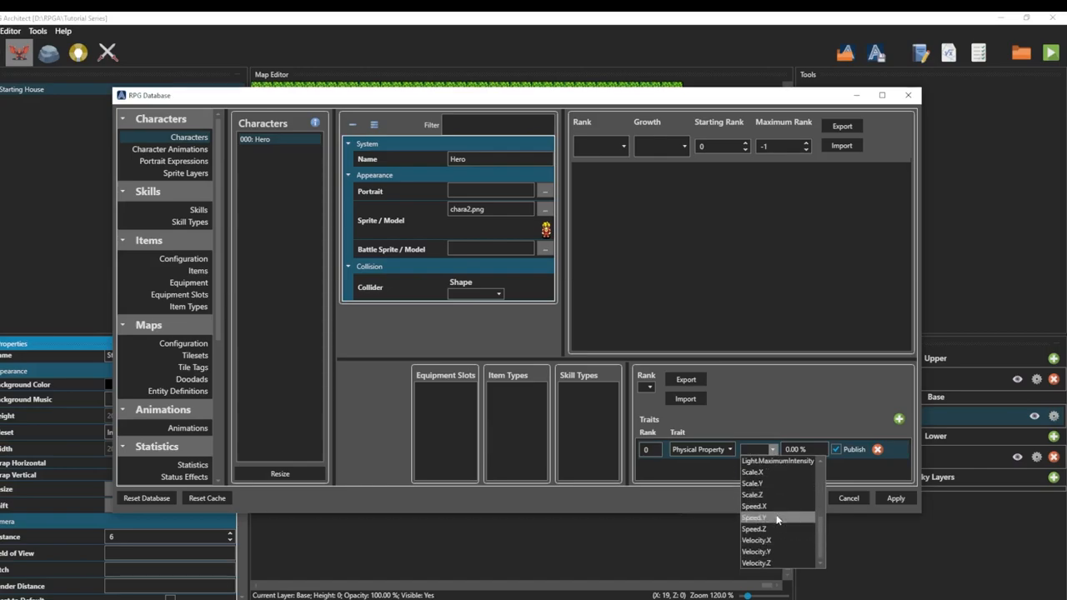
mouse_move(754, 506)
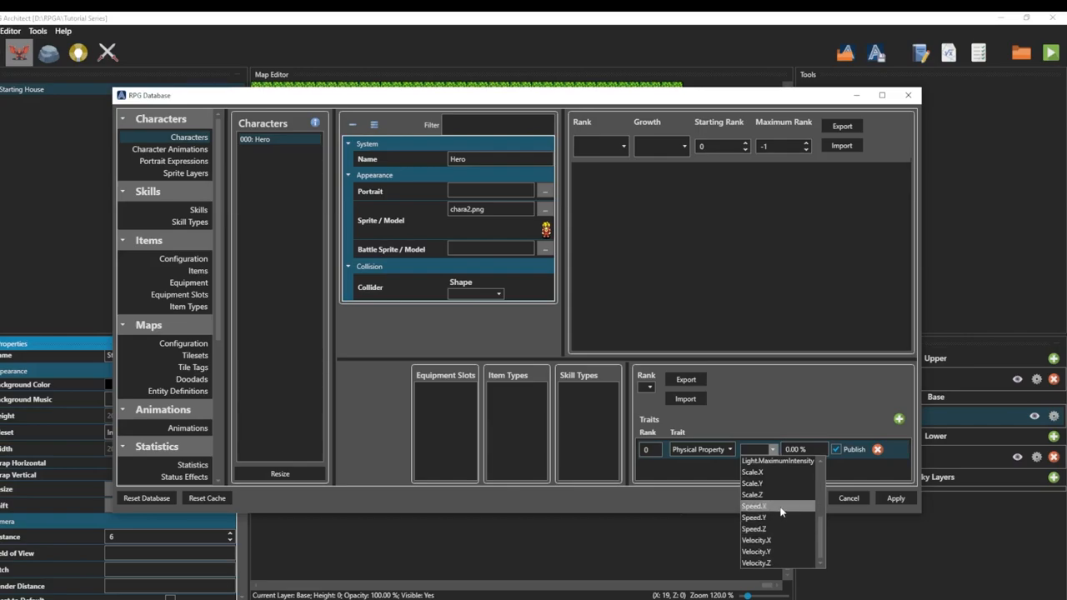
left_click(753, 506)
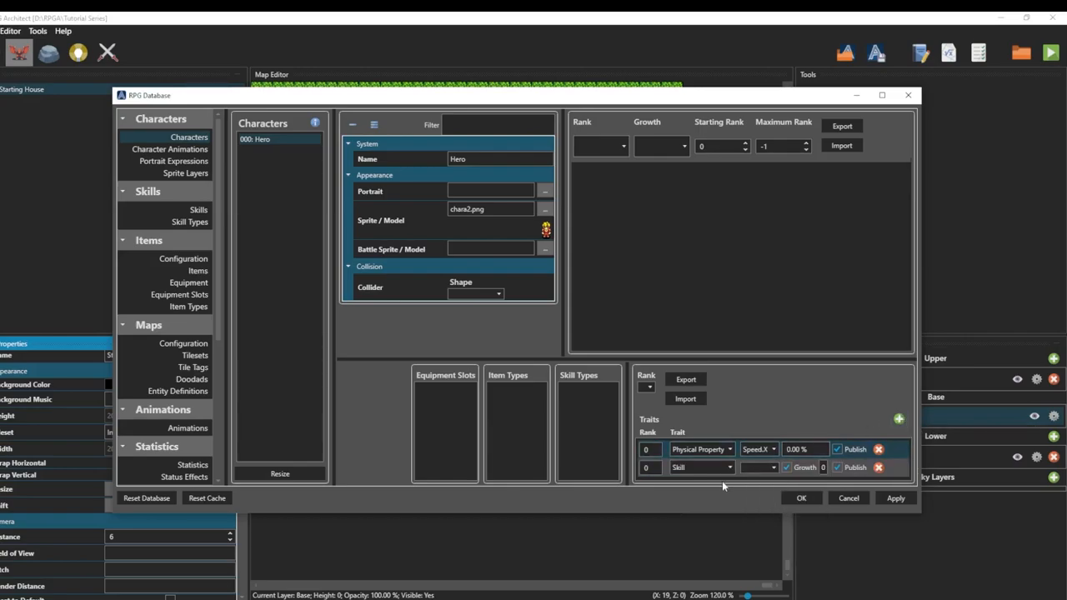
- Add a second Physical Property trait for Speed.Z
left_click(700, 467)
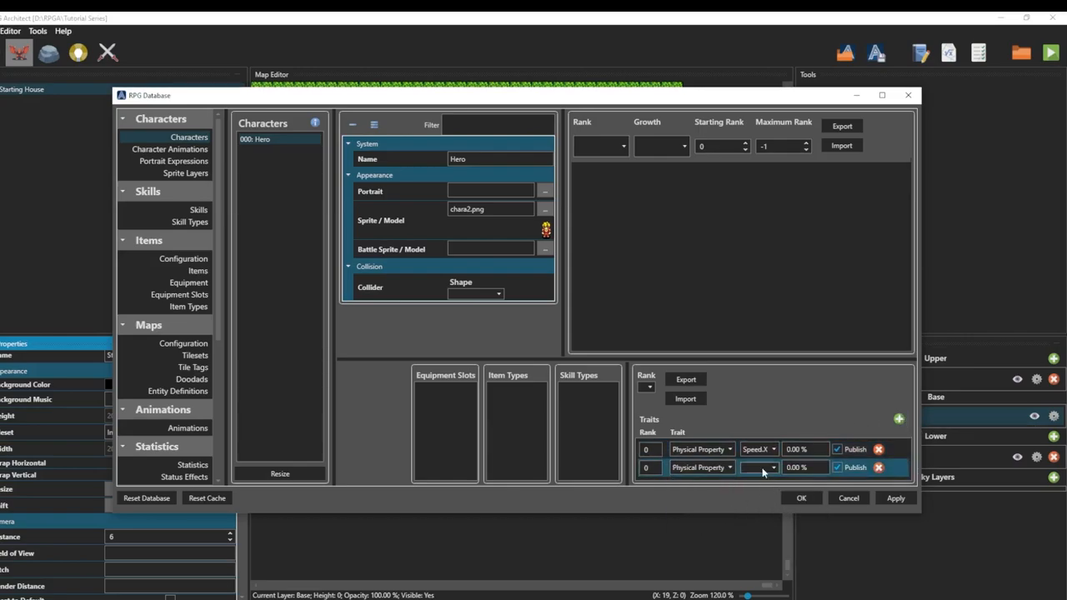
left_click(771, 466)
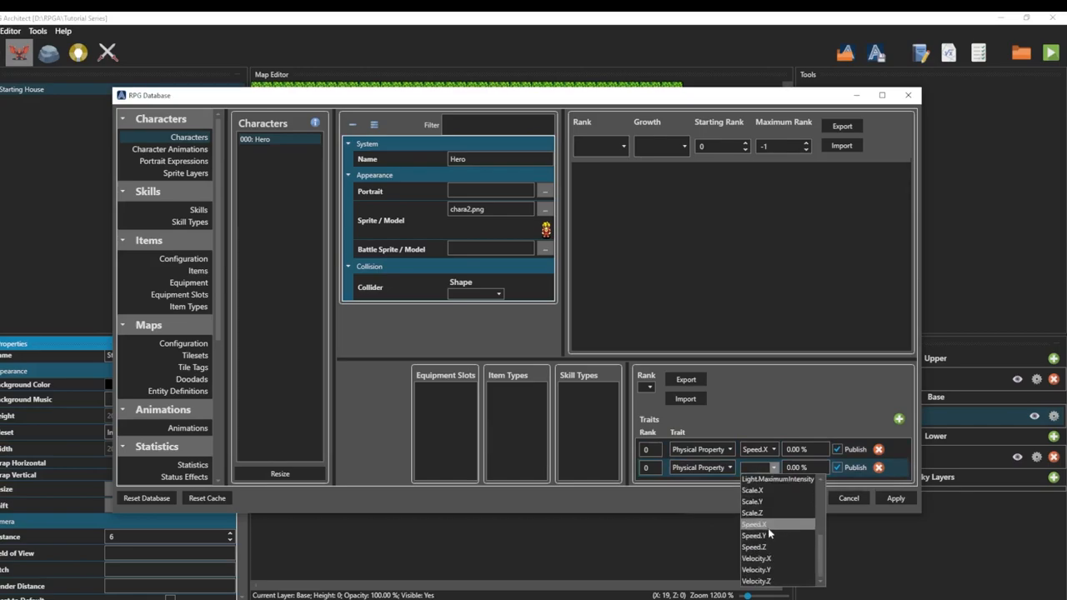
left_click(753, 547)
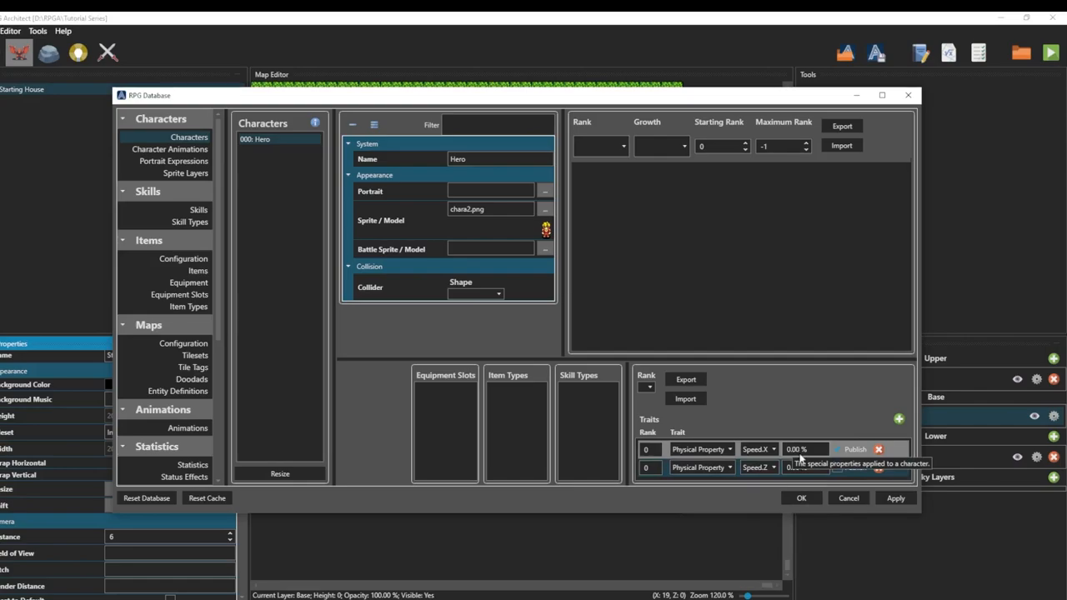
mouse_move(799, 457)
type("300")
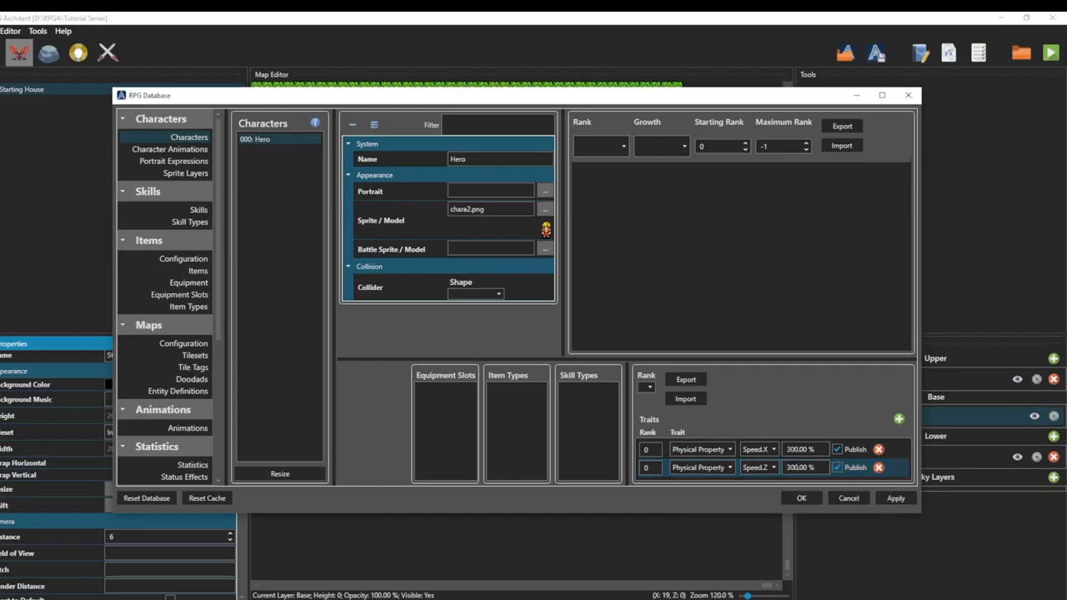
mouse_move(704, 319)
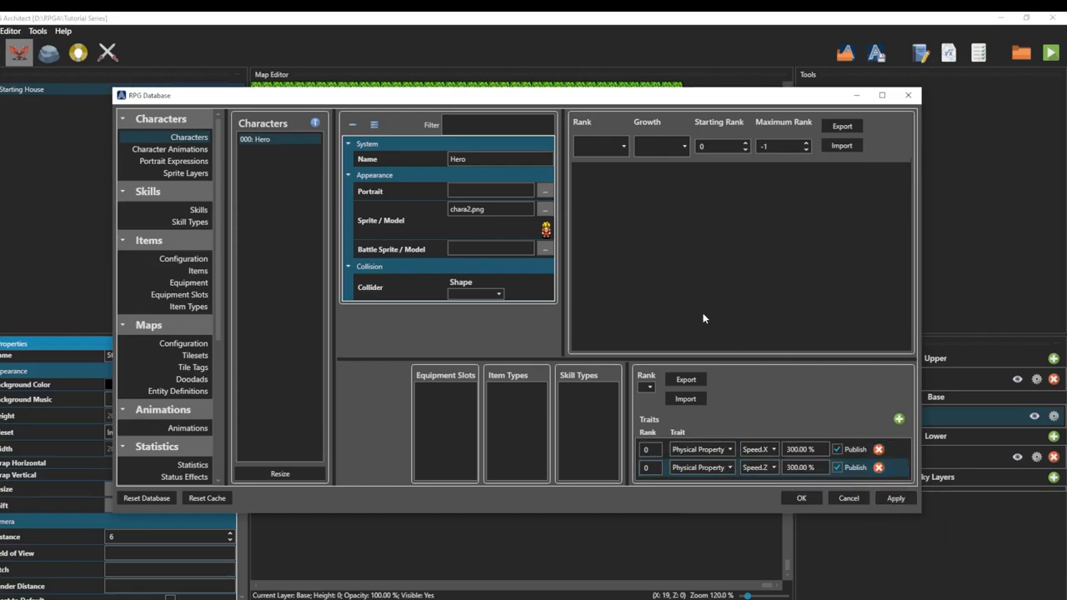
mouse_move(697, 321)
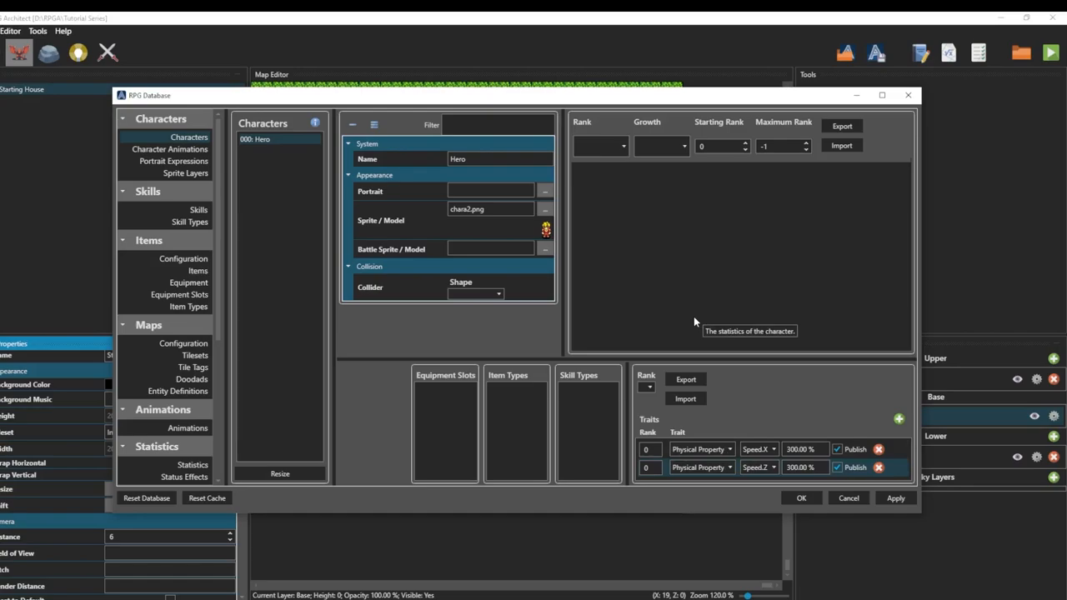
mouse_move(767, 125)
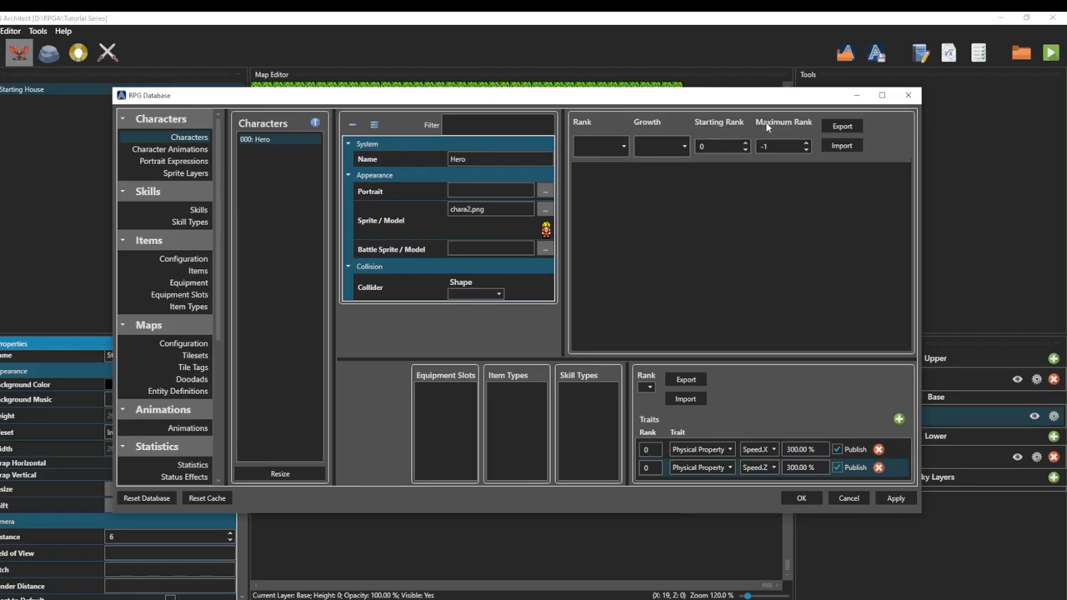
mouse_move(788, 133)
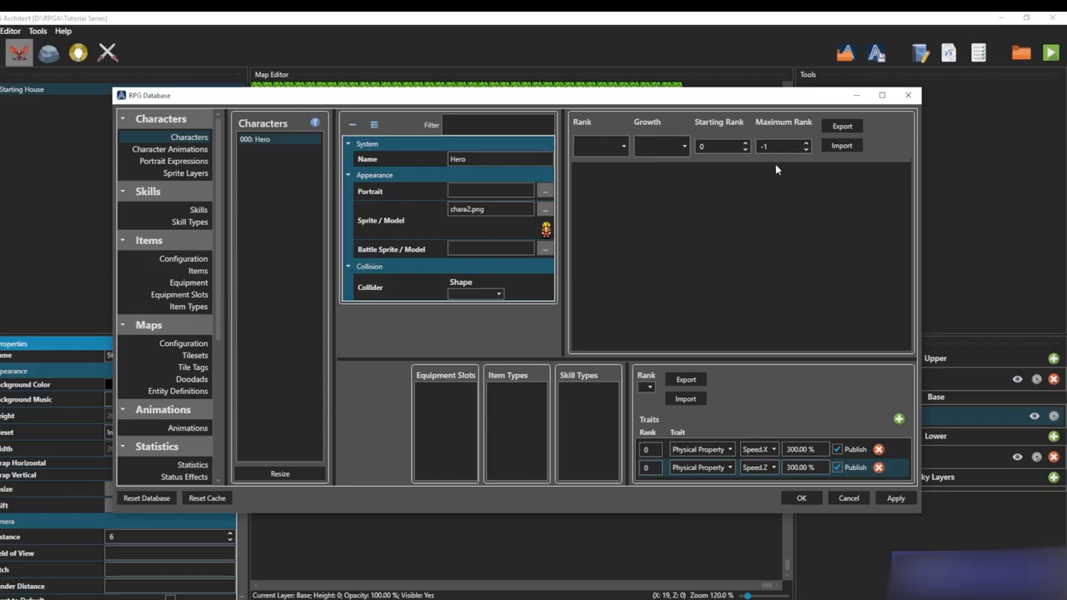
mouse_move(844, 158)
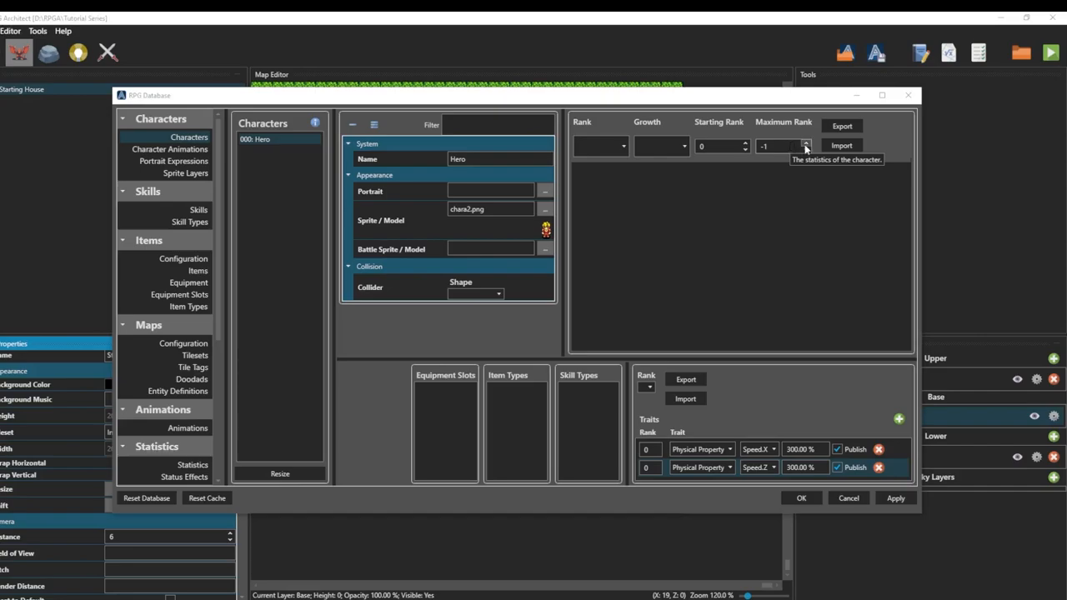
- Raise Hero's Maximum Rank from -1 to 0
left_click(806, 144)
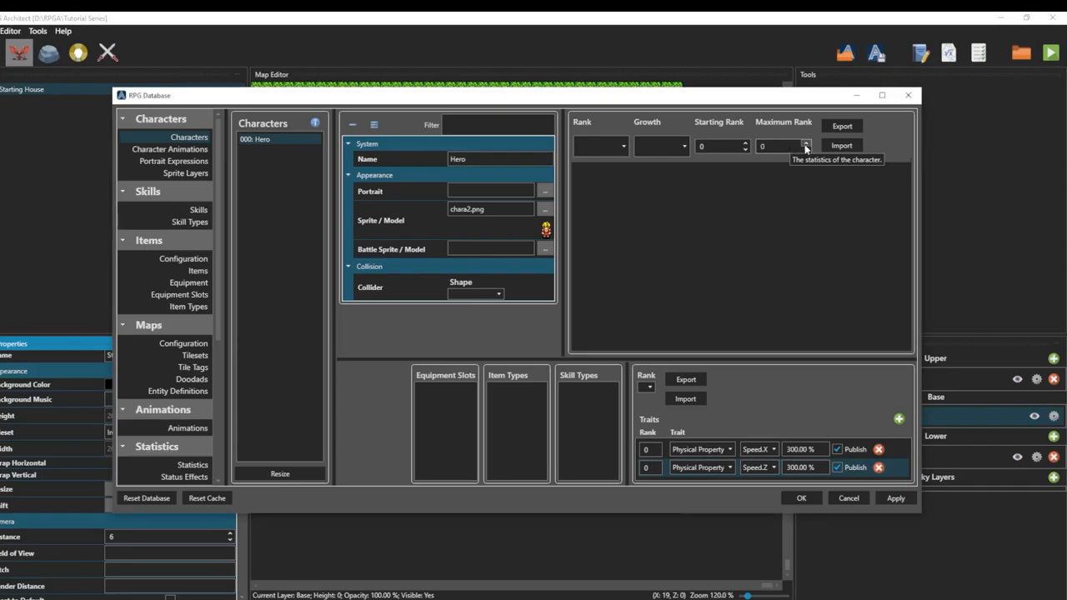
mouse_move(636, 439)
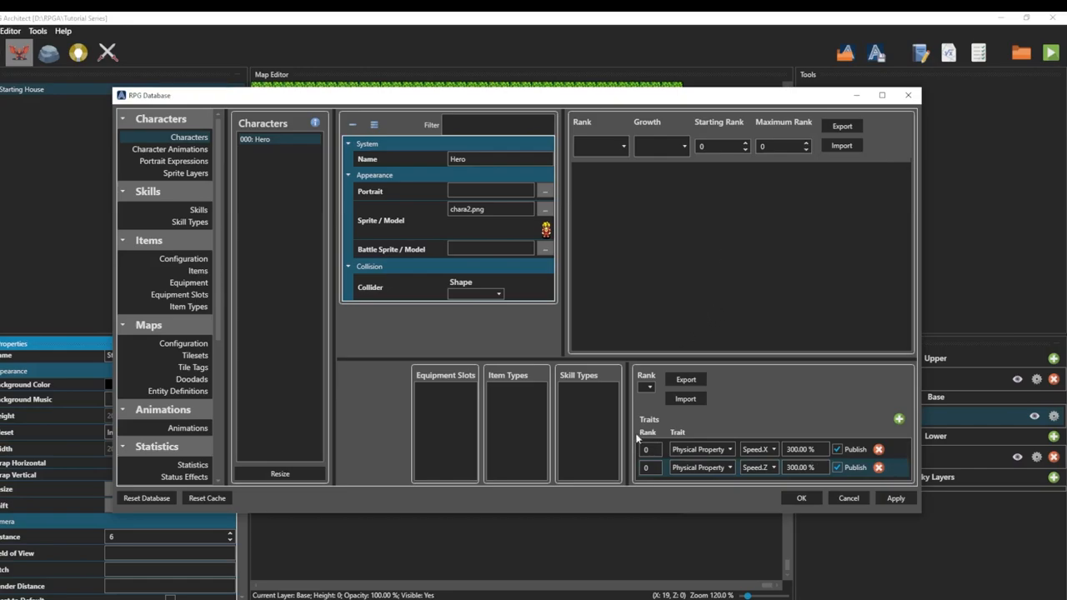
mouse_move(657, 466)
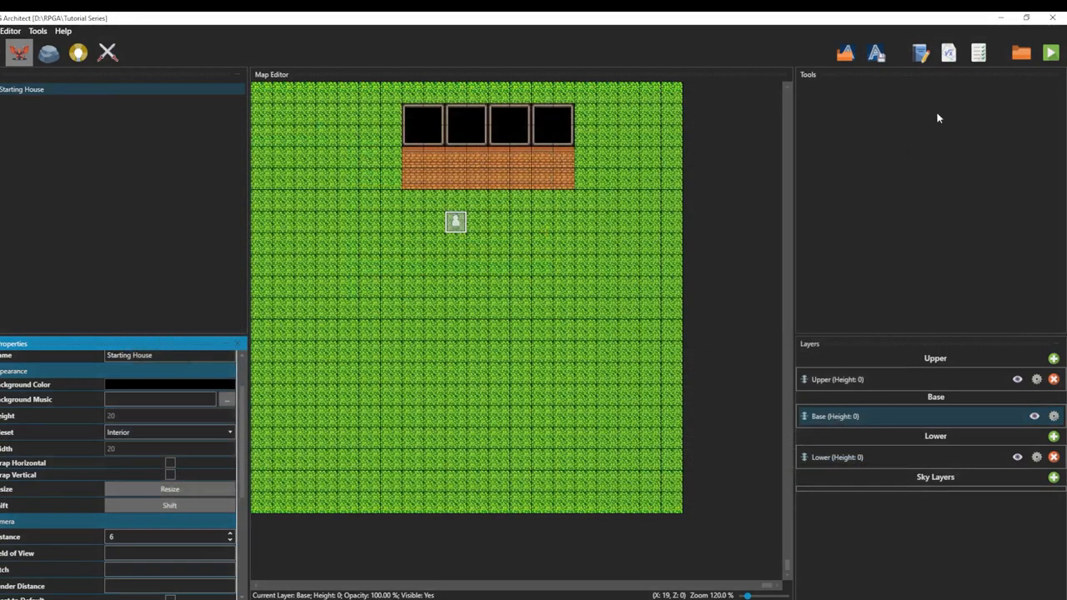
- Test-run the game to try the faster Hero, then close the debug window
left_click(1051, 53)
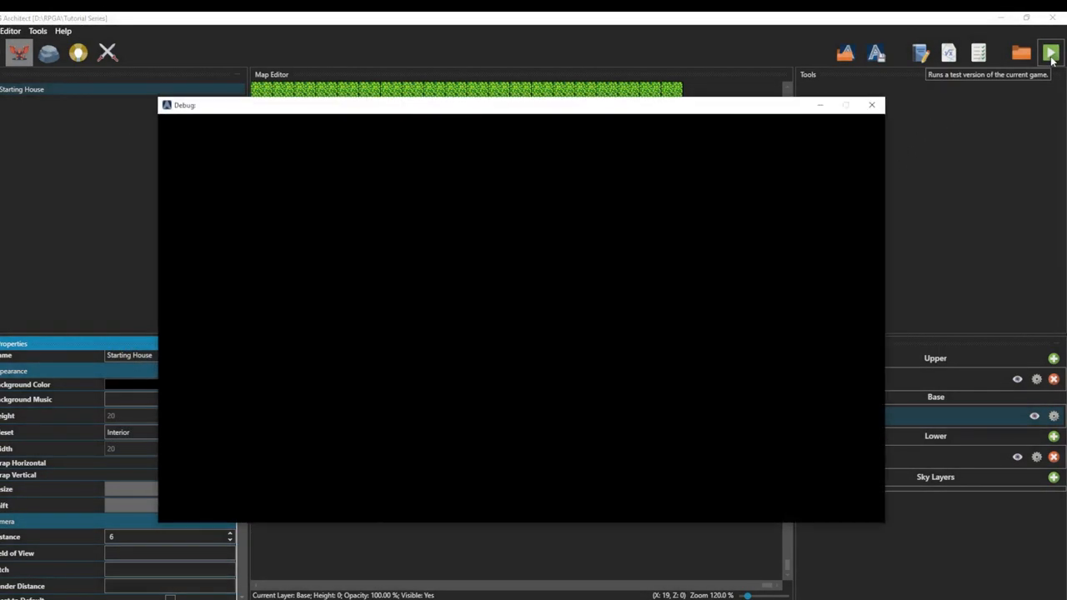
left_click(1051, 52)
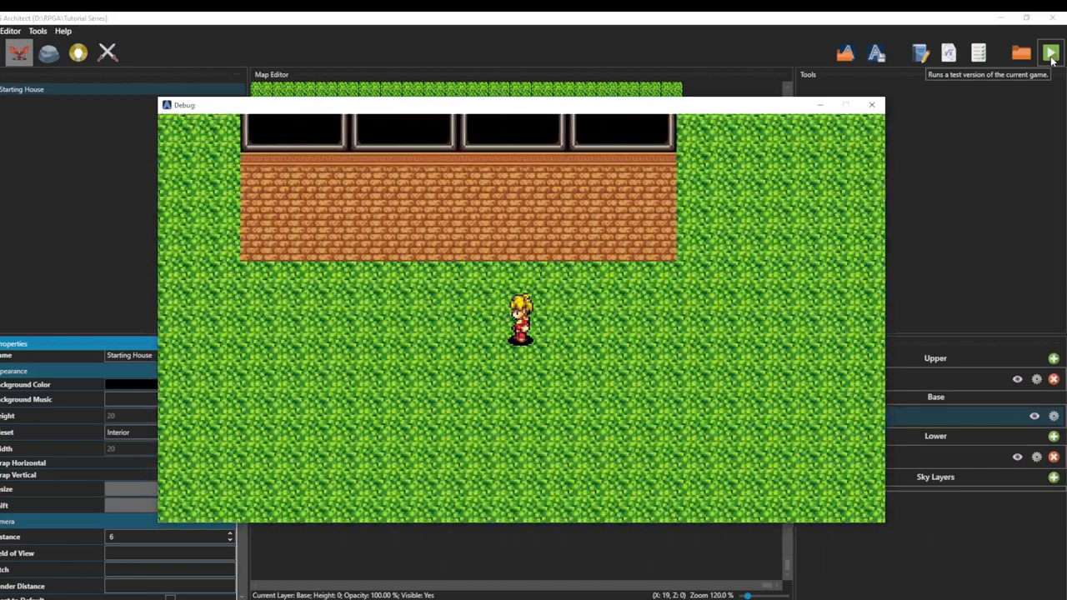
left_click(871, 105)
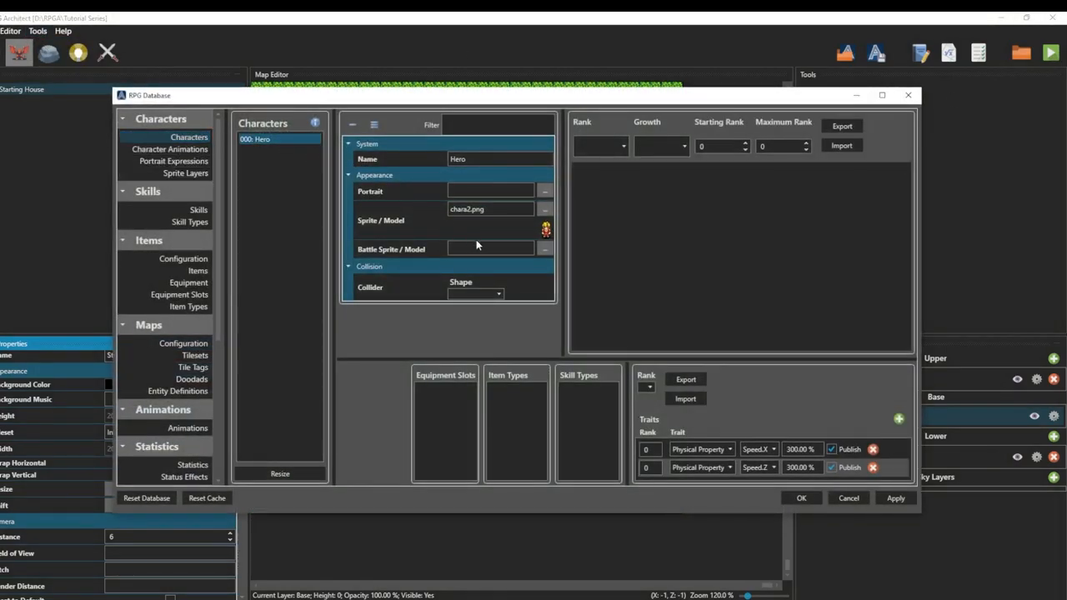
- Give Hero a capsule collider 1.000 wide and 2.000 tall, then test it
left_click(475, 293)
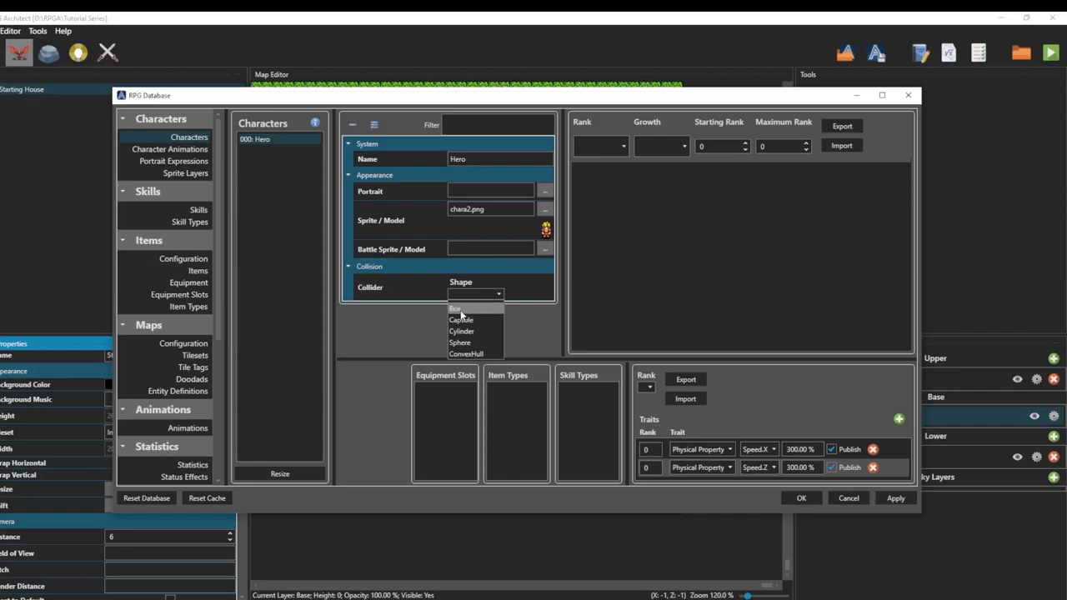
left_click(461, 319)
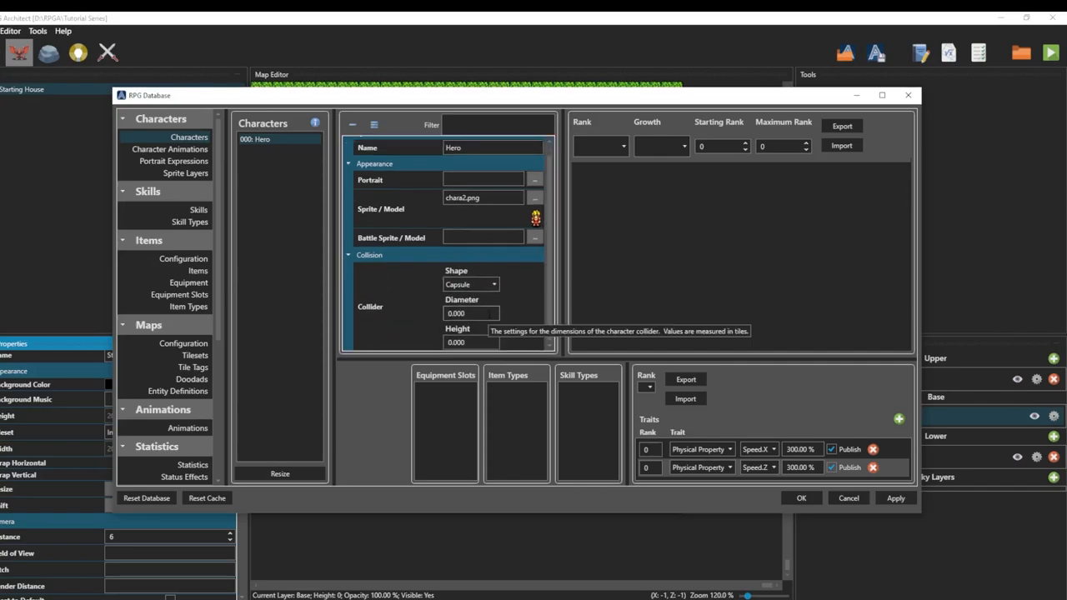
triple_click(471, 313)
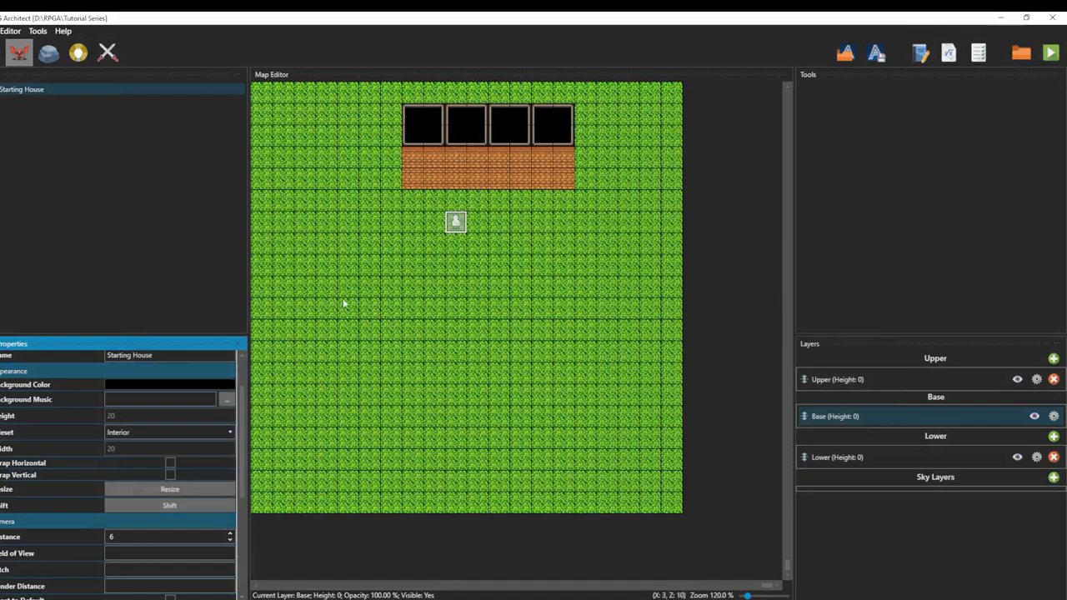
left_click(1051, 53)
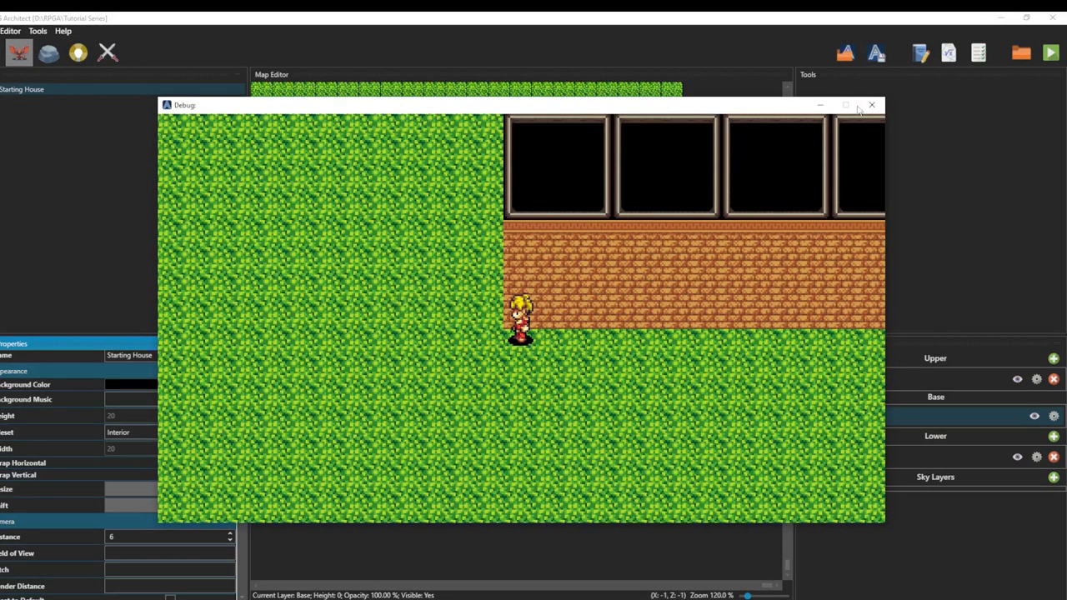
left_click(872, 105)
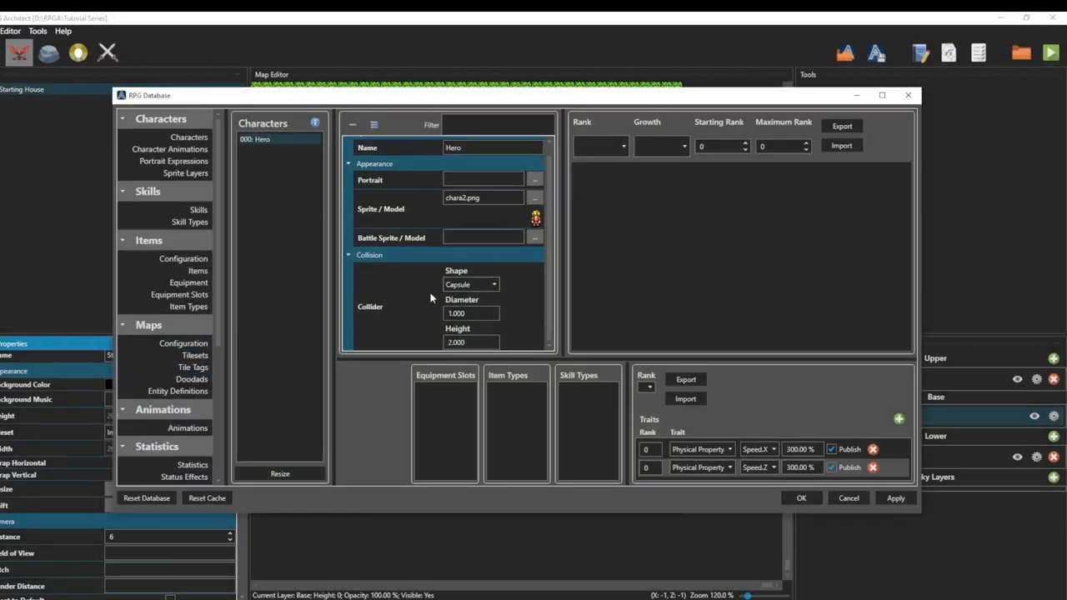
- Inspect the 000: Interior tileset's collision settings in the database
scroll("down", 3)
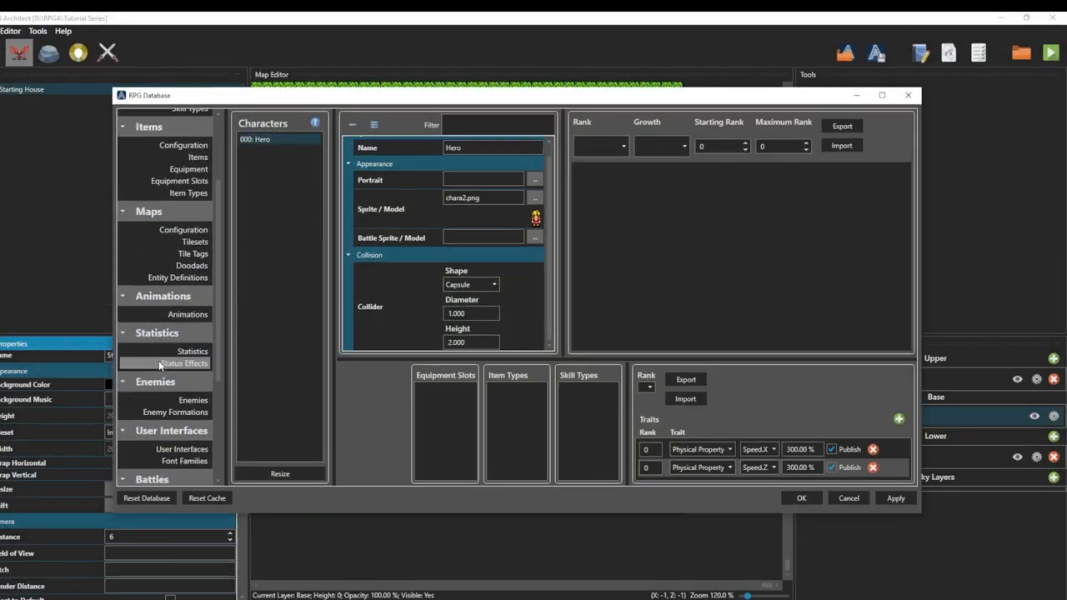
left_click(195, 299)
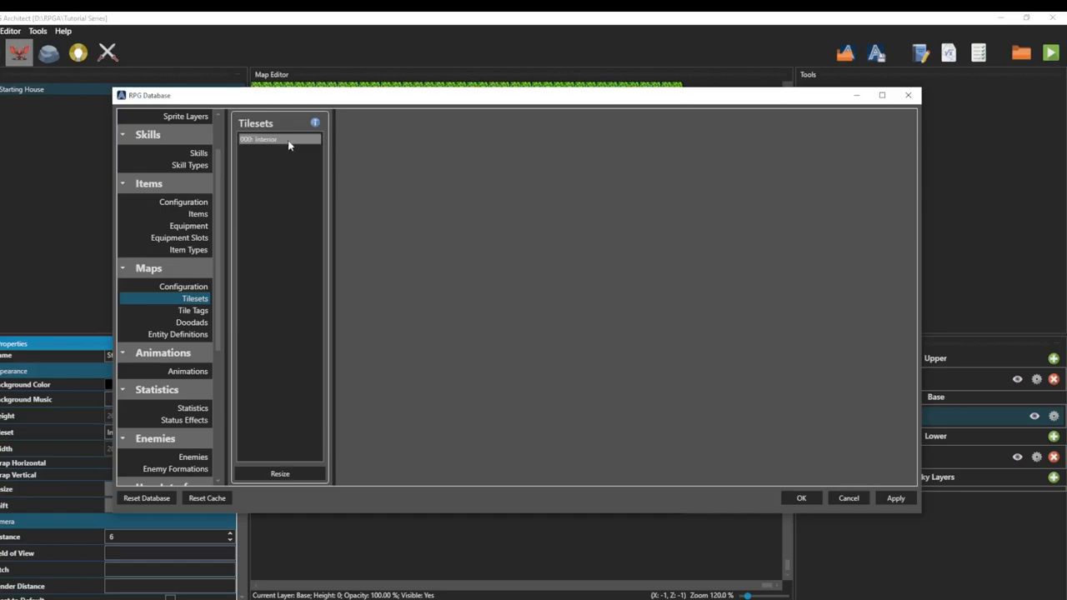
left_click(279, 139)
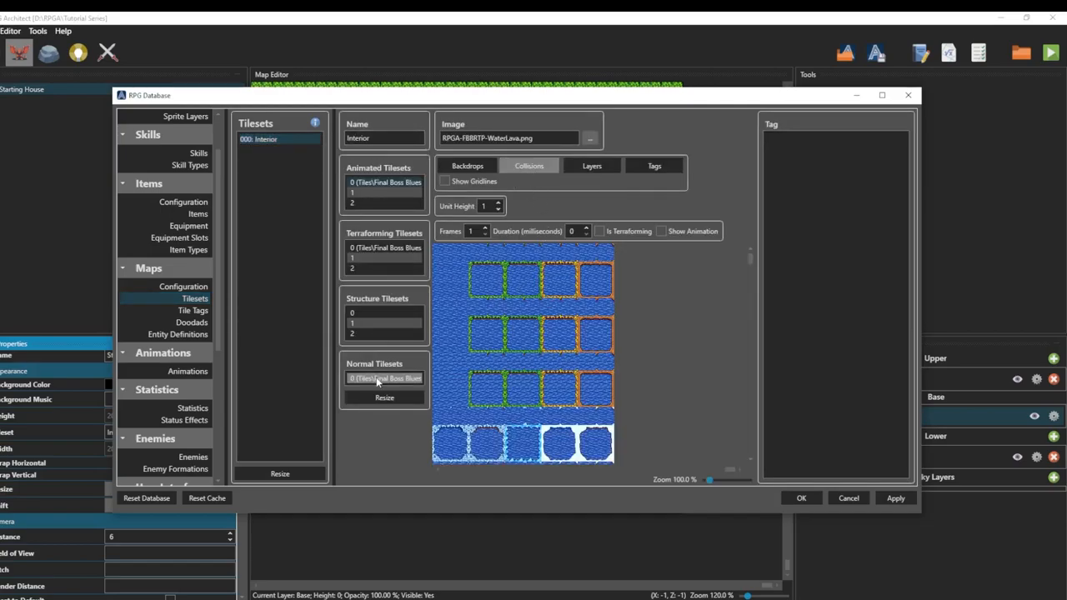
left_click(385, 378)
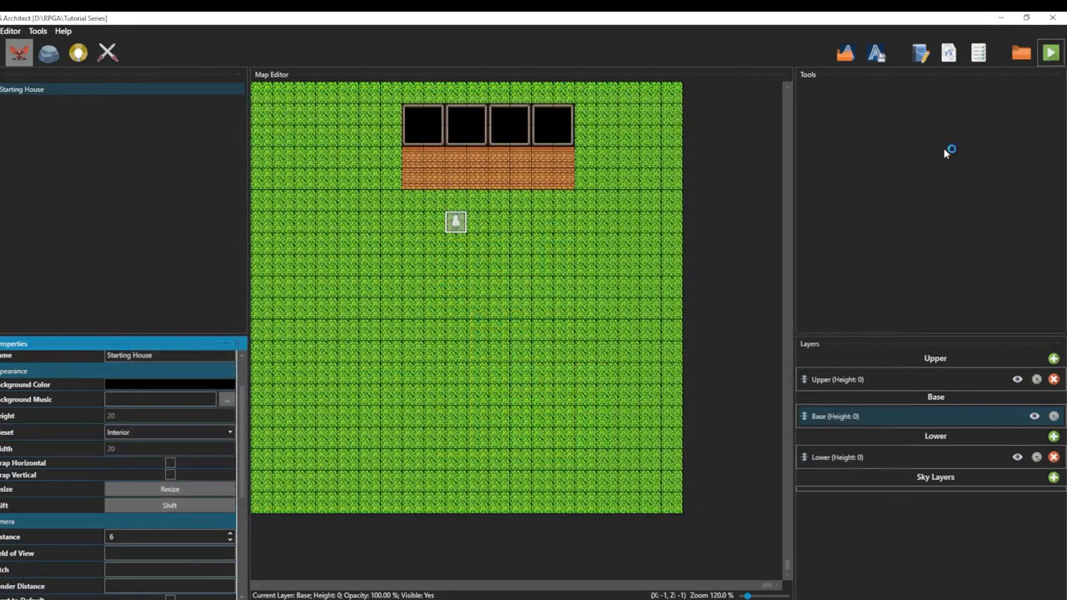
- Return to the map editor and launch a test play of Starting House
left_click(1050, 53)
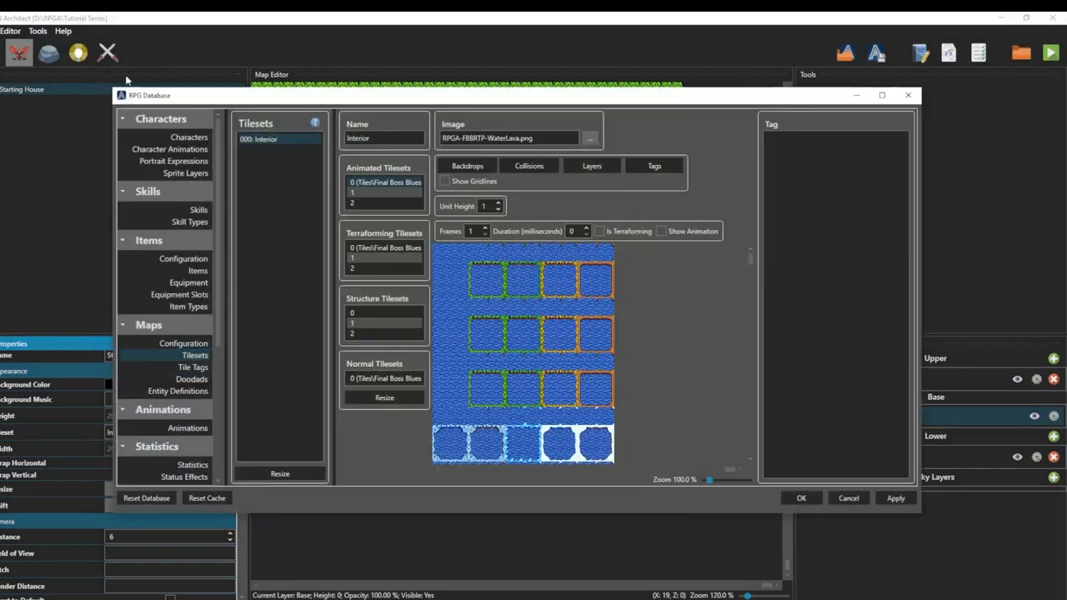
left_click(189, 137)
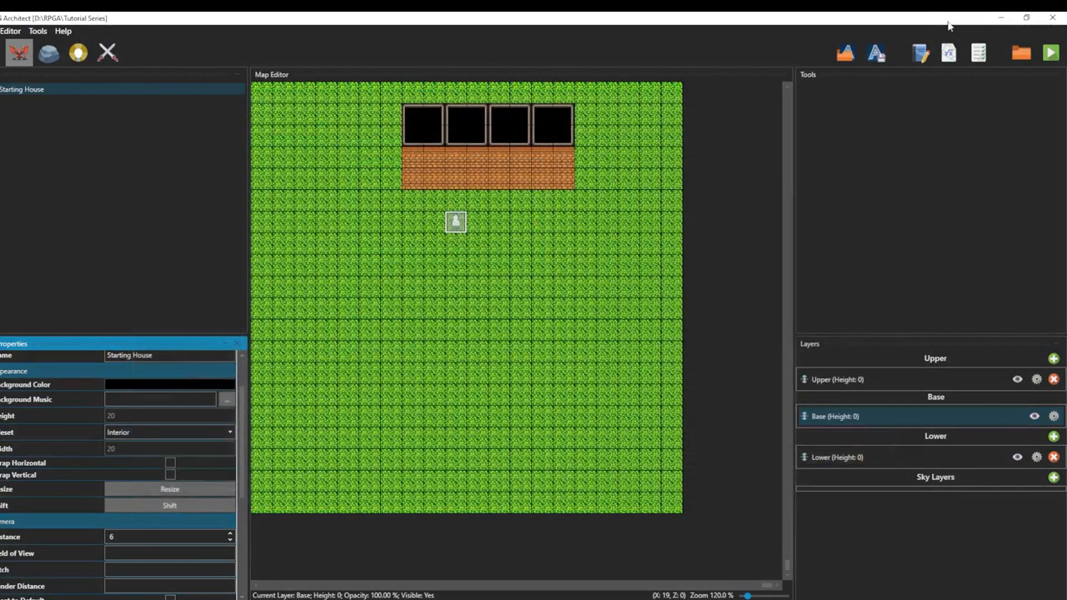
left_click(1050, 53)
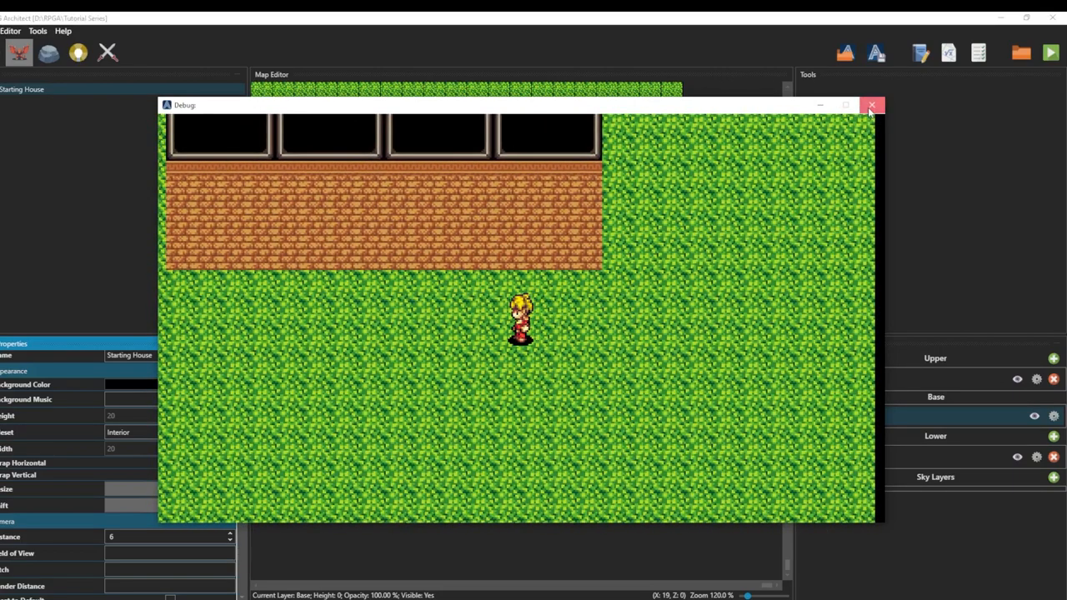
- Pick a different Hero collider shape from the dropdown, then run and close a test play
left_click(872, 105)
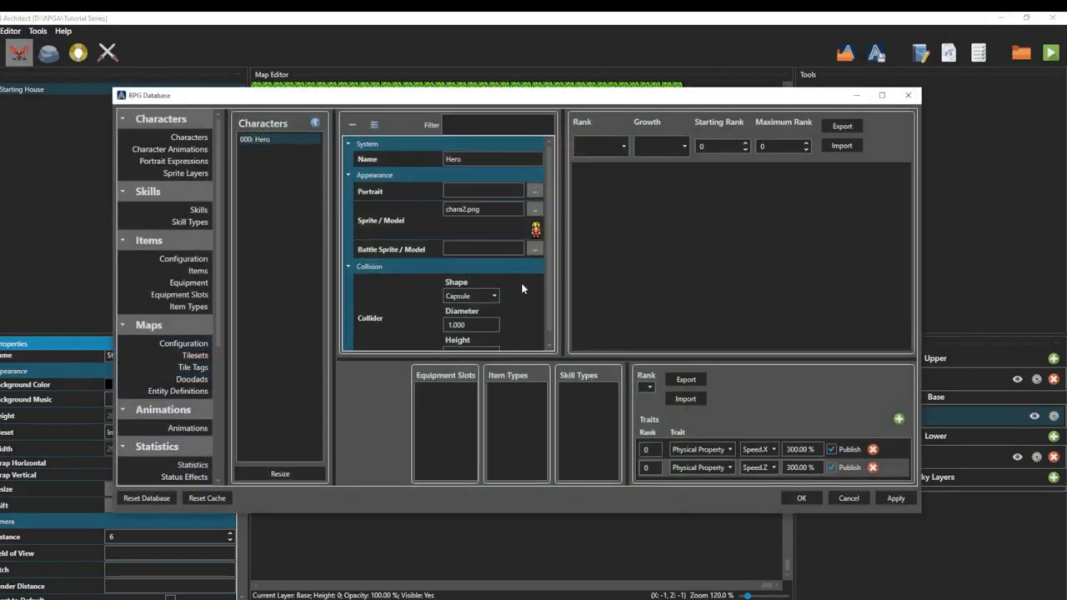
left_click(471, 296)
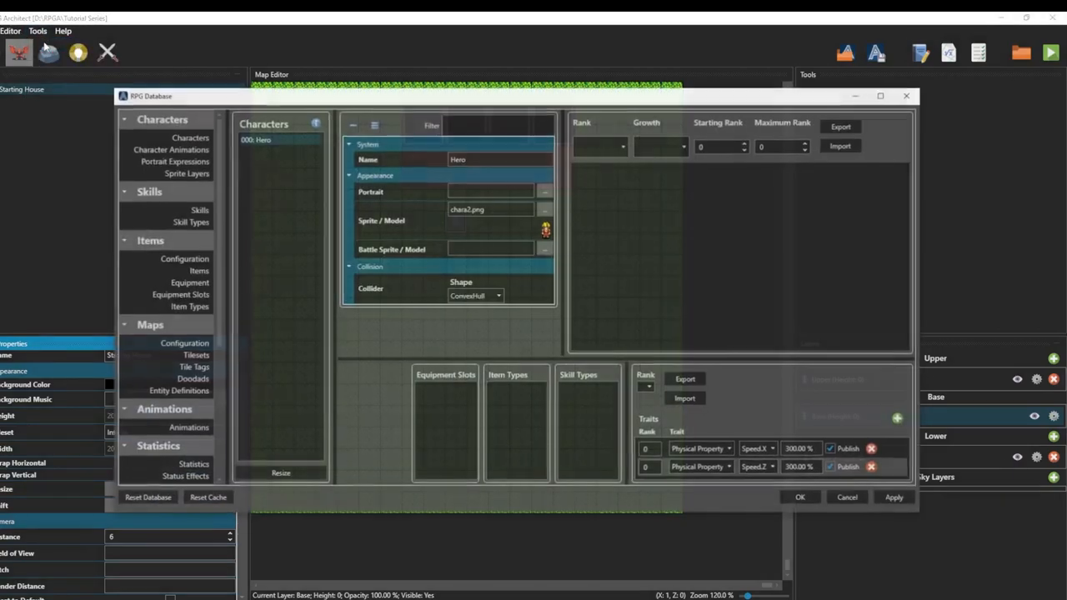
left_click(498, 296)
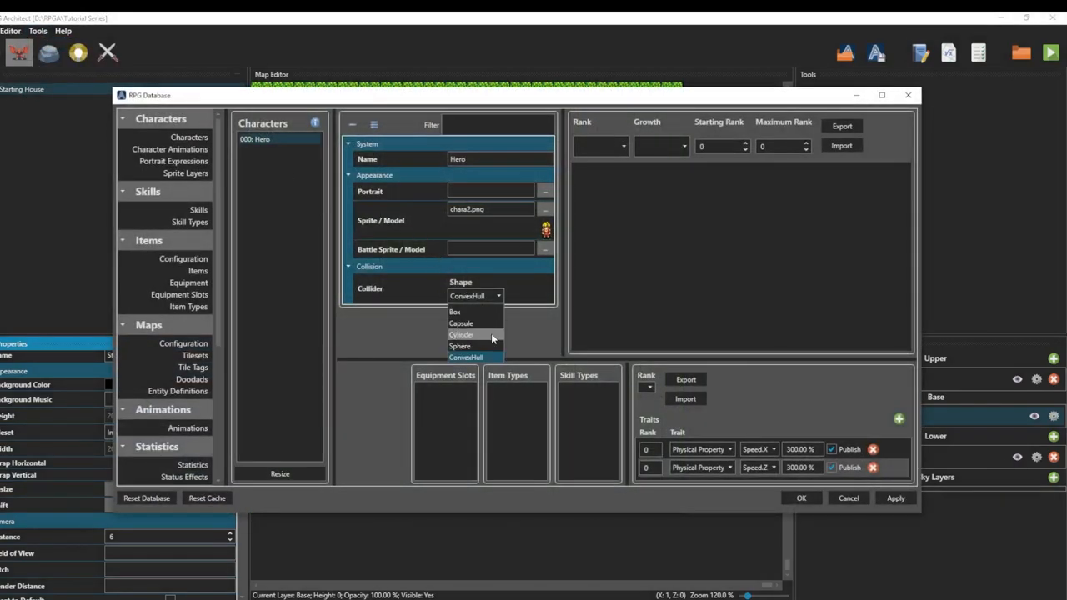
left_click(459, 345)
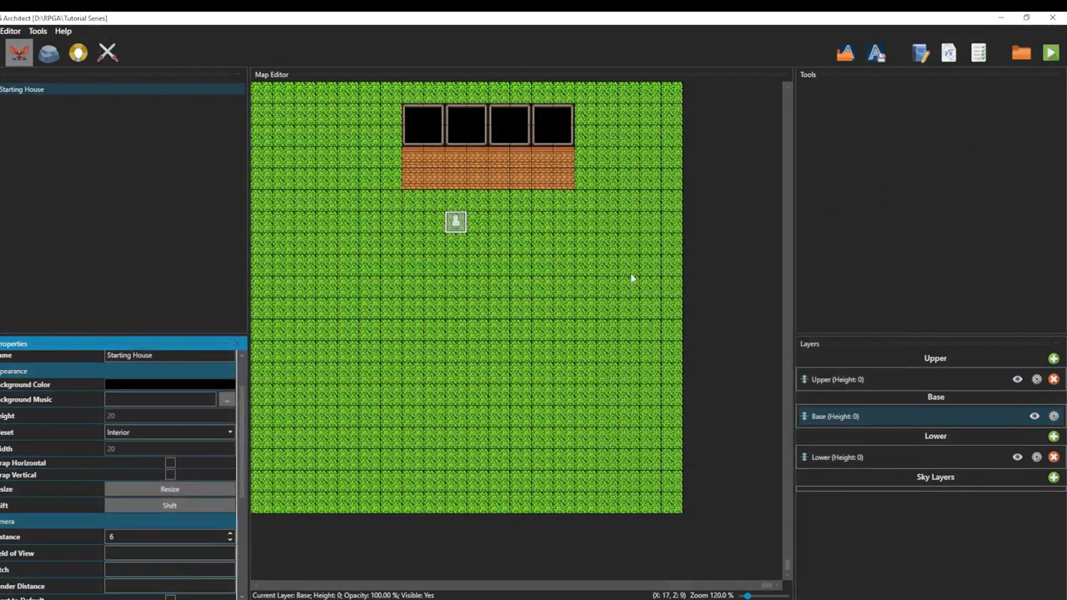
left_click(1051, 53)
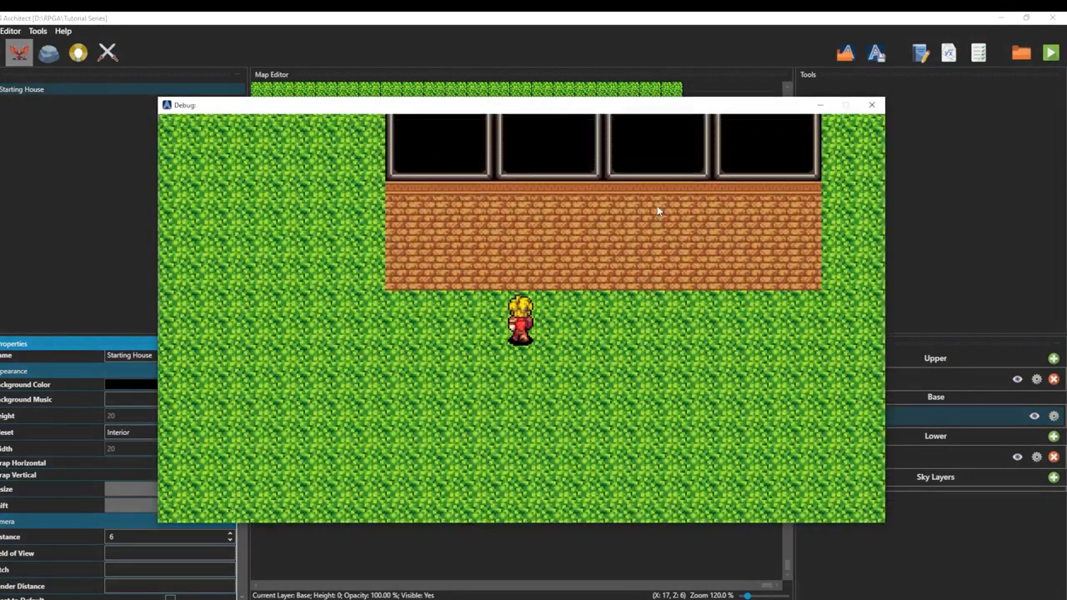
left_click(873, 104)
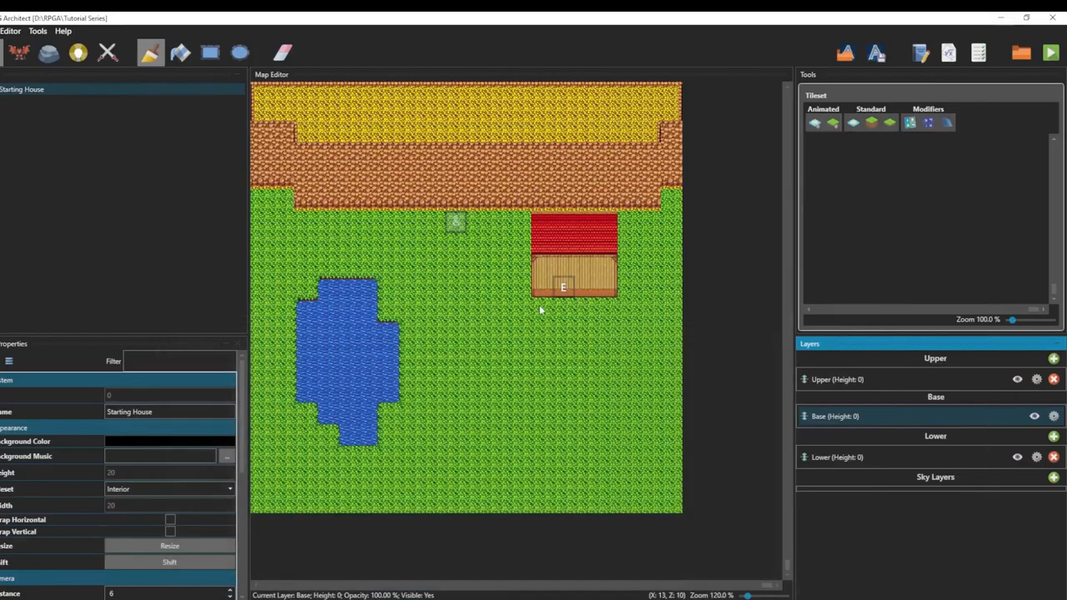
left_click(37, 31)
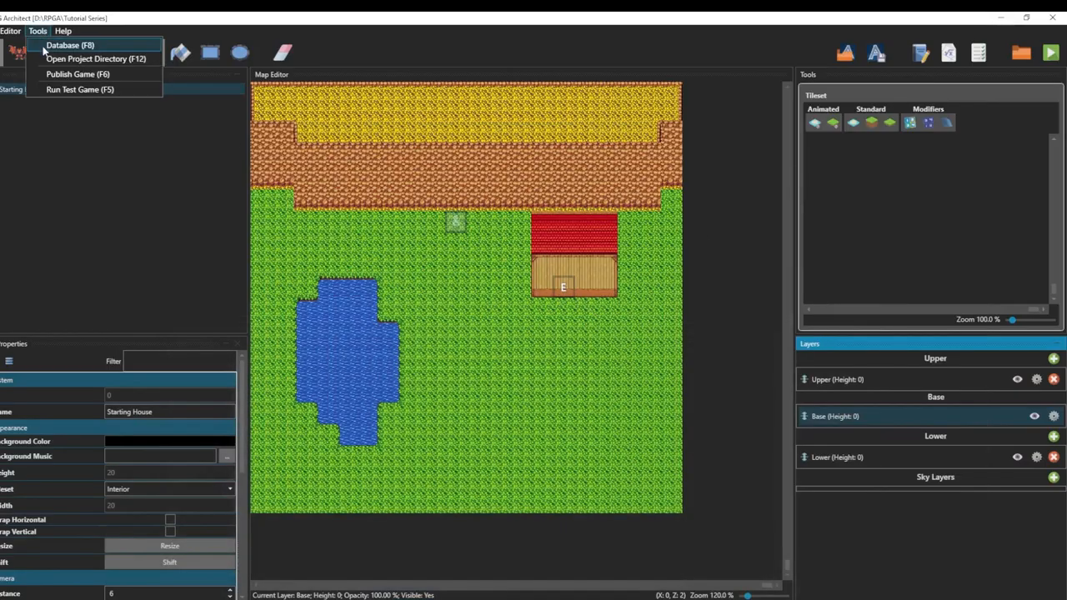
left_click(70, 45)
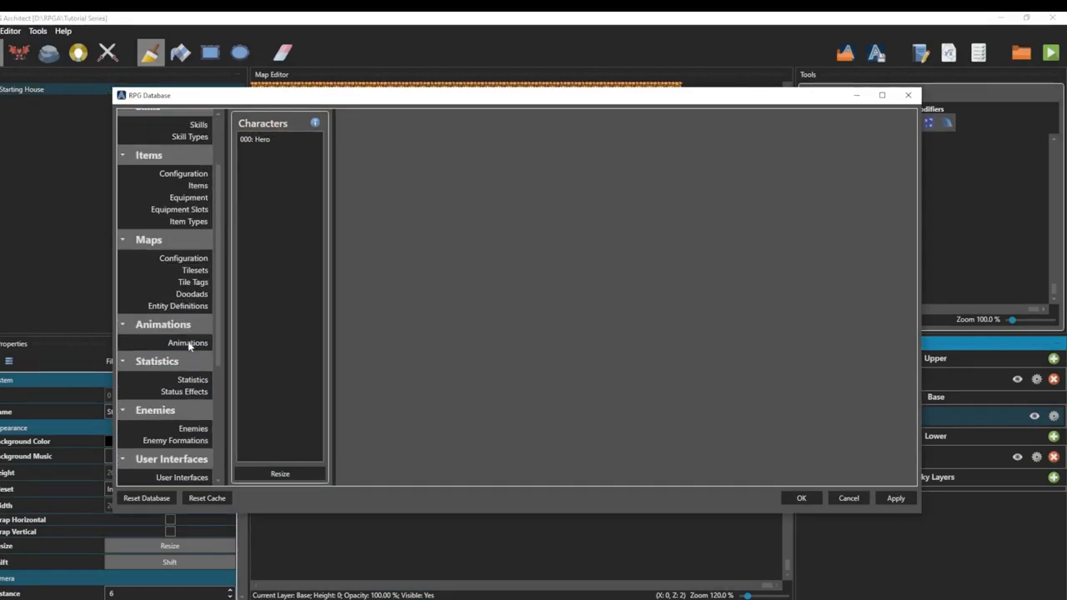
scroll("up", 3)
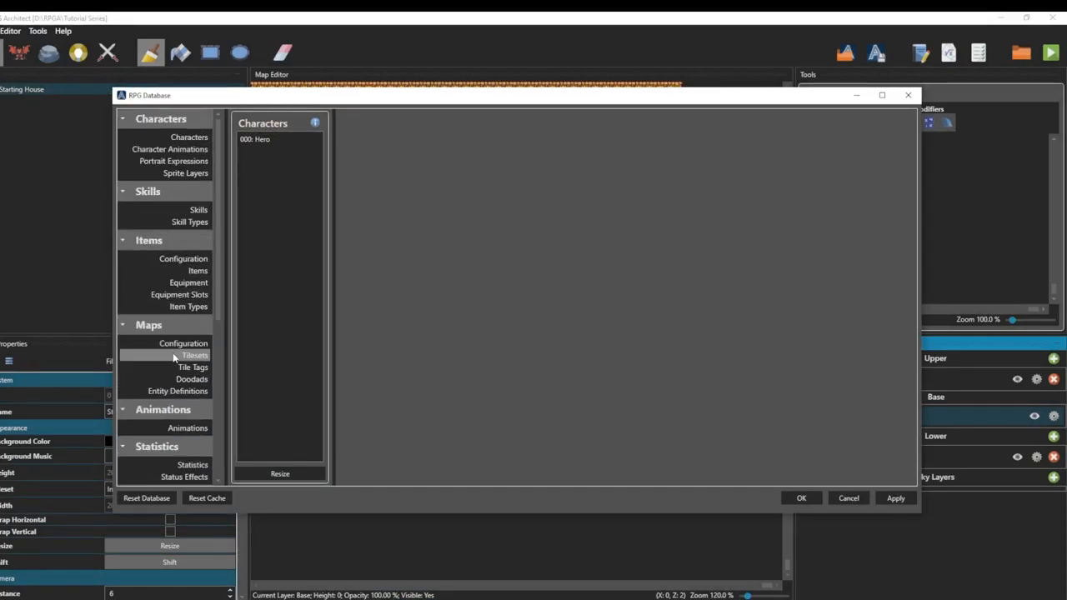
left_click(195, 355)
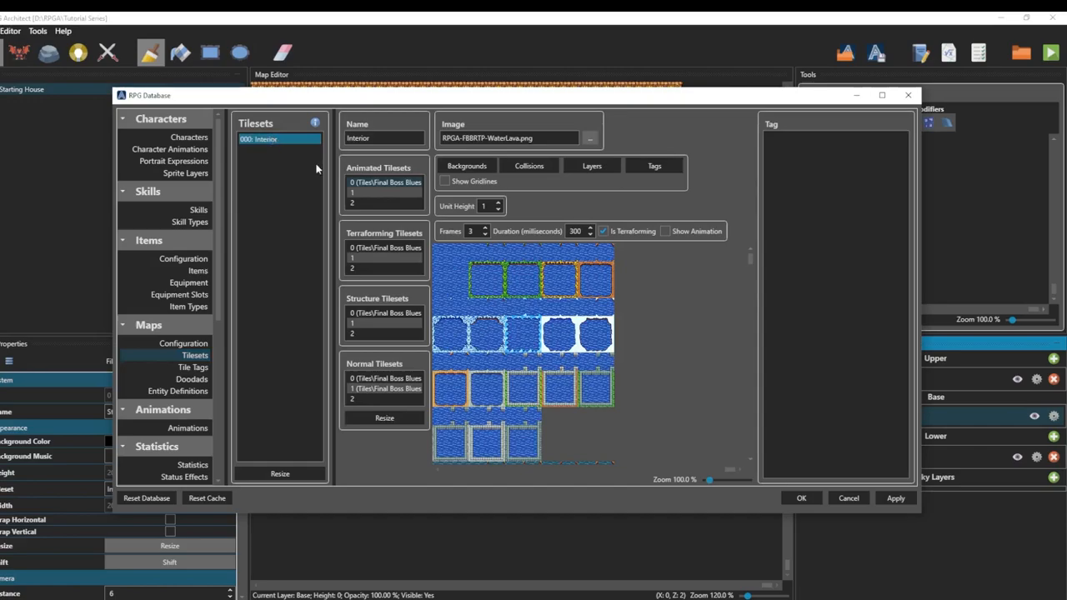
left_click(383, 312)
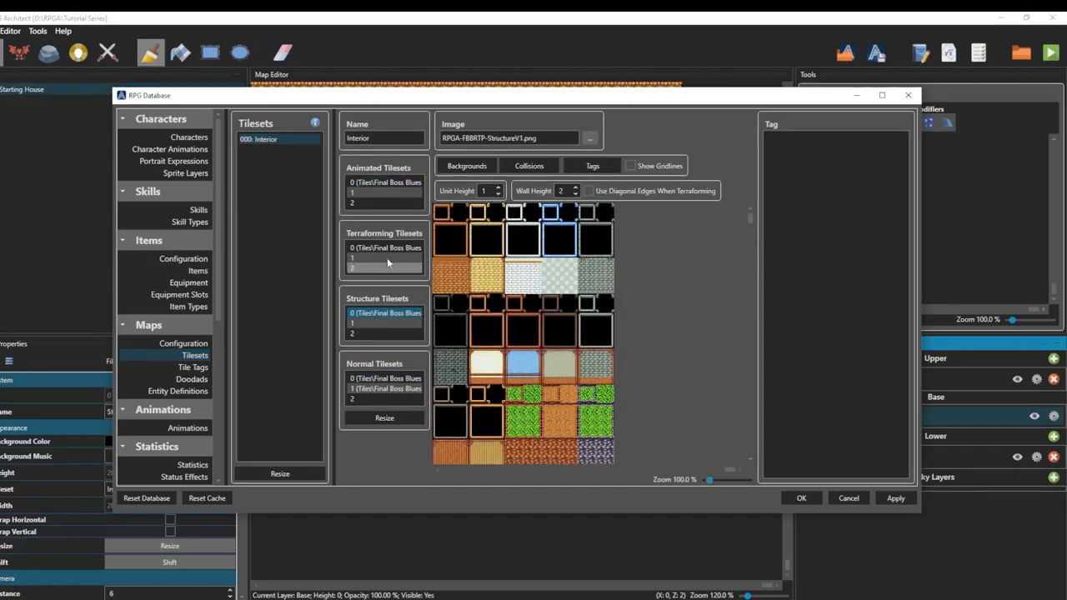
left_click(384, 182)
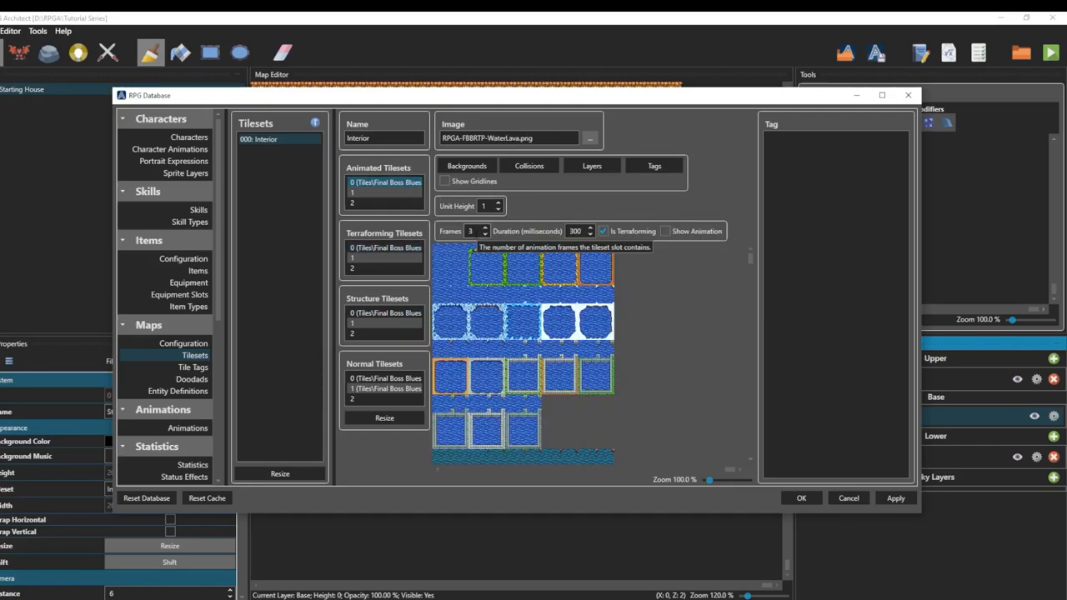
mouse_move(575, 231)
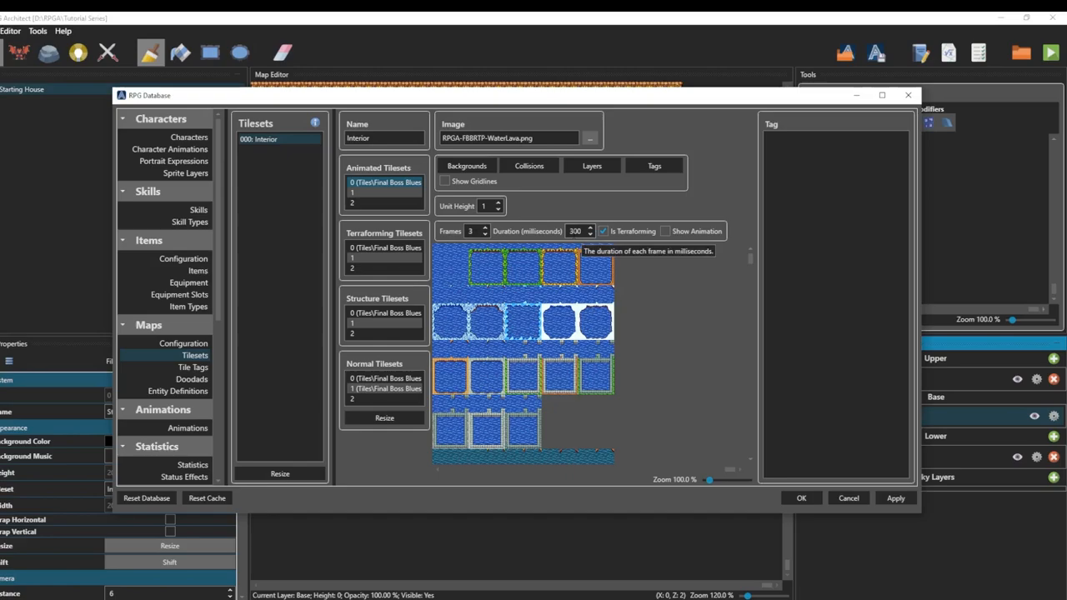
mouse_move(604, 236)
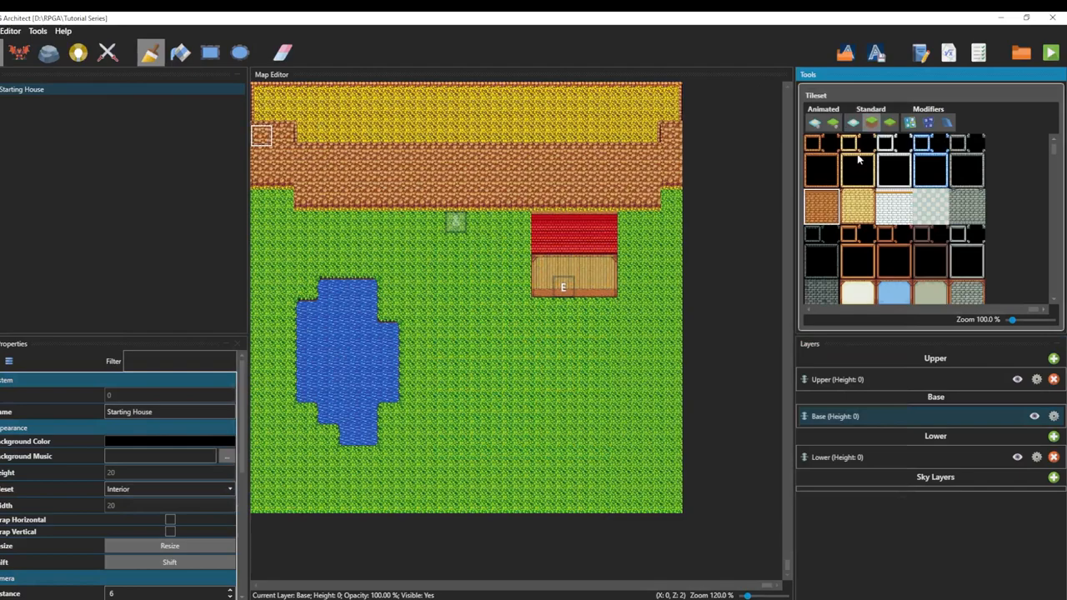
- Filter to animated flat water tiles for a pond below the house, then close the test play
scroll("down", 3)
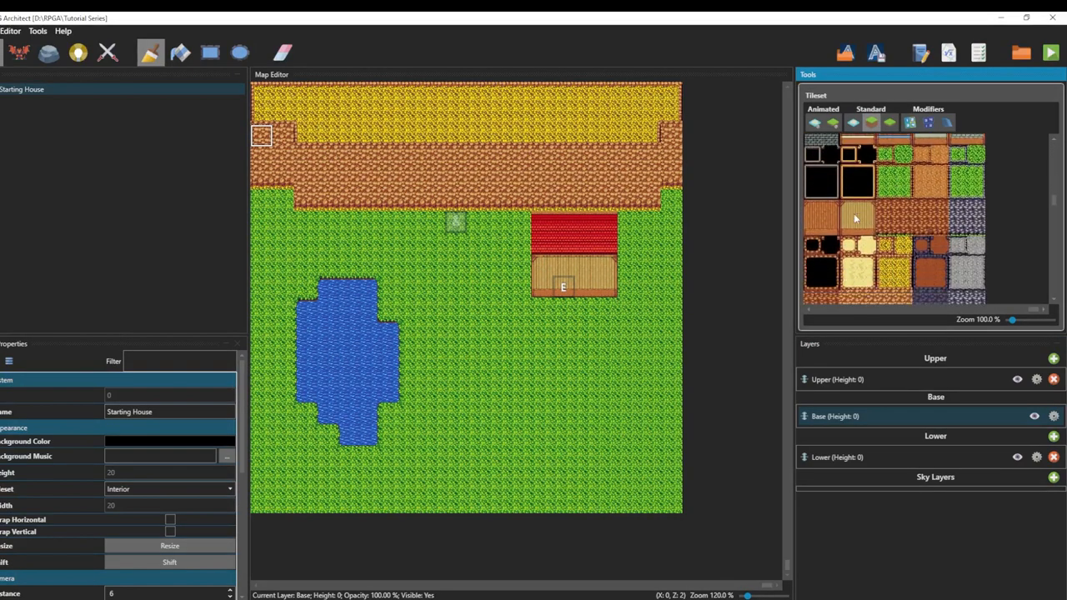
scroll("down", 3)
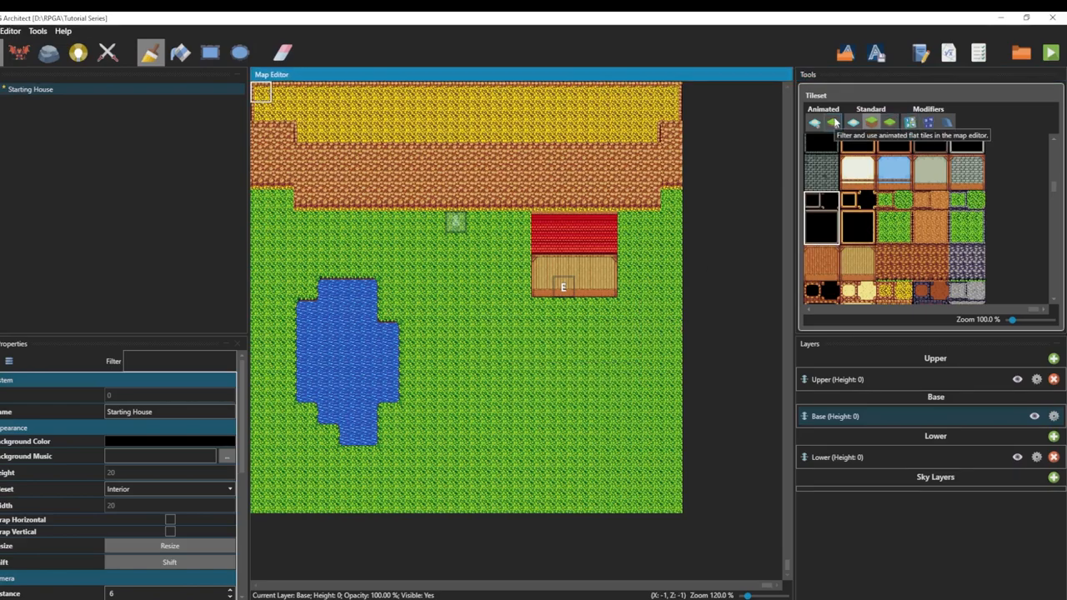
left_click(815, 123)
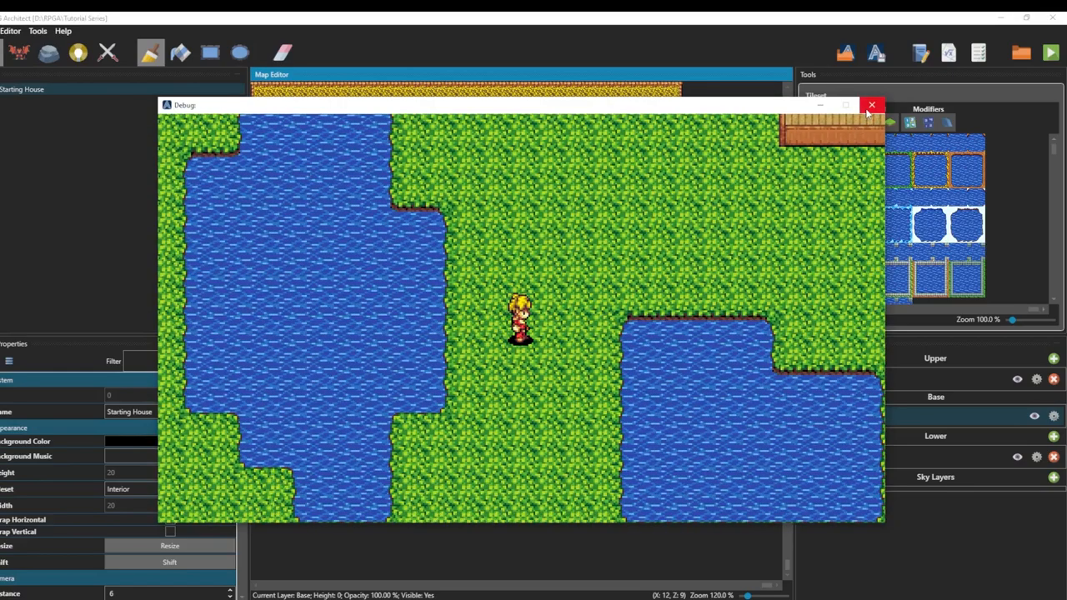
left_click(873, 105)
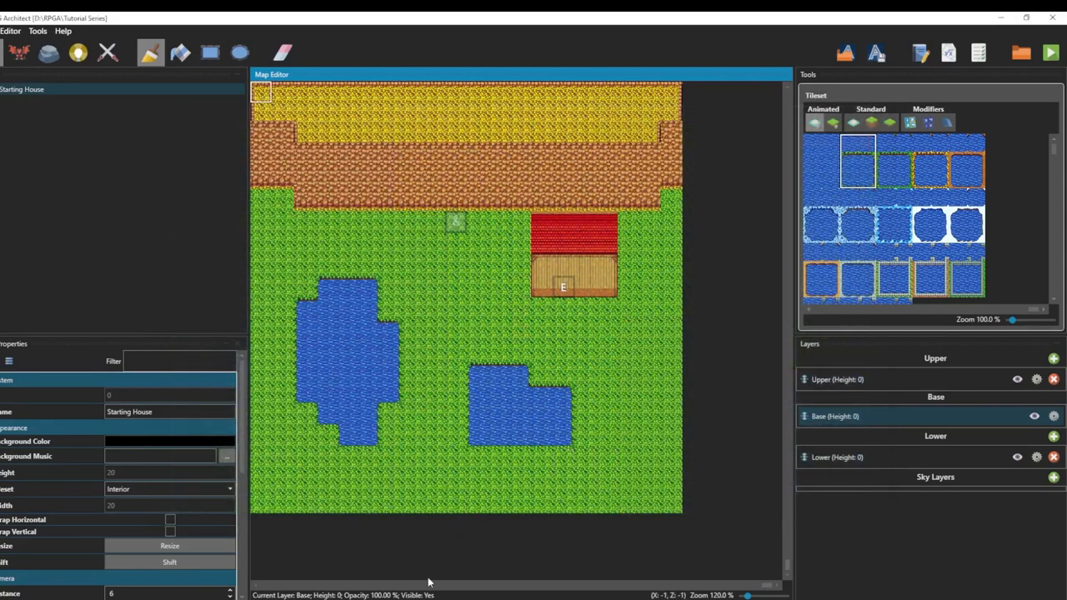